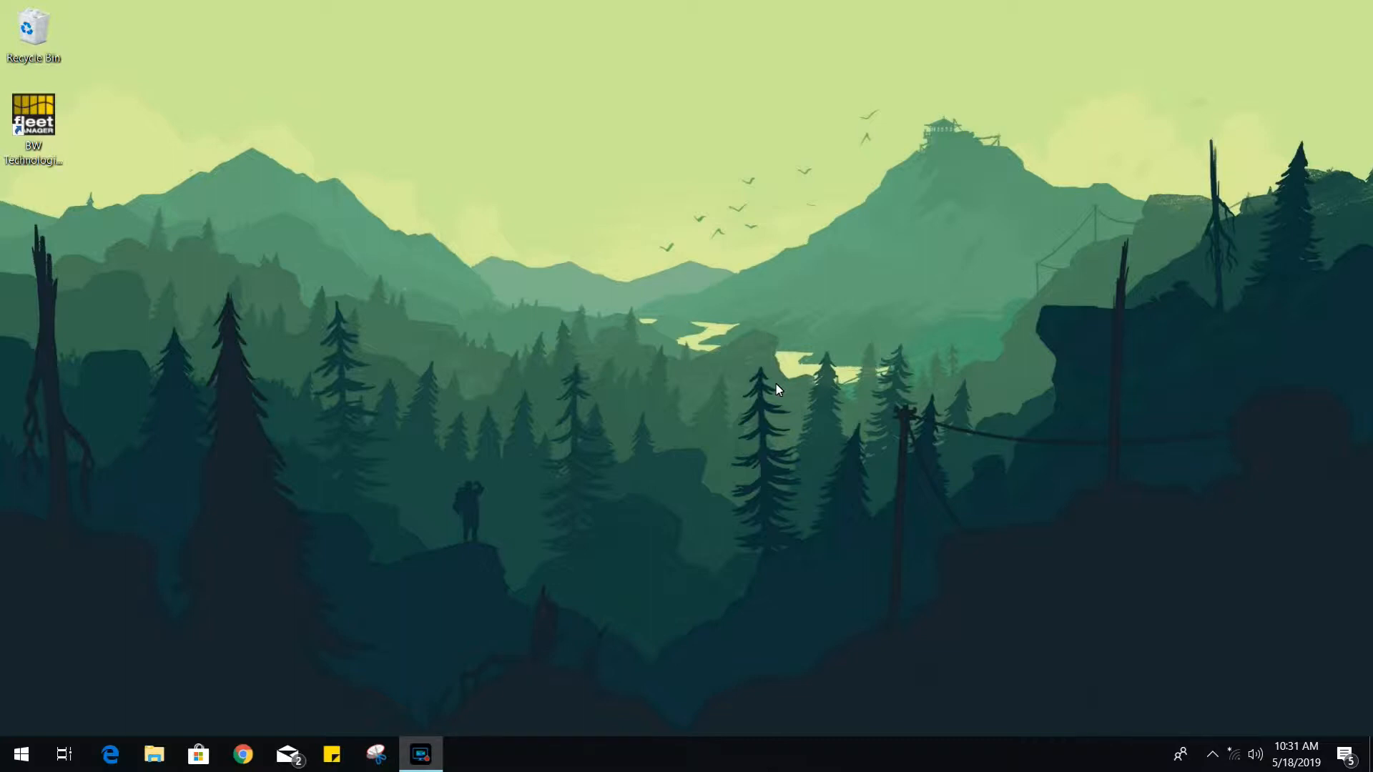
pyautogui.moveTo(379, 343)
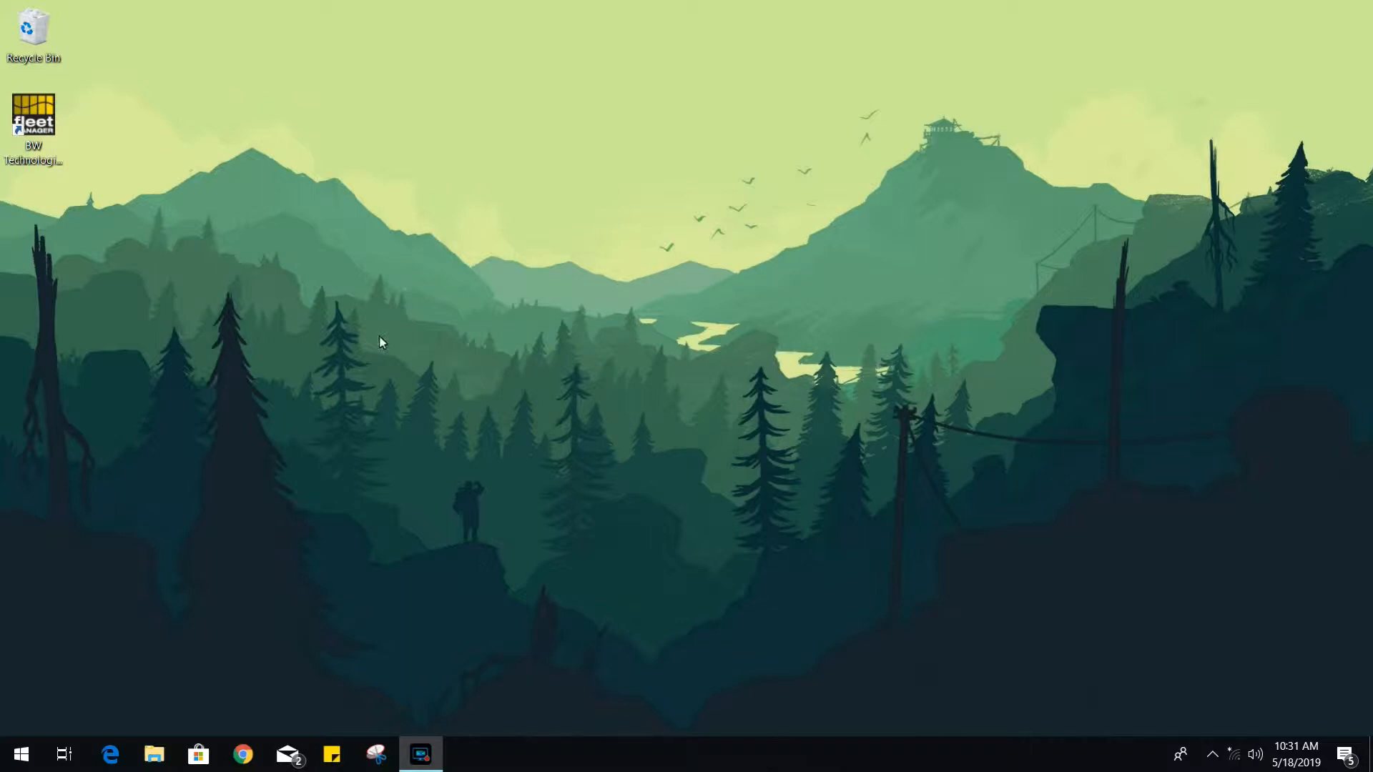
# - Launch Fleet Manager II from its desktop icon and maximize the window
pyautogui.click(37, 114)
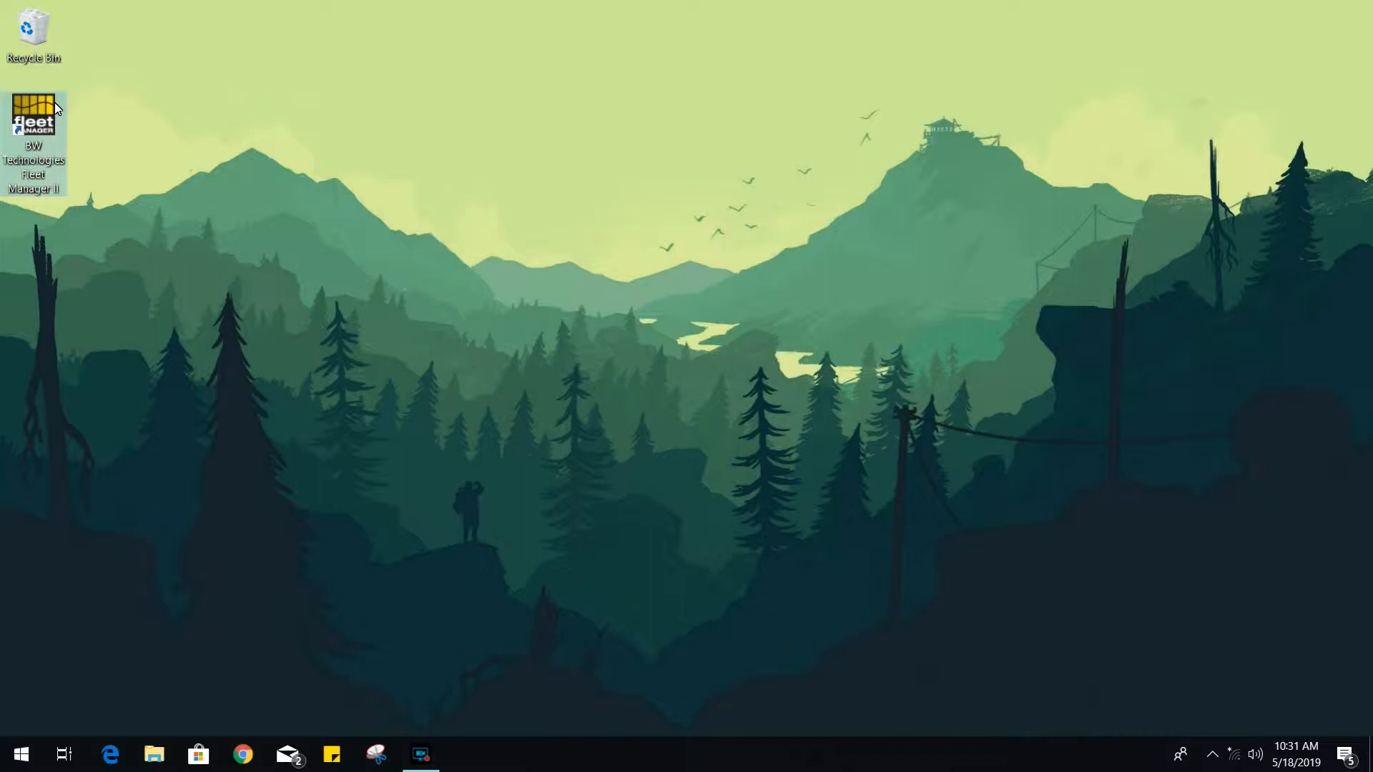
pyautogui.doubleClick(38, 116)
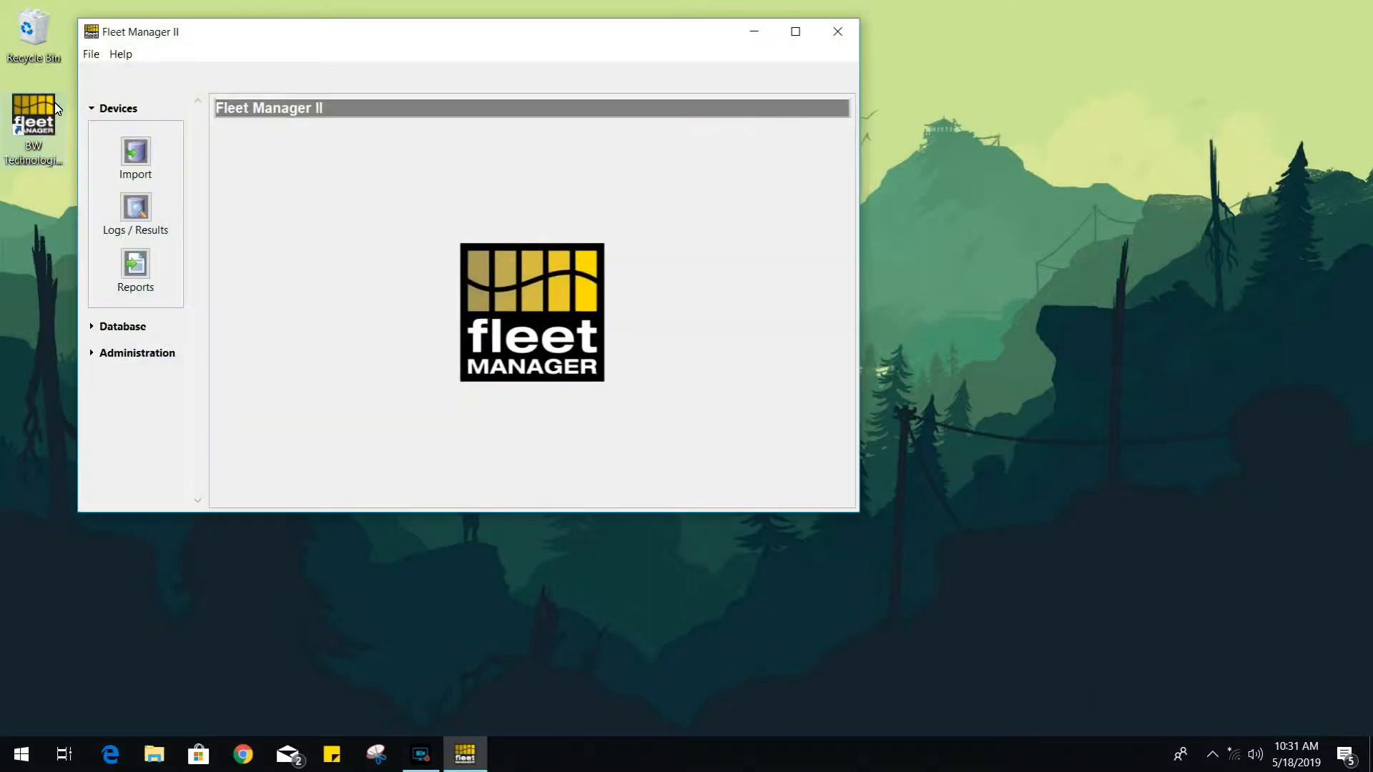
pyautogui.moveTo(817, 33)
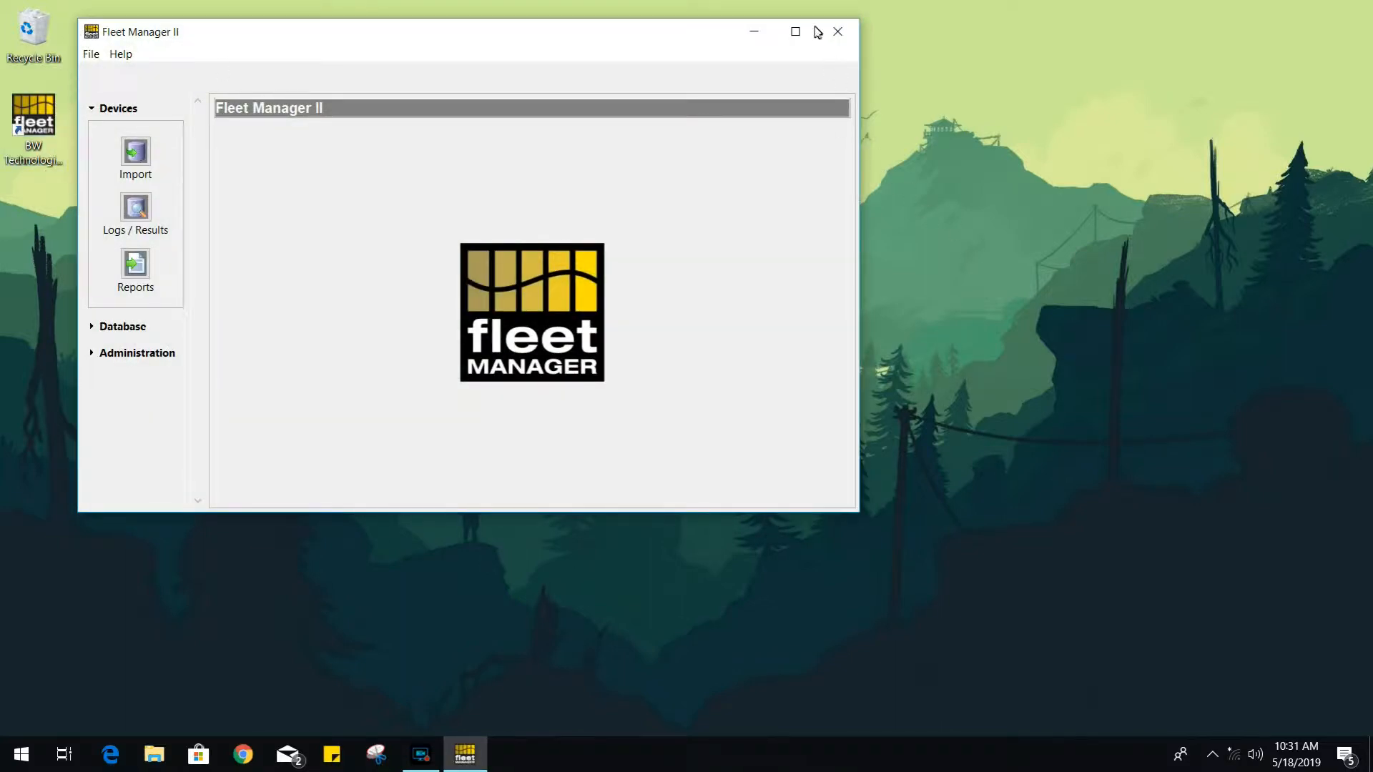
pyautogui.click(796, 32)
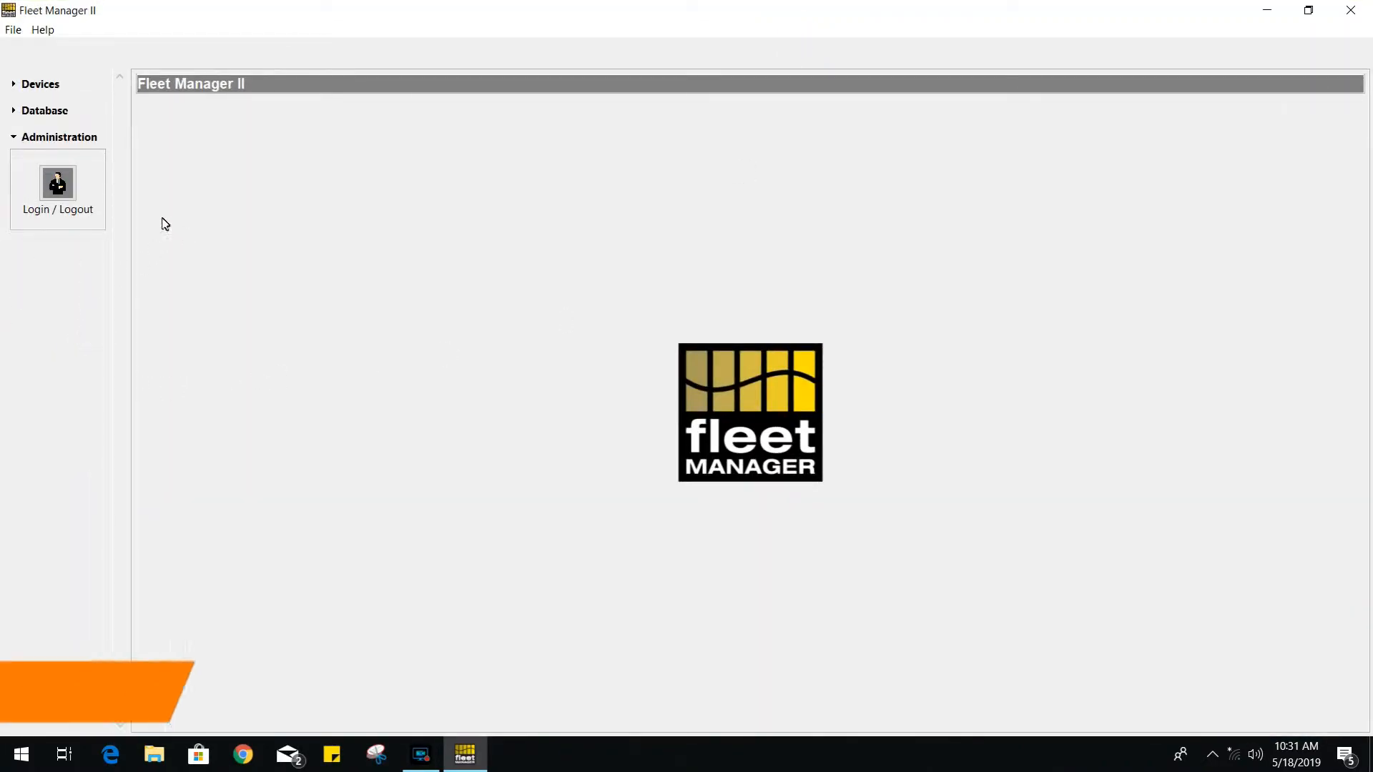
pyautogui.click(57, 183)
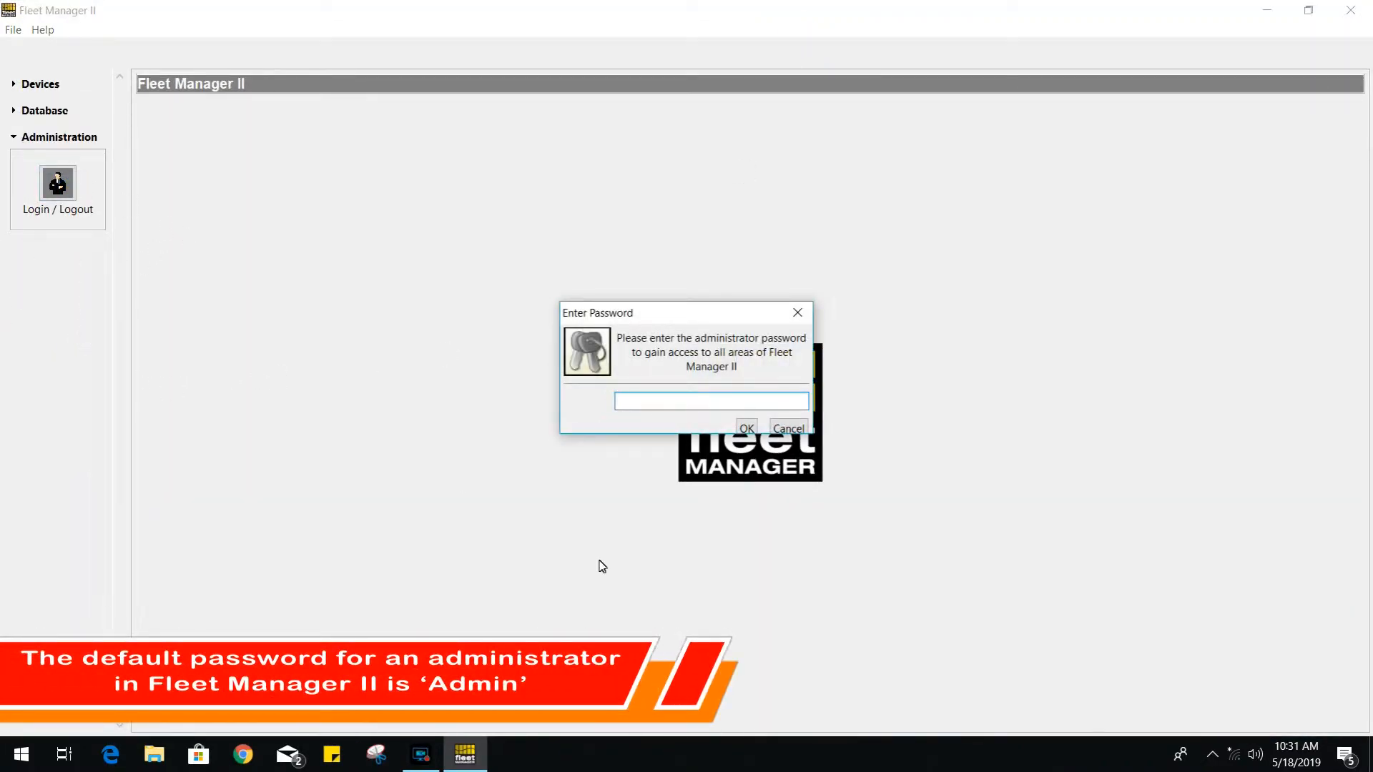
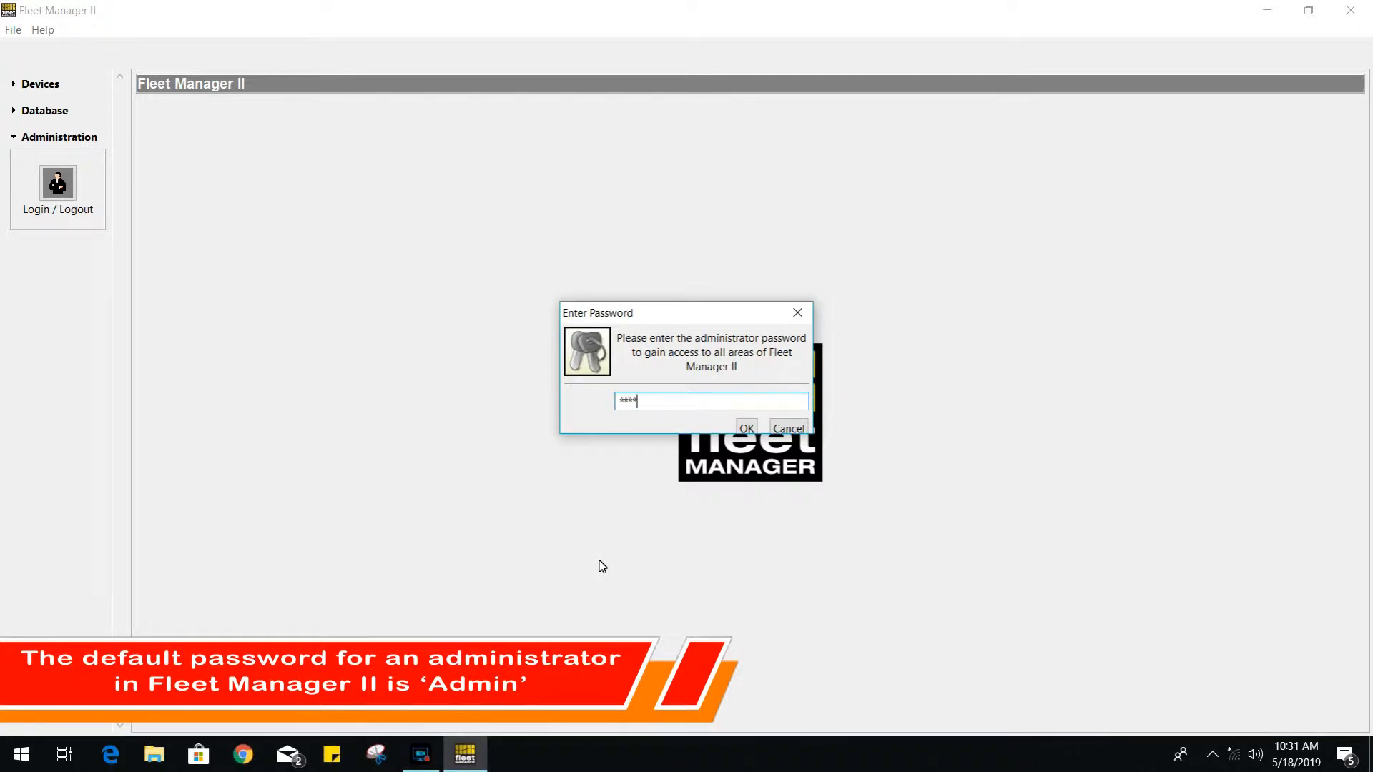
pyautogui.click(747, 428)
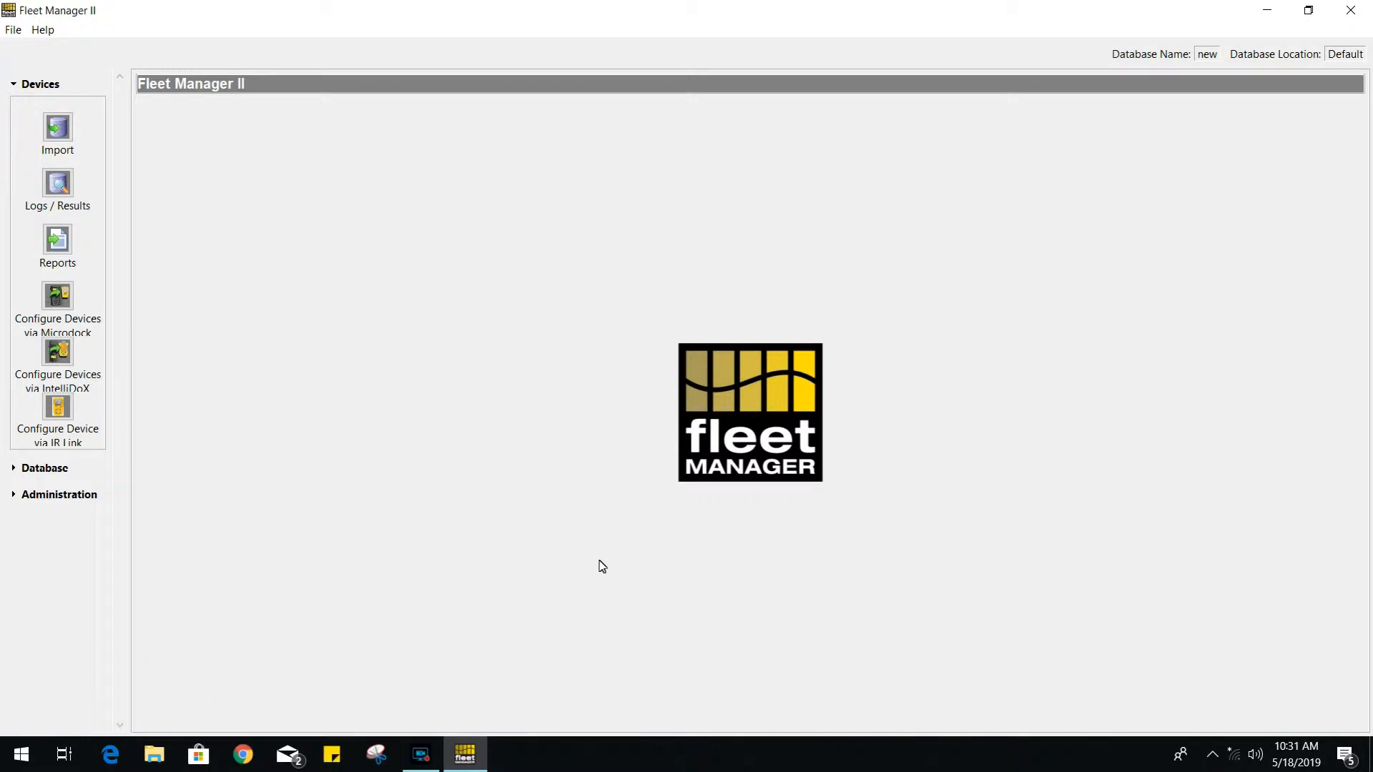
pyautogui.moveTo(434, 491)
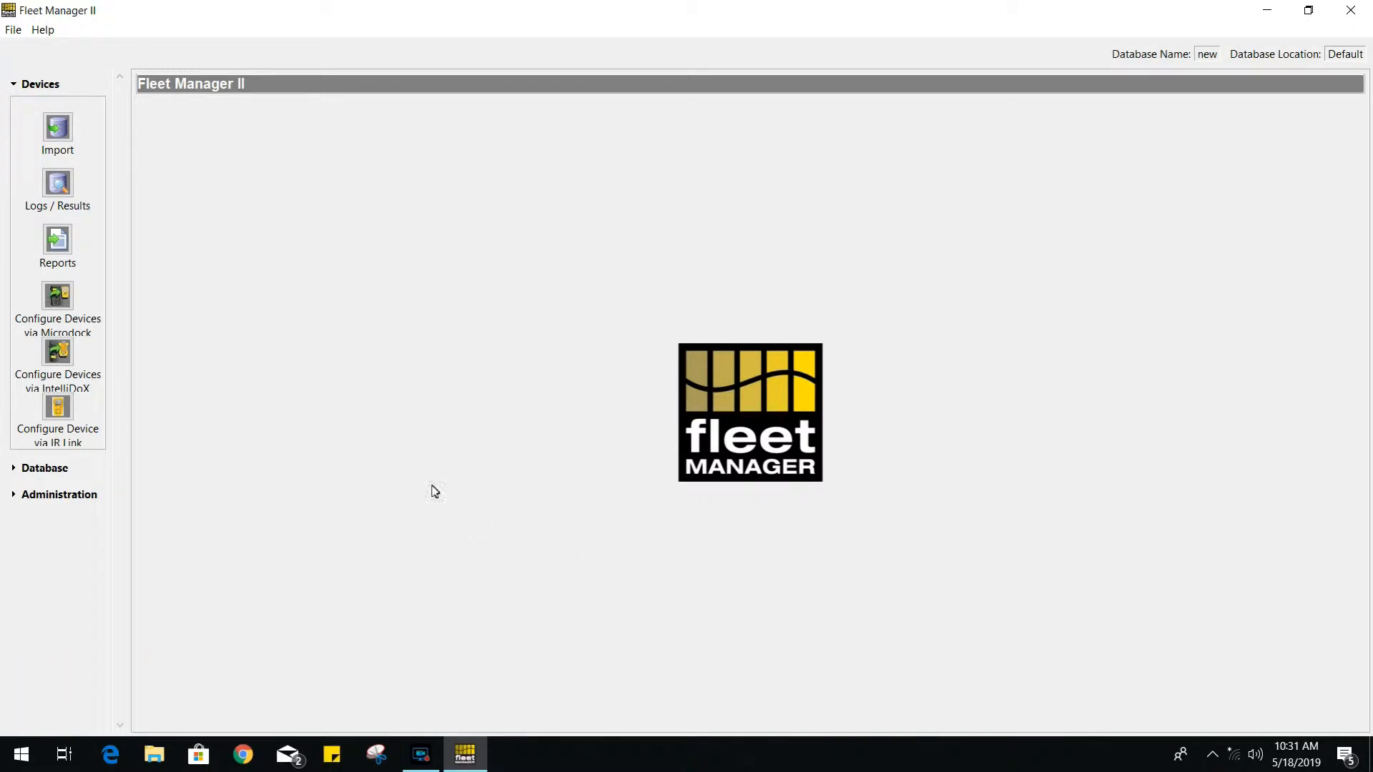
pyautogui.moveTo(52, 283)
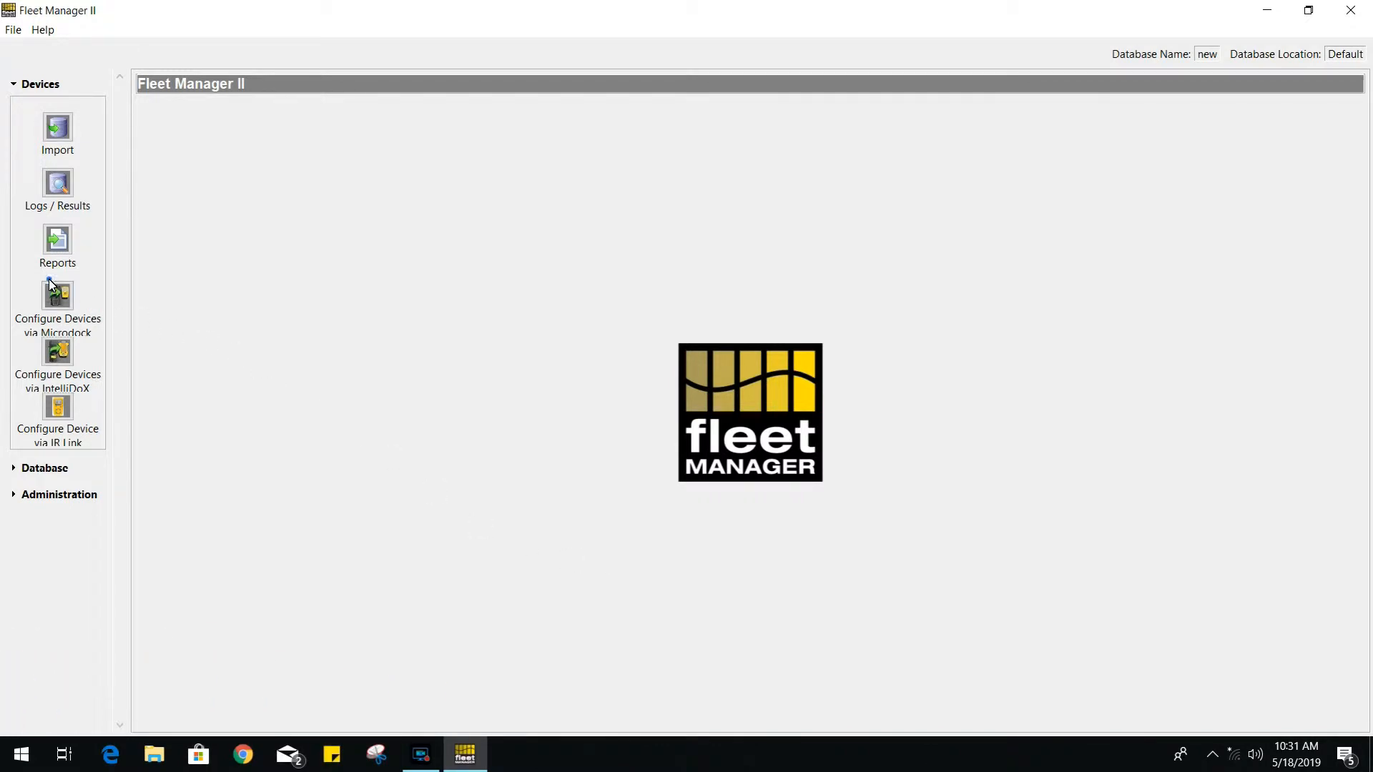
# - Load the existing configuration file from the connected MicroDock via Configure Devices via MicroDock
pyautogui.click(58, 296)
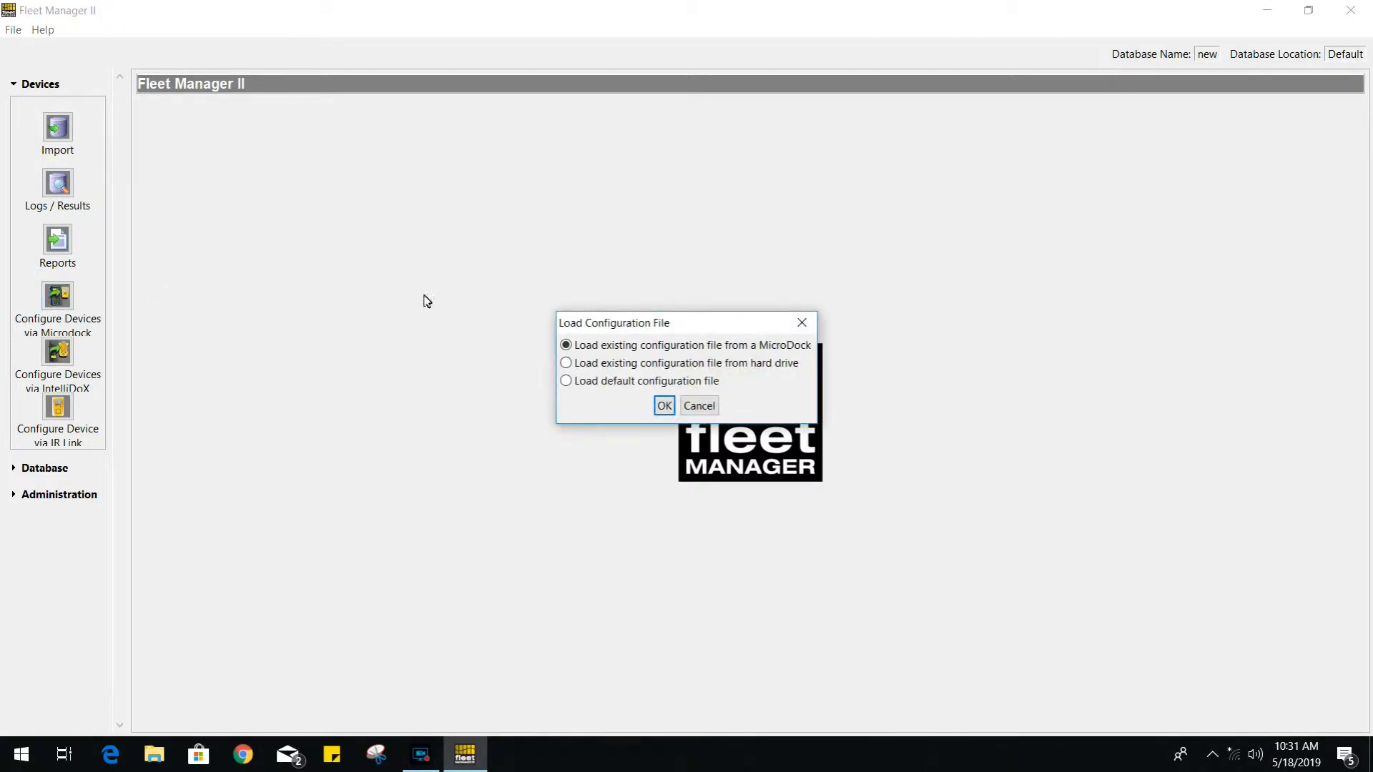
pyautogui.moveTo(655, 401)
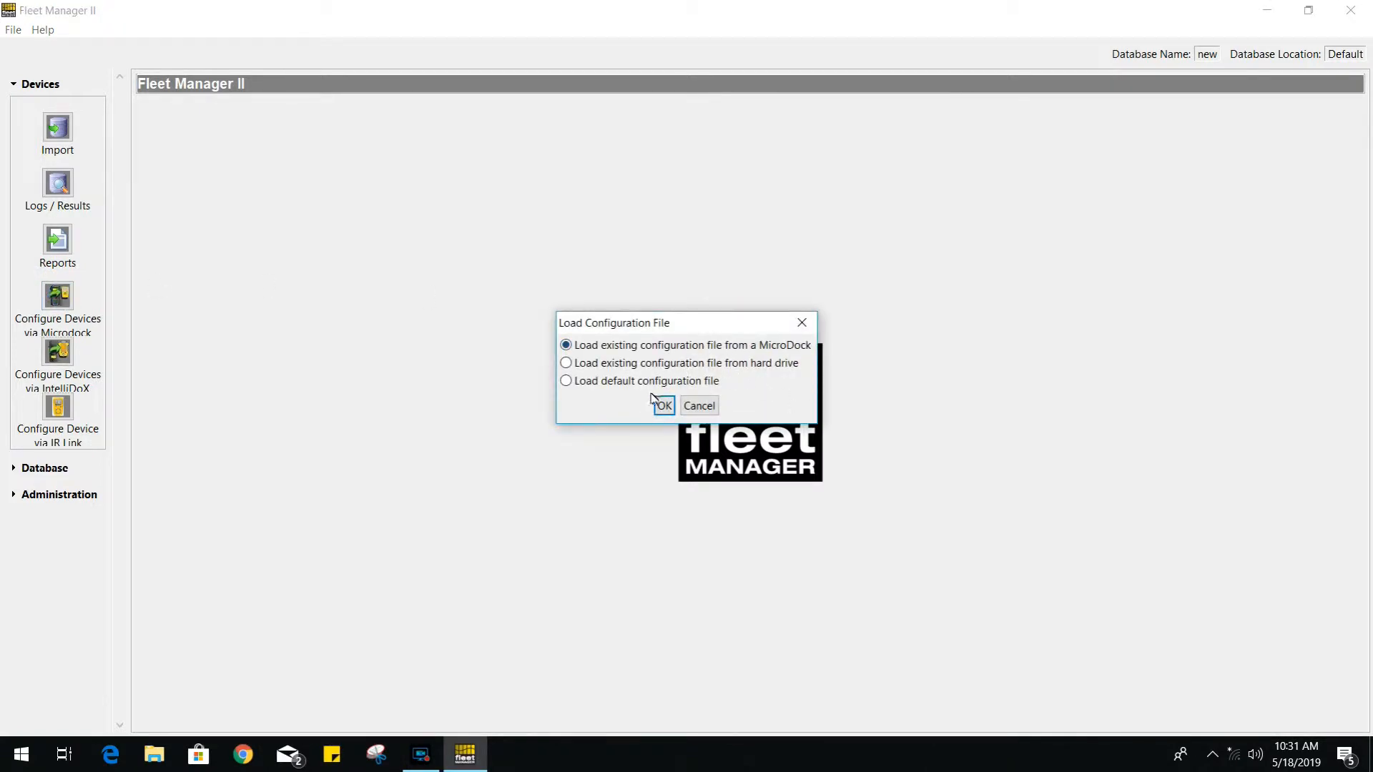
pyautogui.click(663, 406)
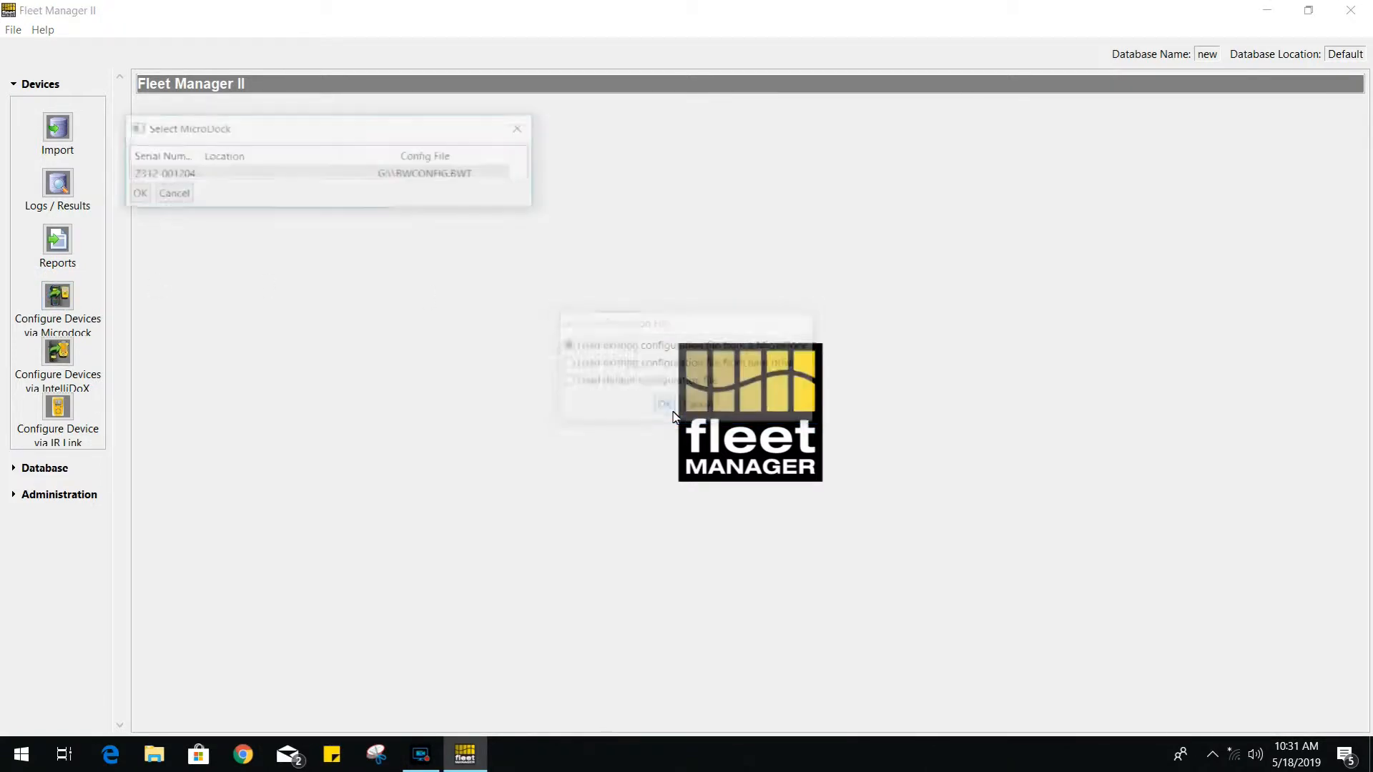
pyautogui.click(664, 404)
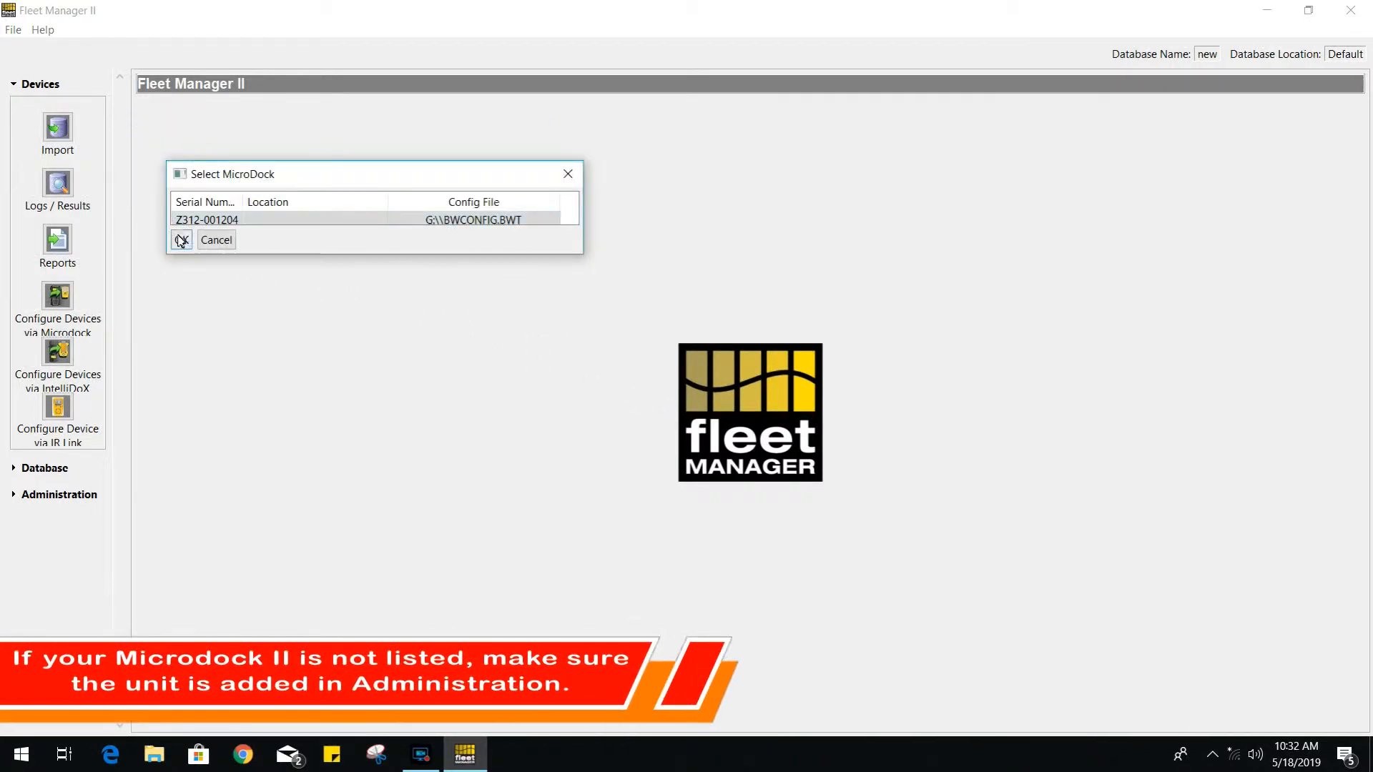
pyautogui.click(181, 240)
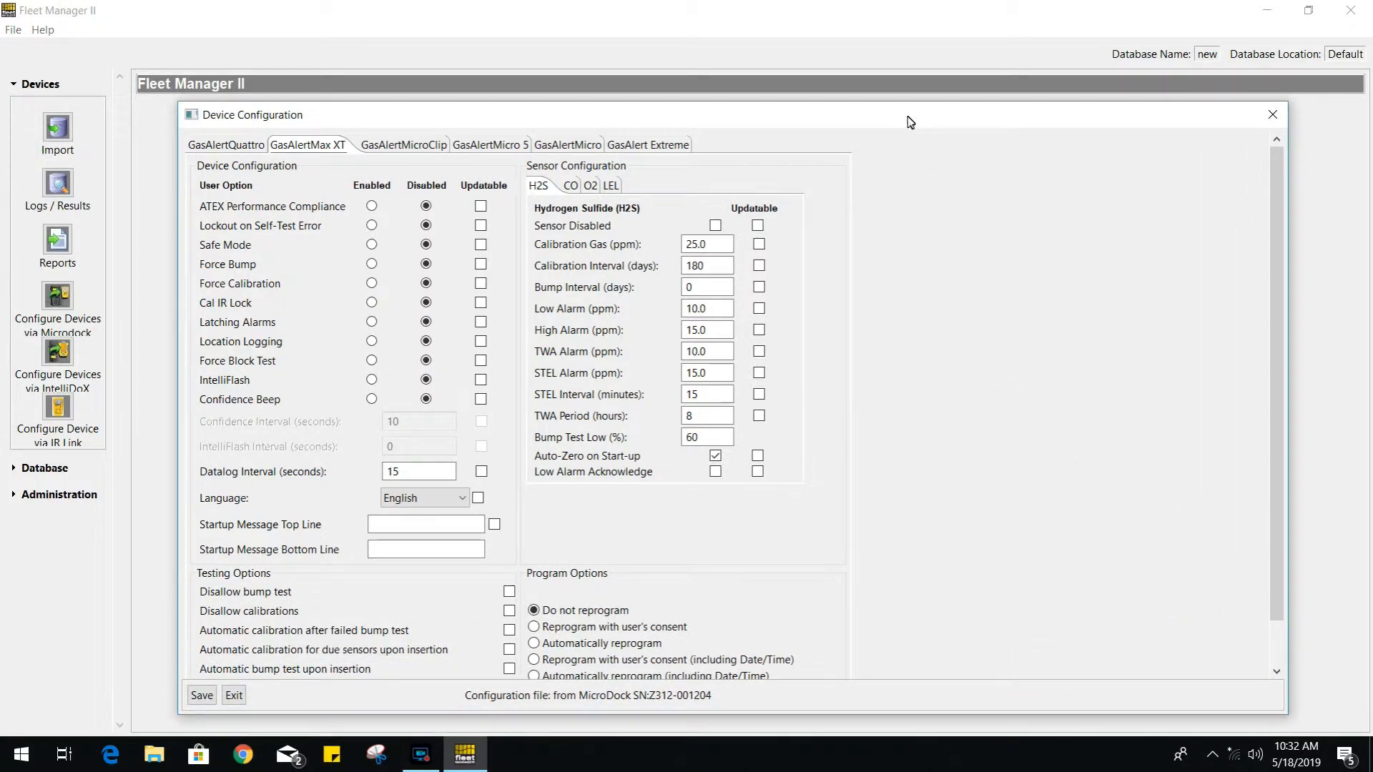
pyautogui.moveTo(909, 121); pyautogui.dragTo(847, 45)
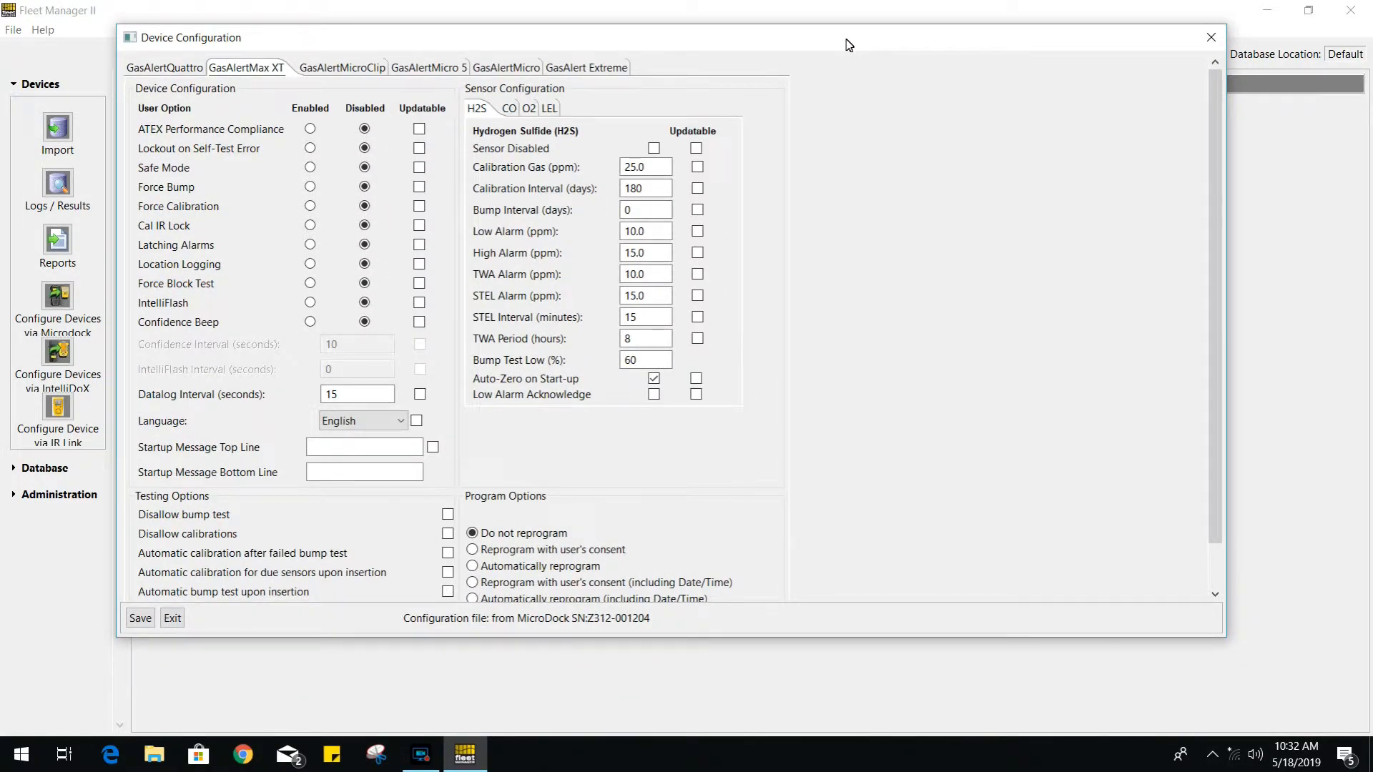
pyautogui.scroll(-3)
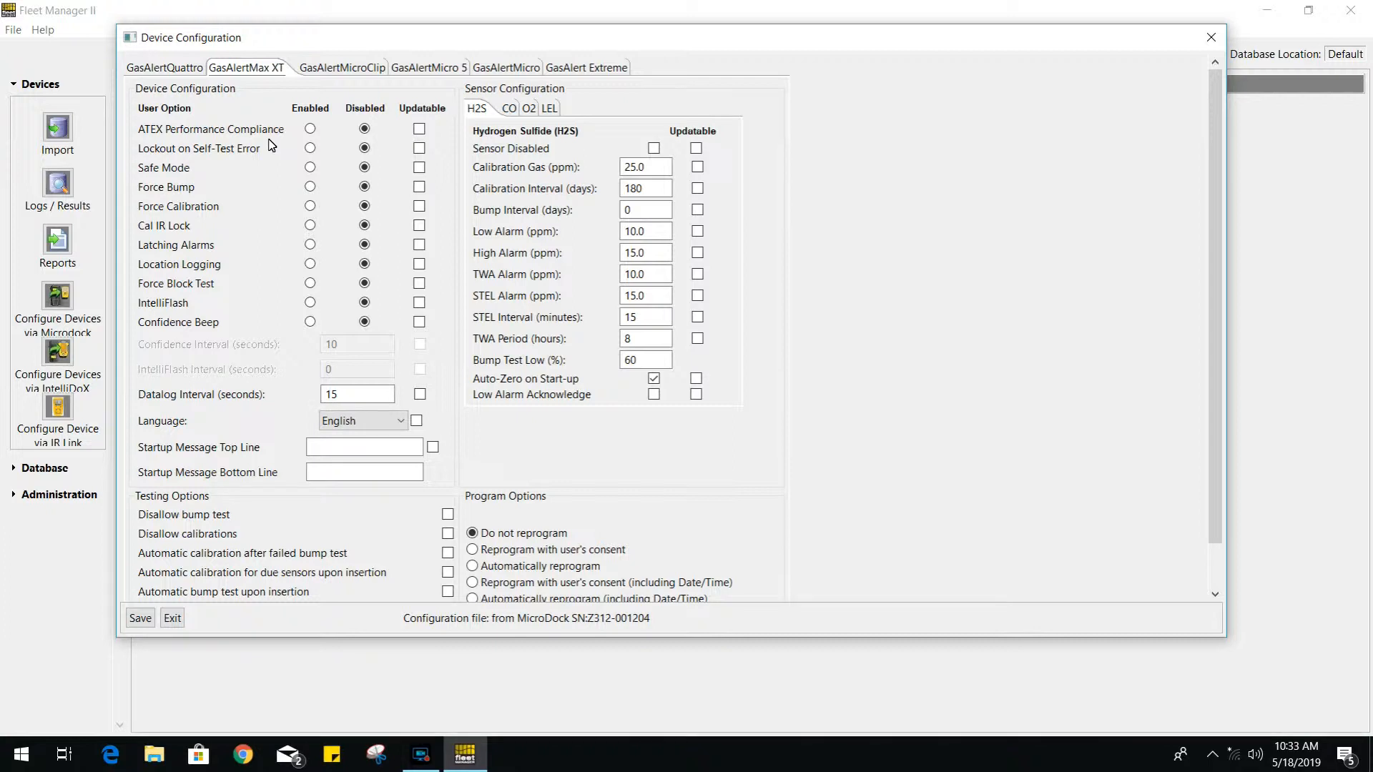
pyautogui.click(310, 129)
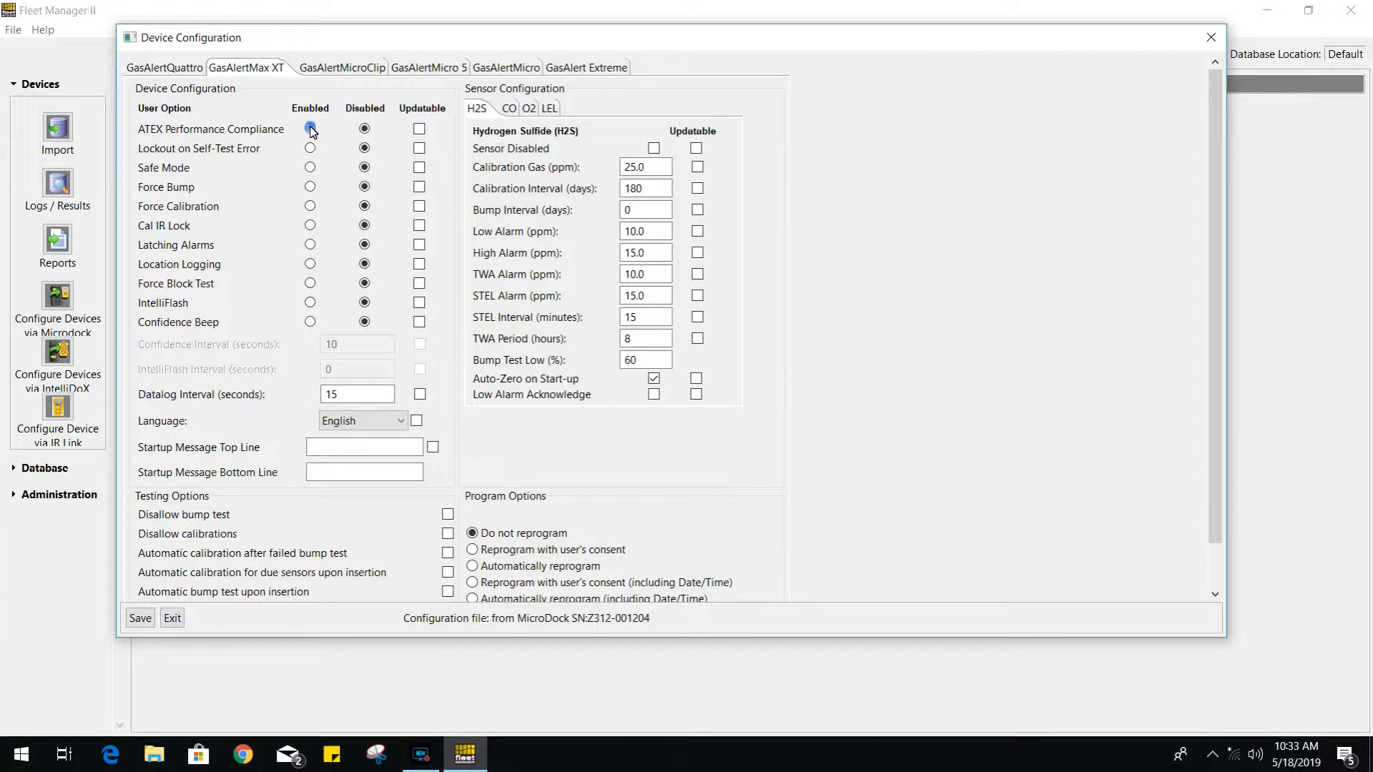
pyautogui.click(364, 129)
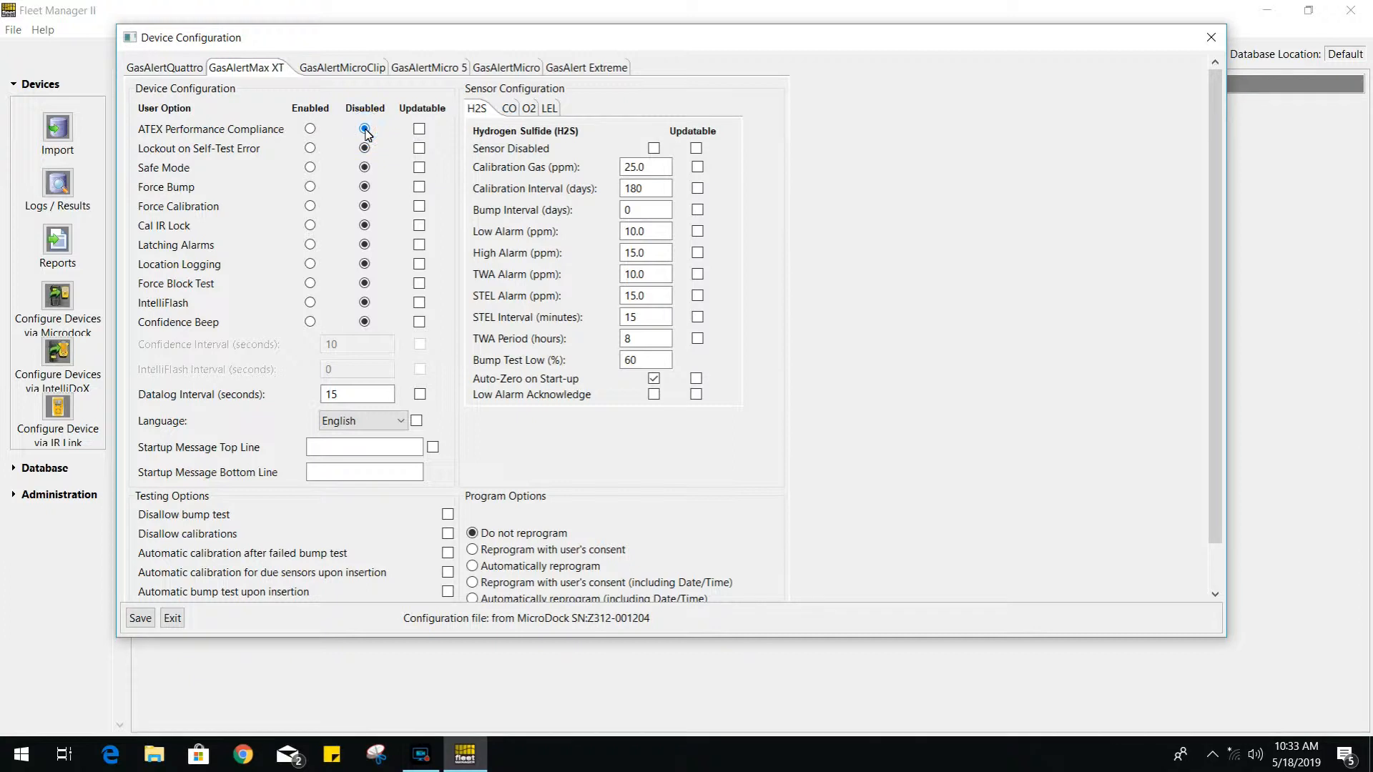
pyautogui.click(309, 129)
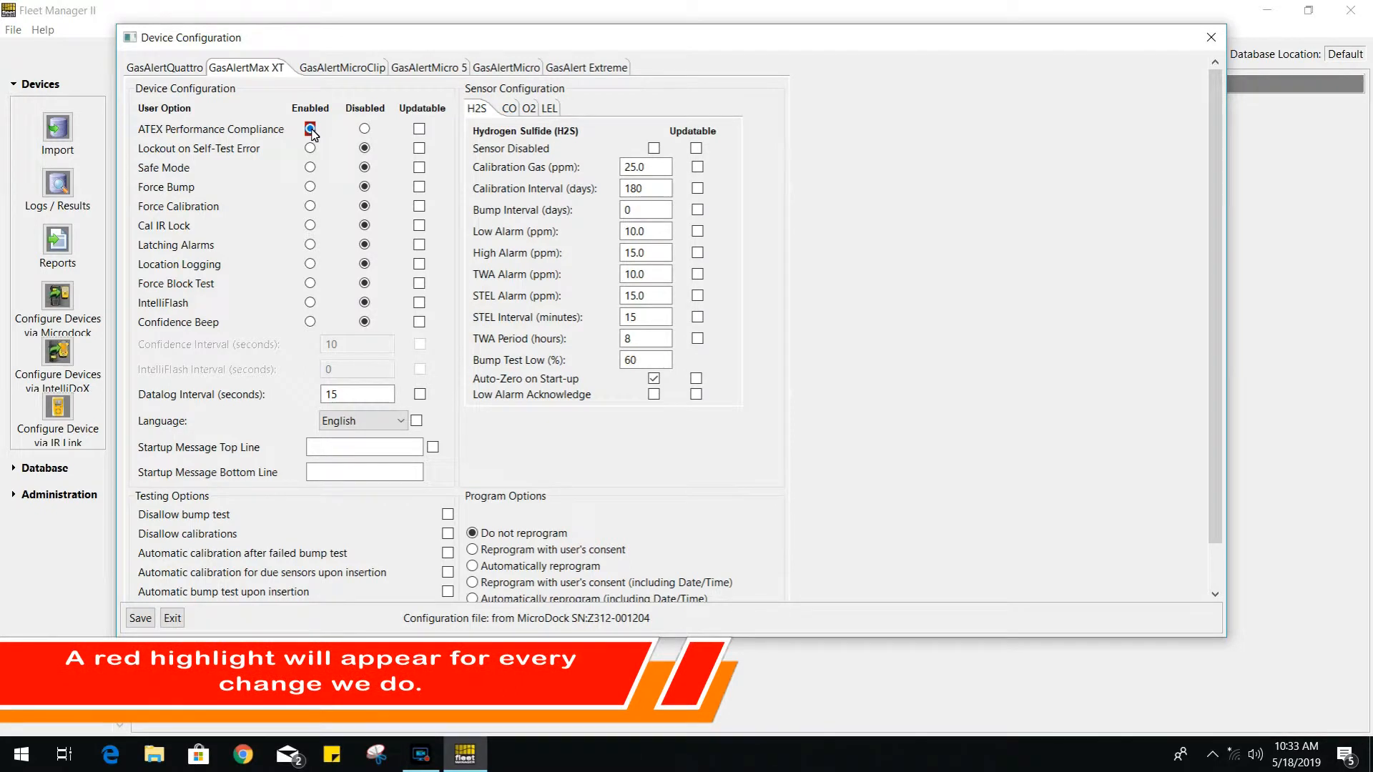
pyautogui.click(309, 129)
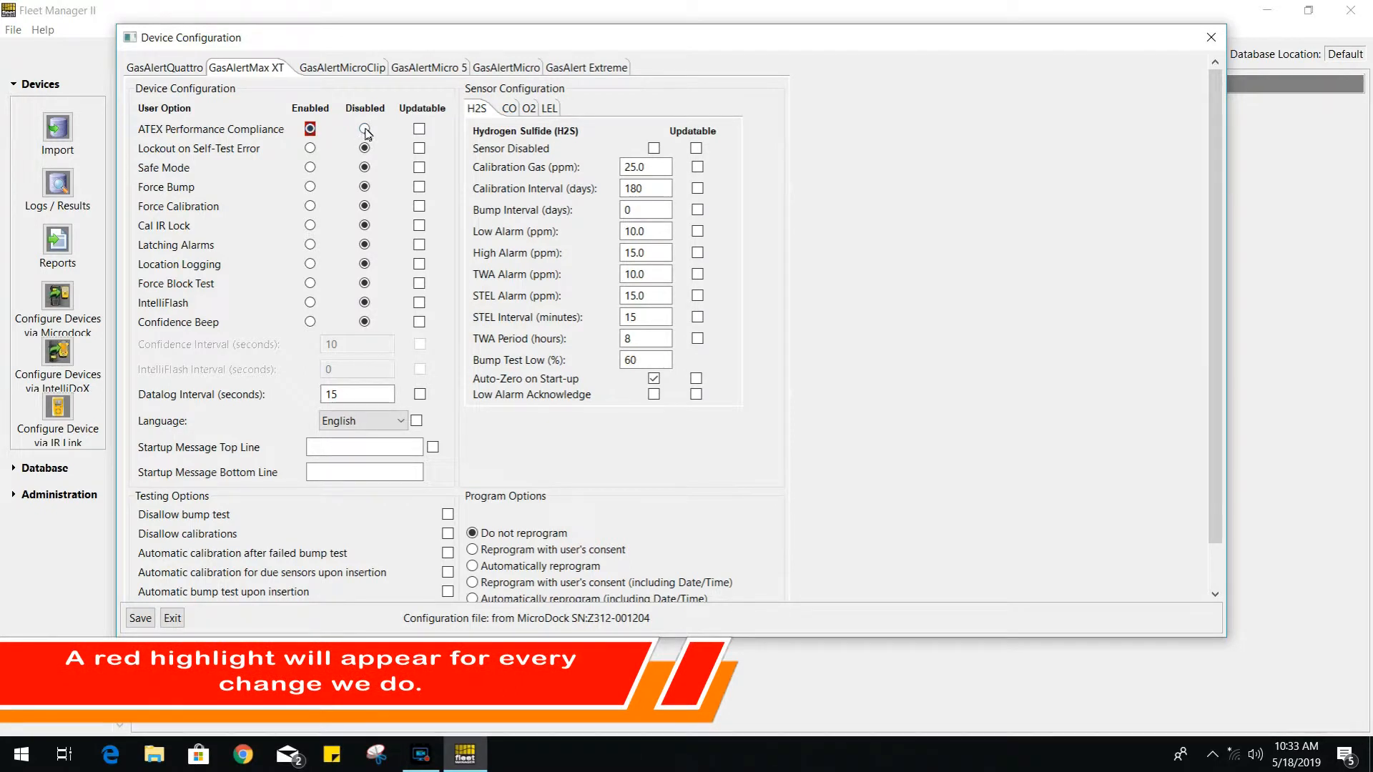
pyautogui.click(365, 129)
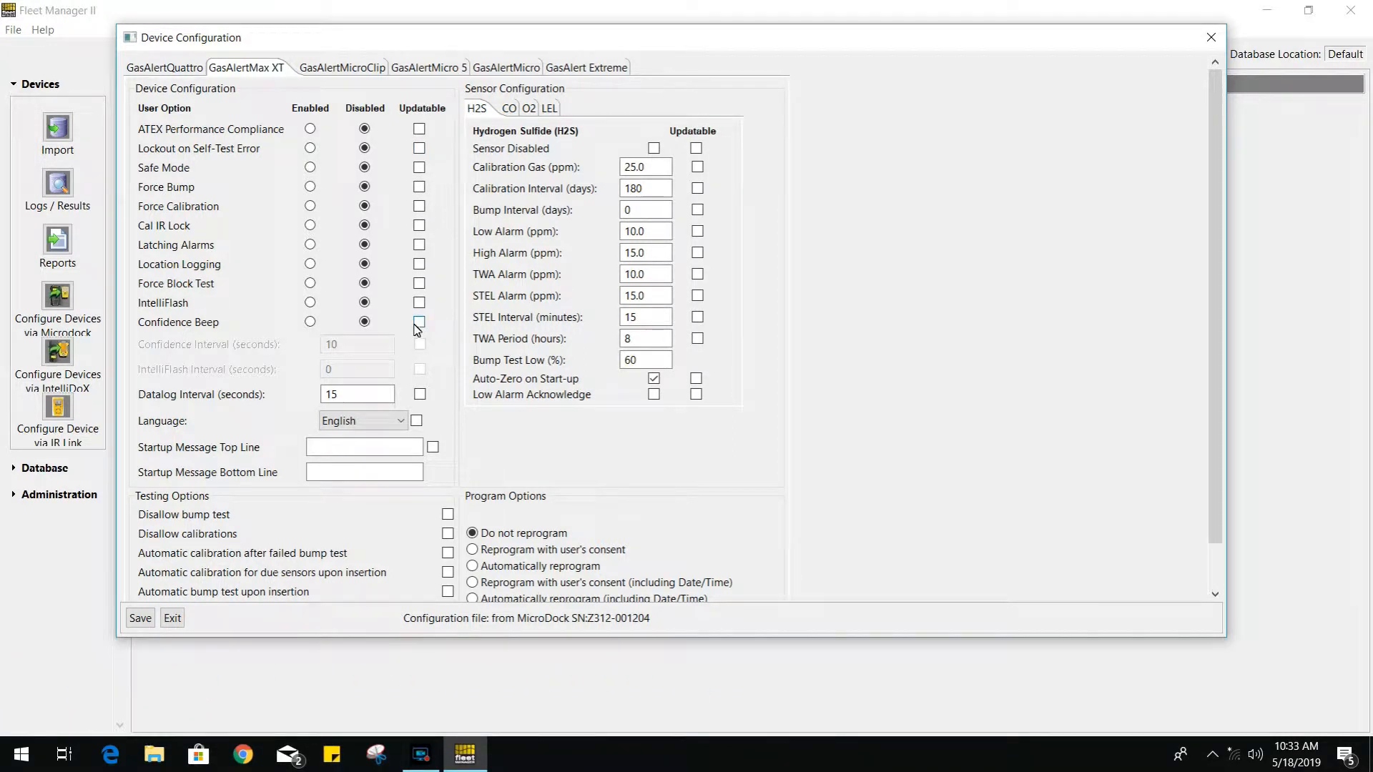
pyautogui.click(418, 129)
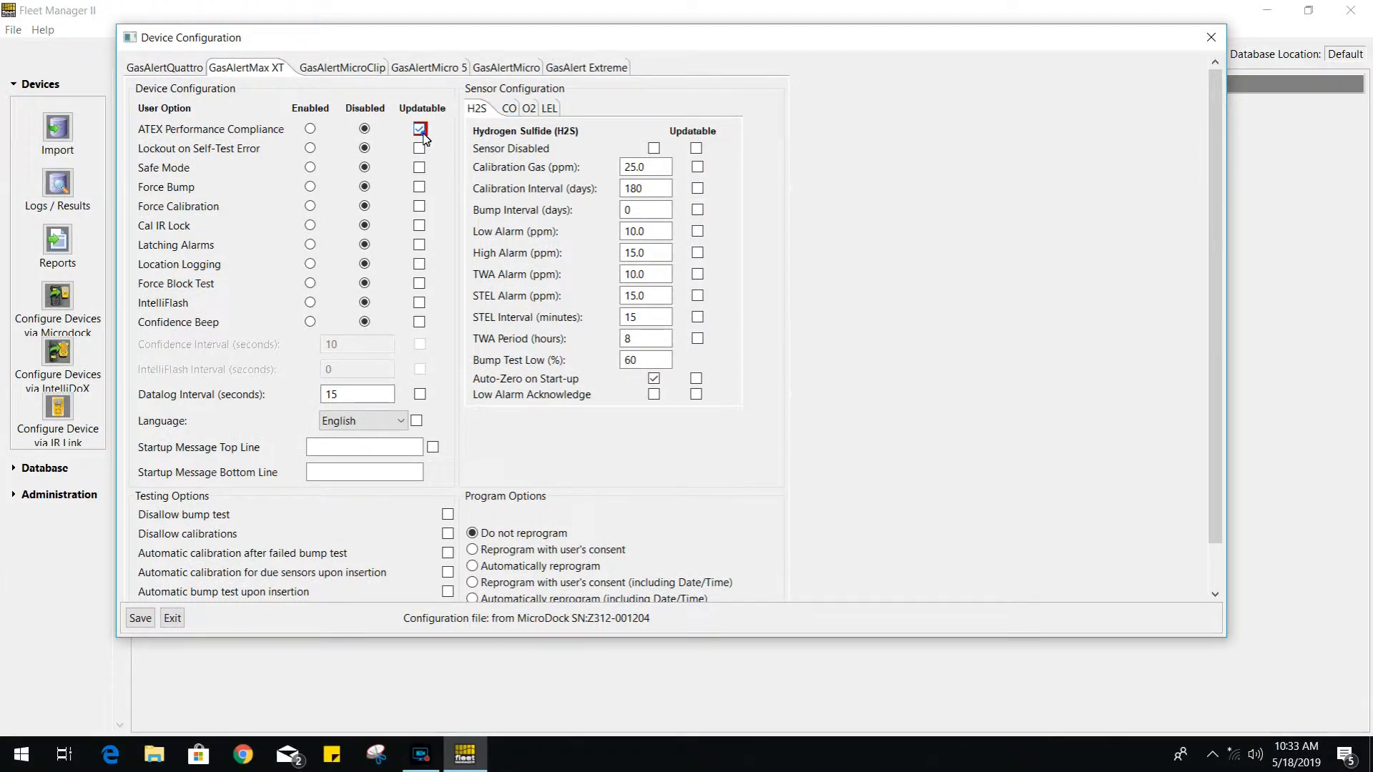
pyautogui.click(419, 129)
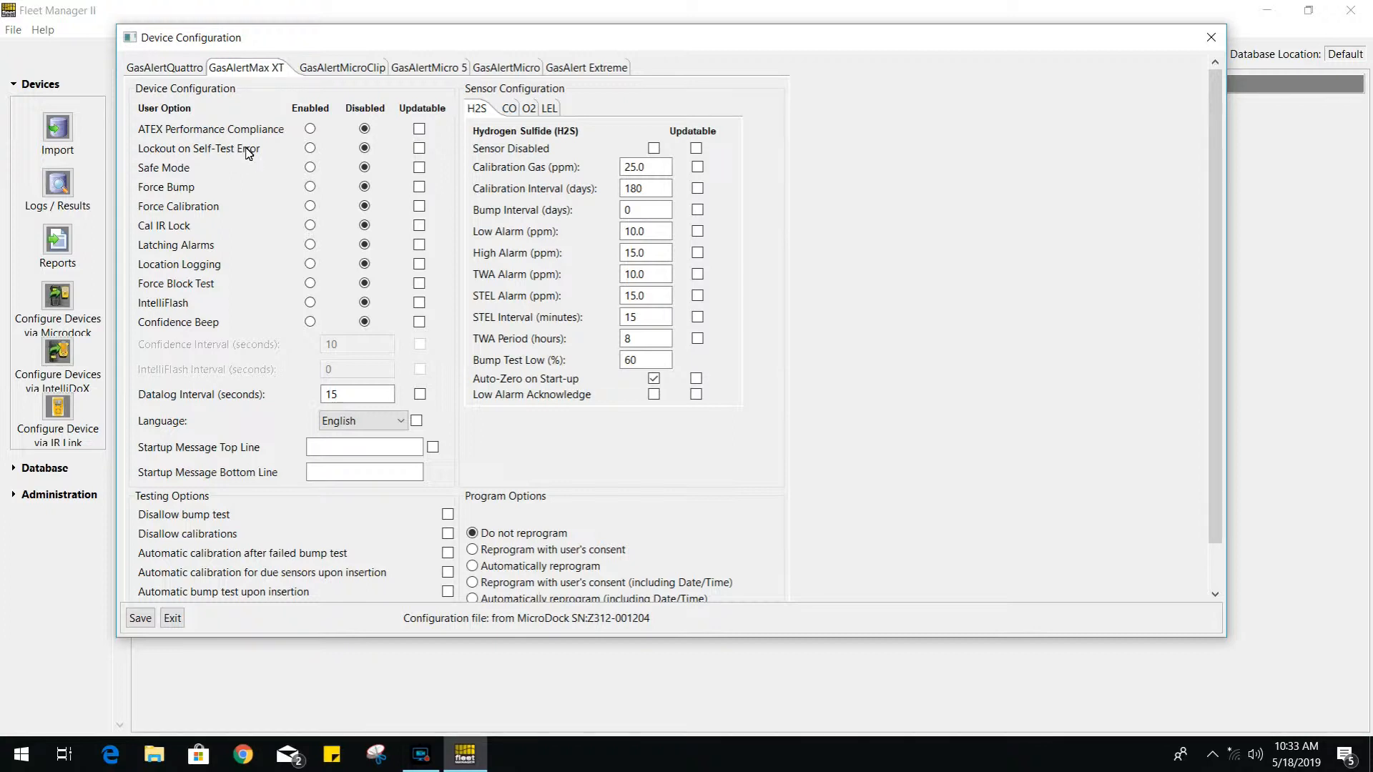
pyautogui.click(310, 148)
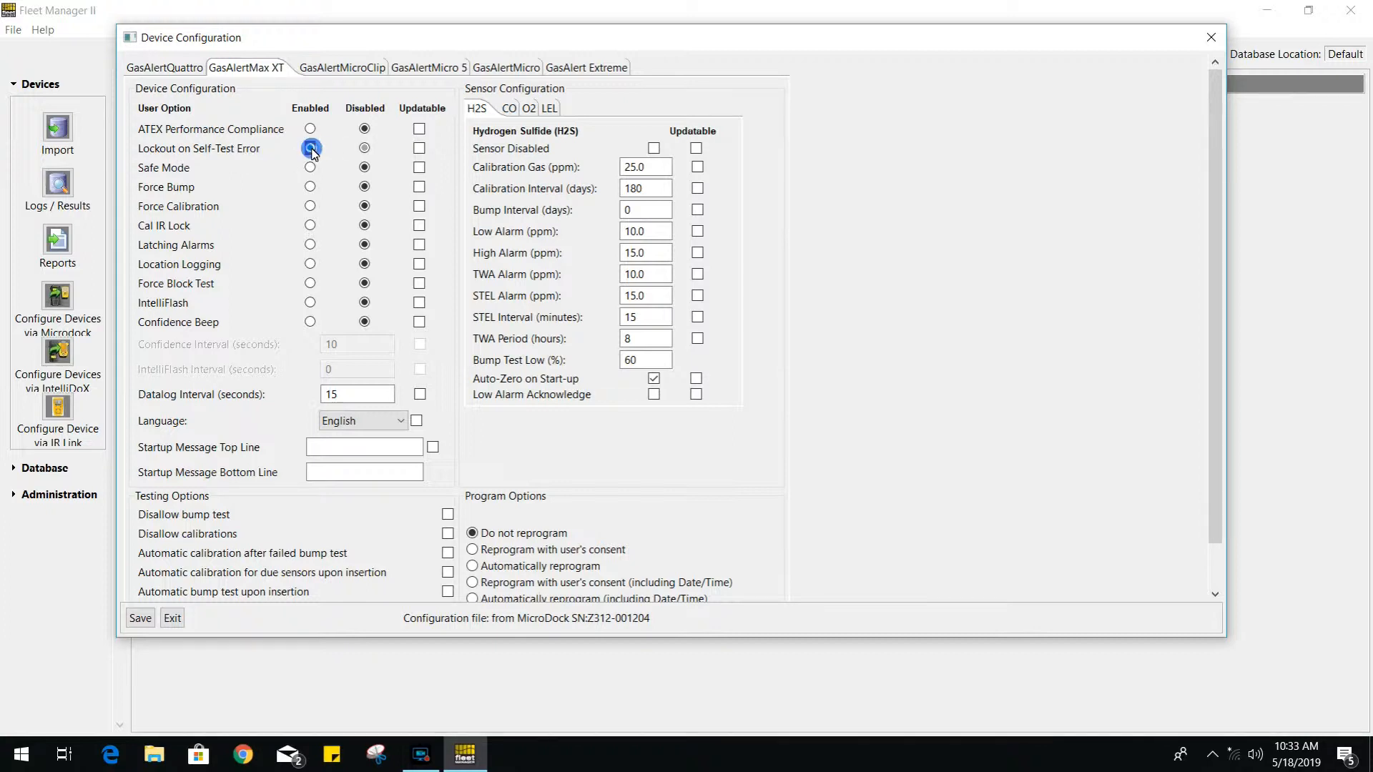
pyautogui.click(310, 148)
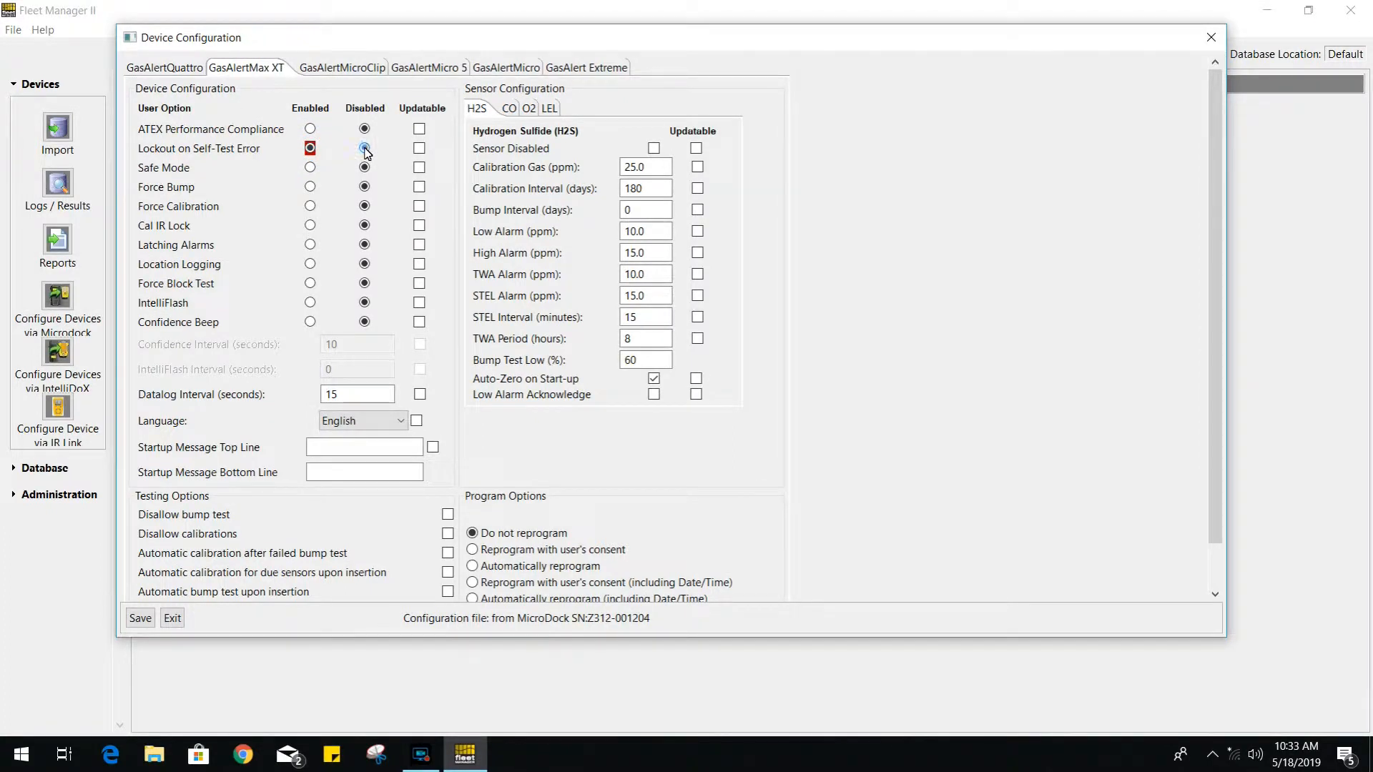
pyautogui.click(365, 148)
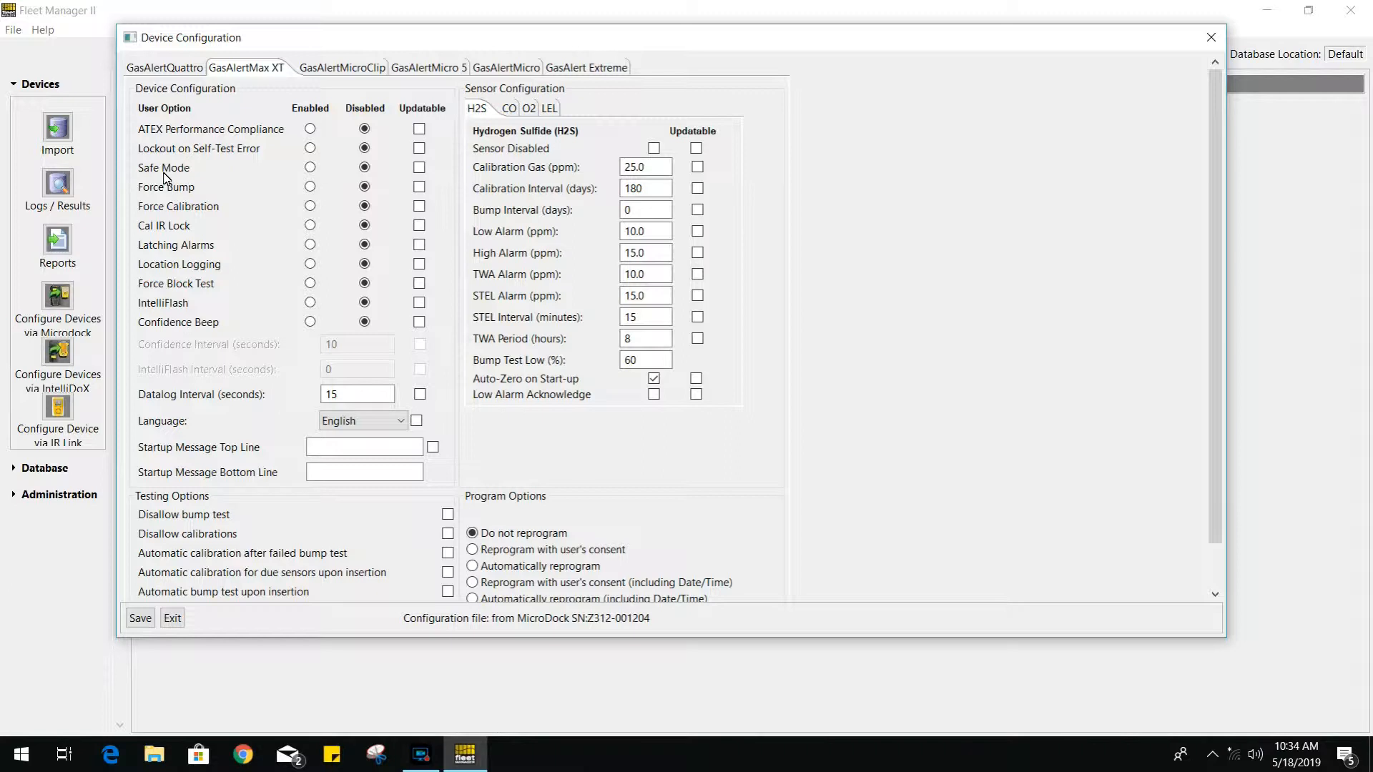
pyautogui.moveTo(256, 169)
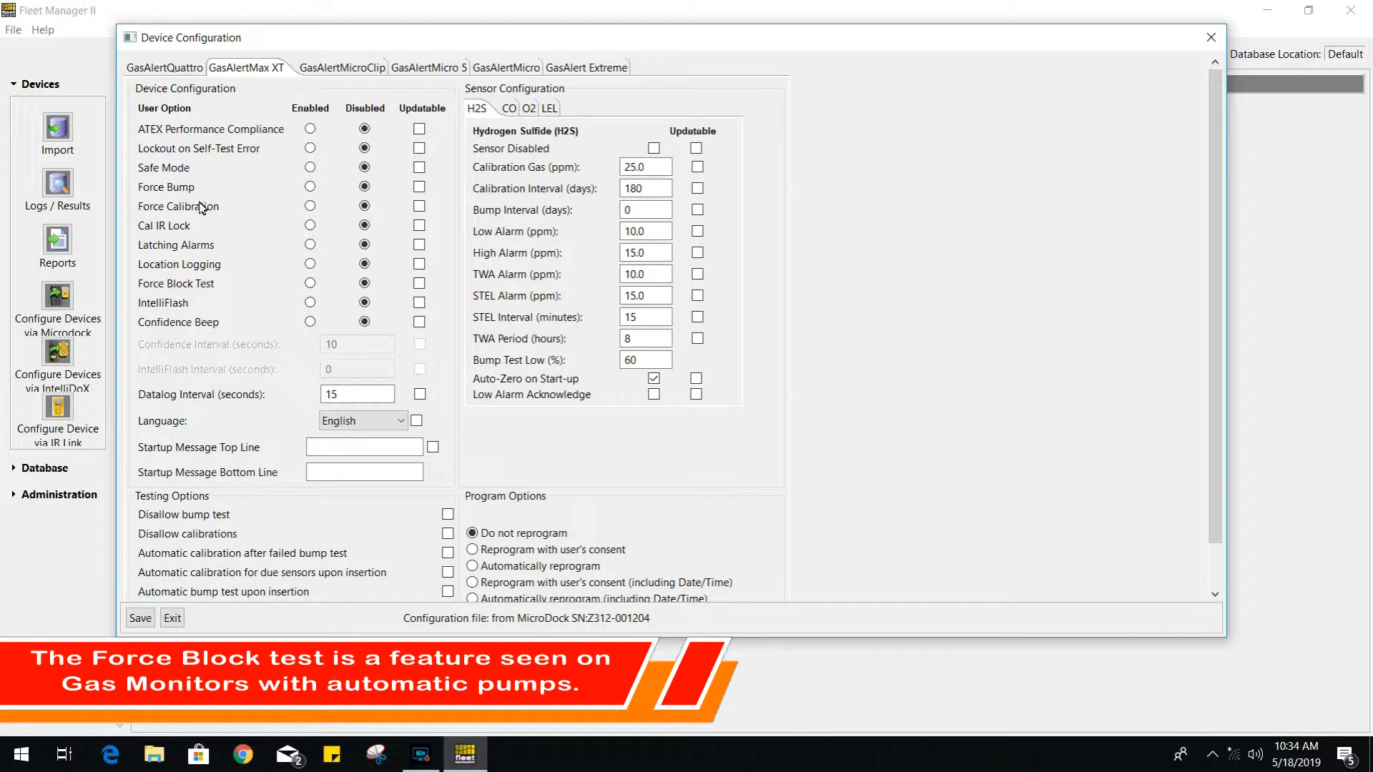
pyautogui.moveTo(260, 210)
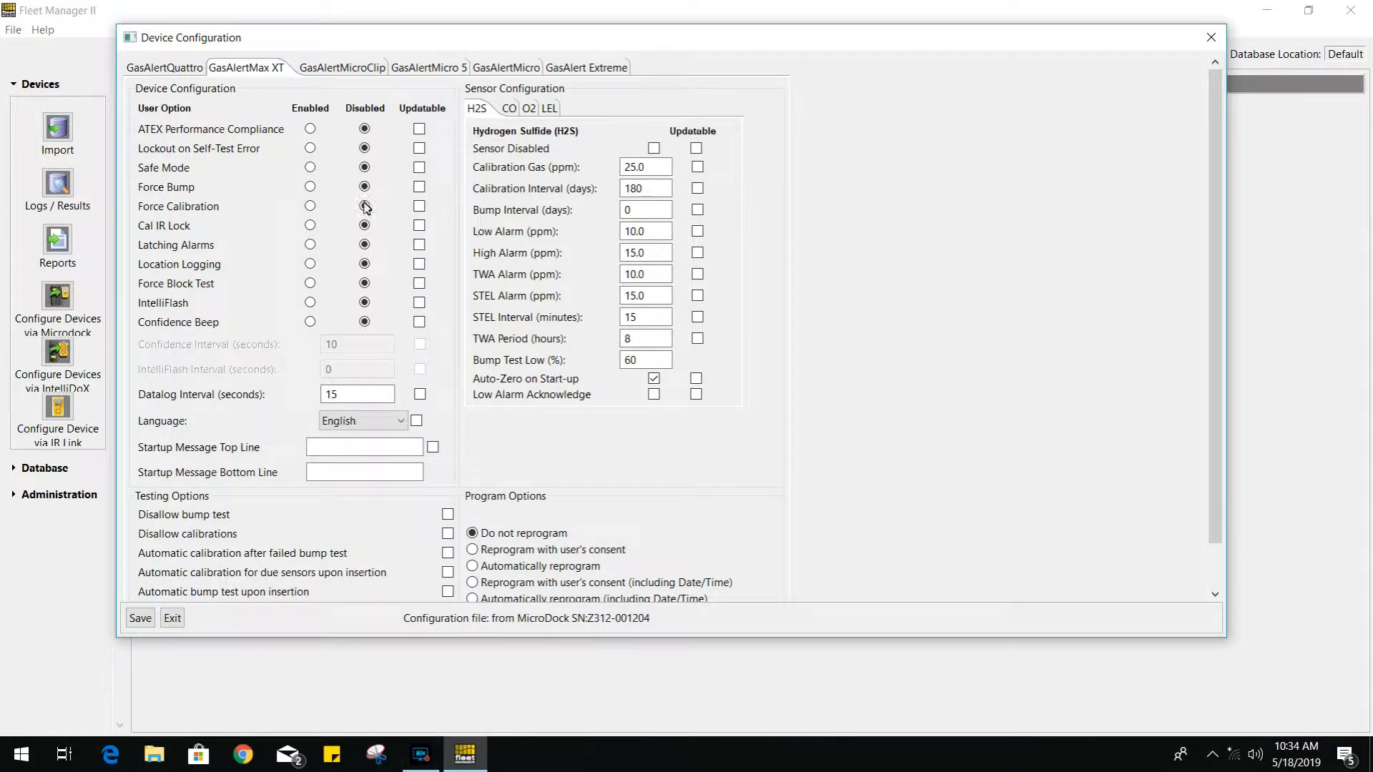
pyautogui.moveTo(506, 225)
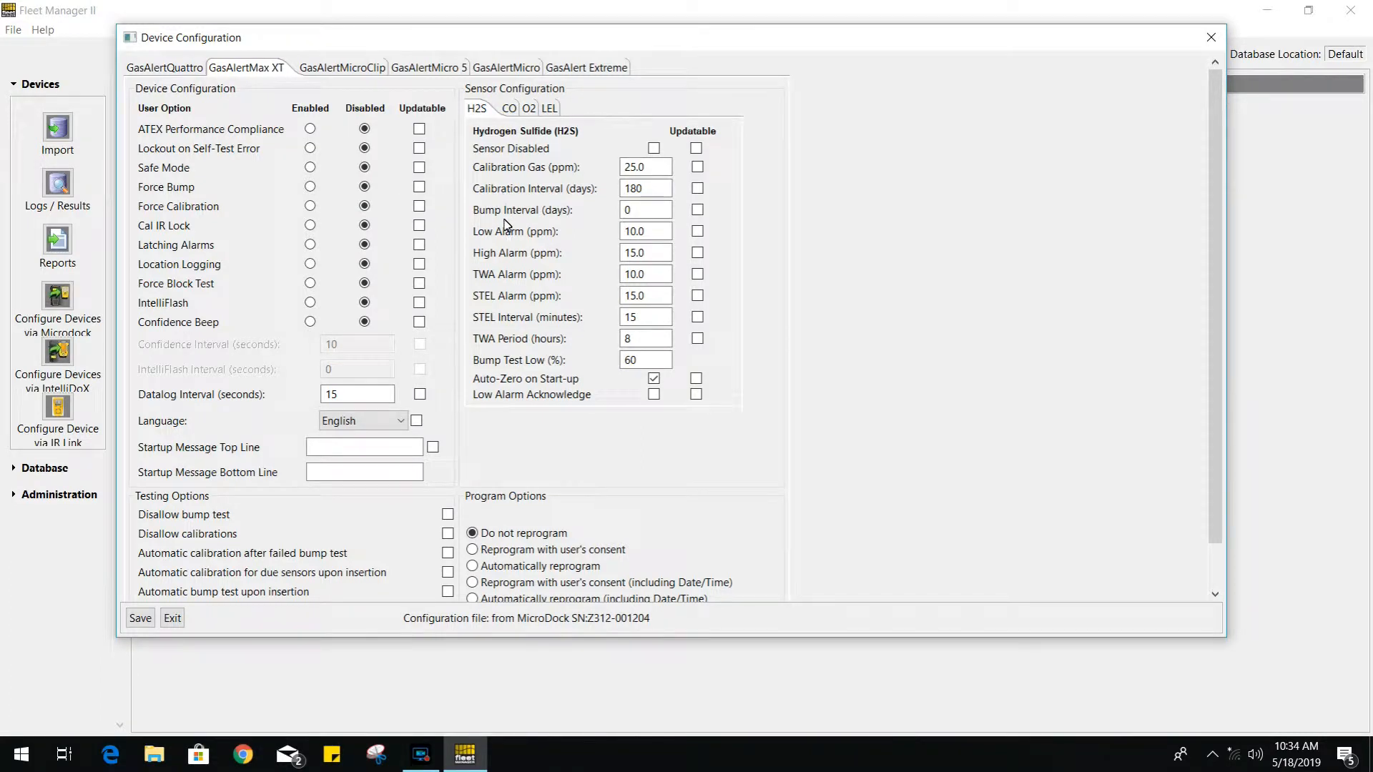
pyautogui.moveTo(487, 225)
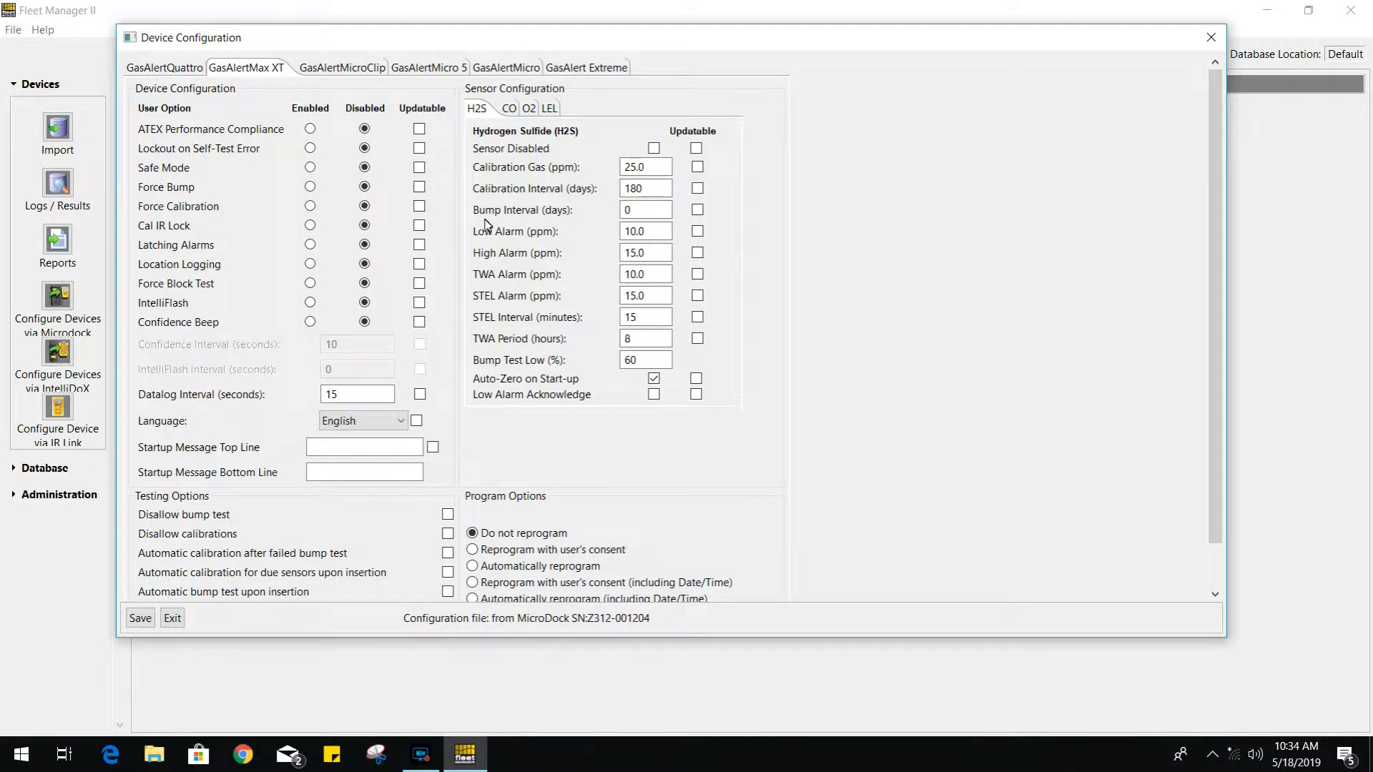
pyautogui.moveTo(217, 208)
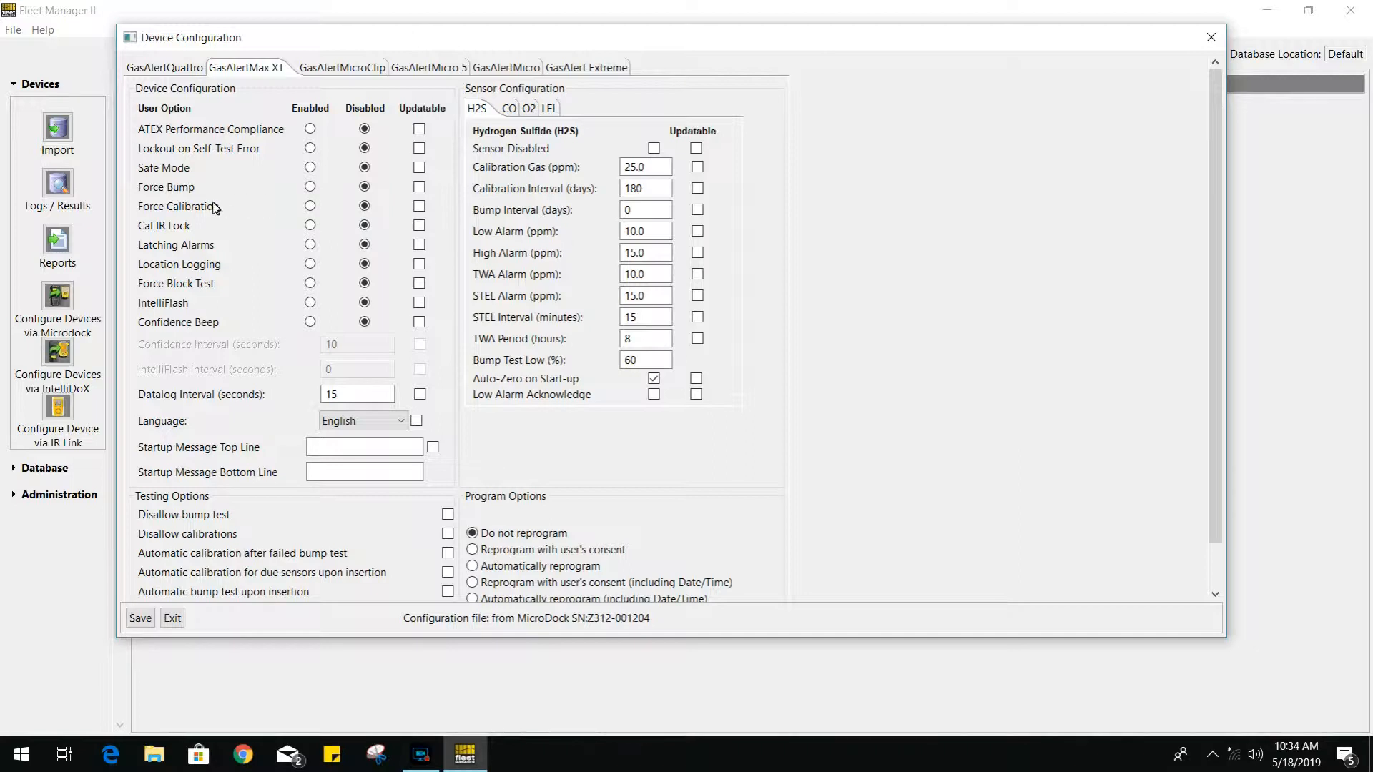
pyautogui.moveTo(186, 231)
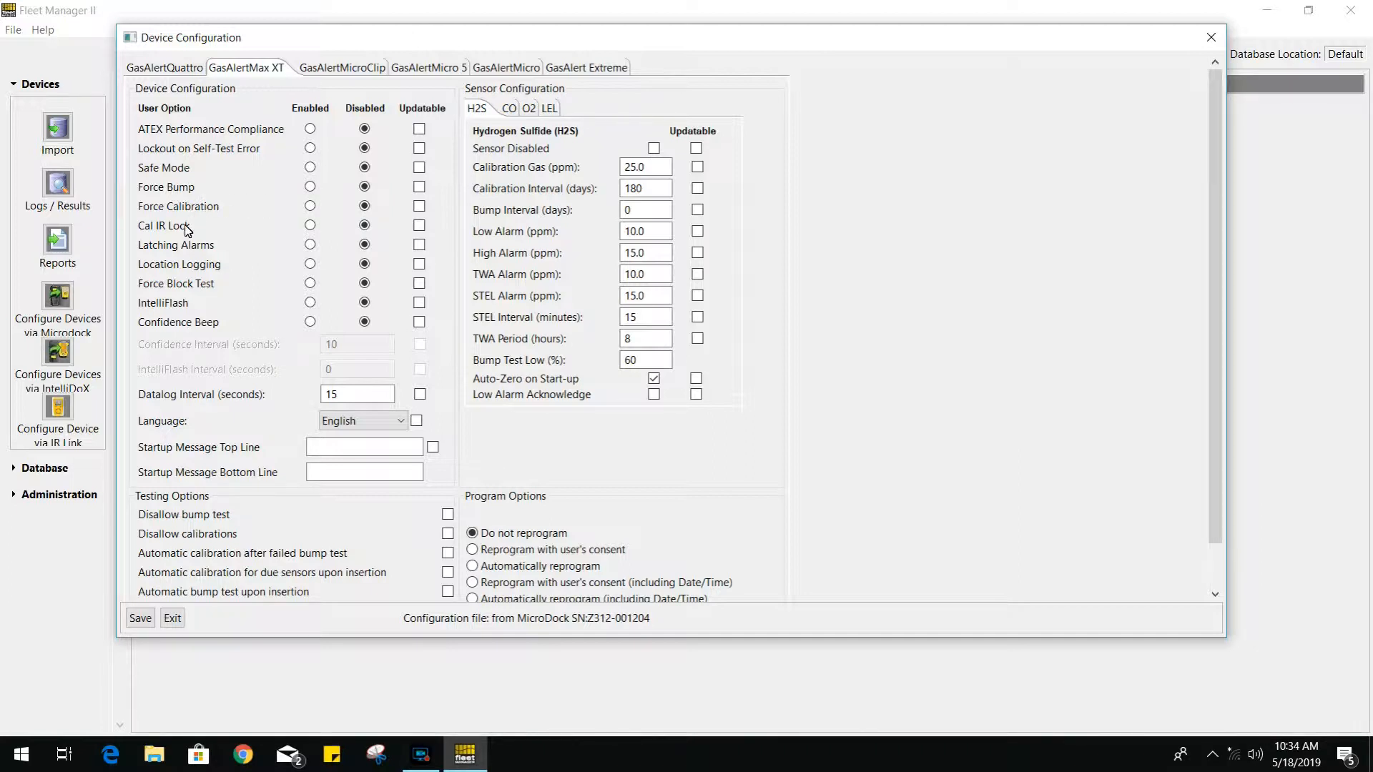
pyautogui.moveTo(198, 231)
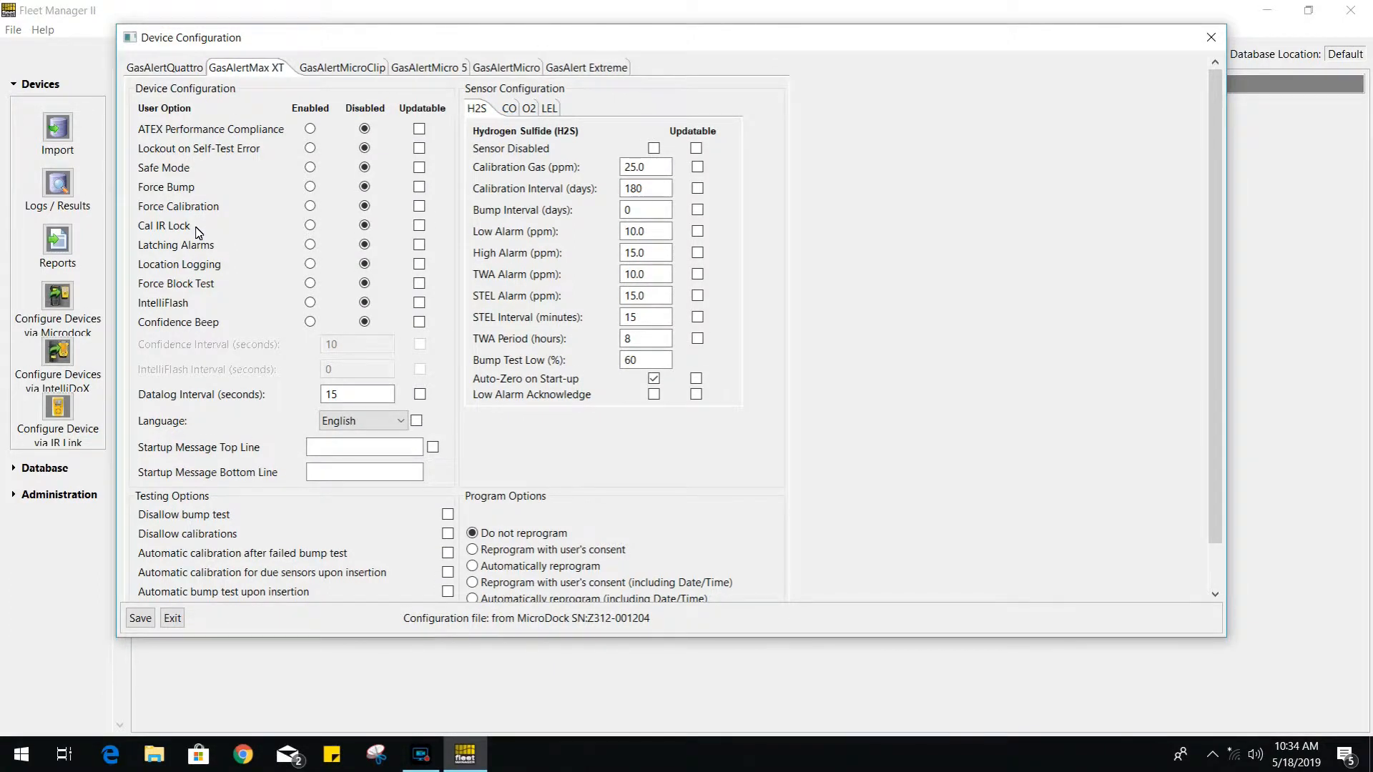
pyautogui.moveTo(222, 254)
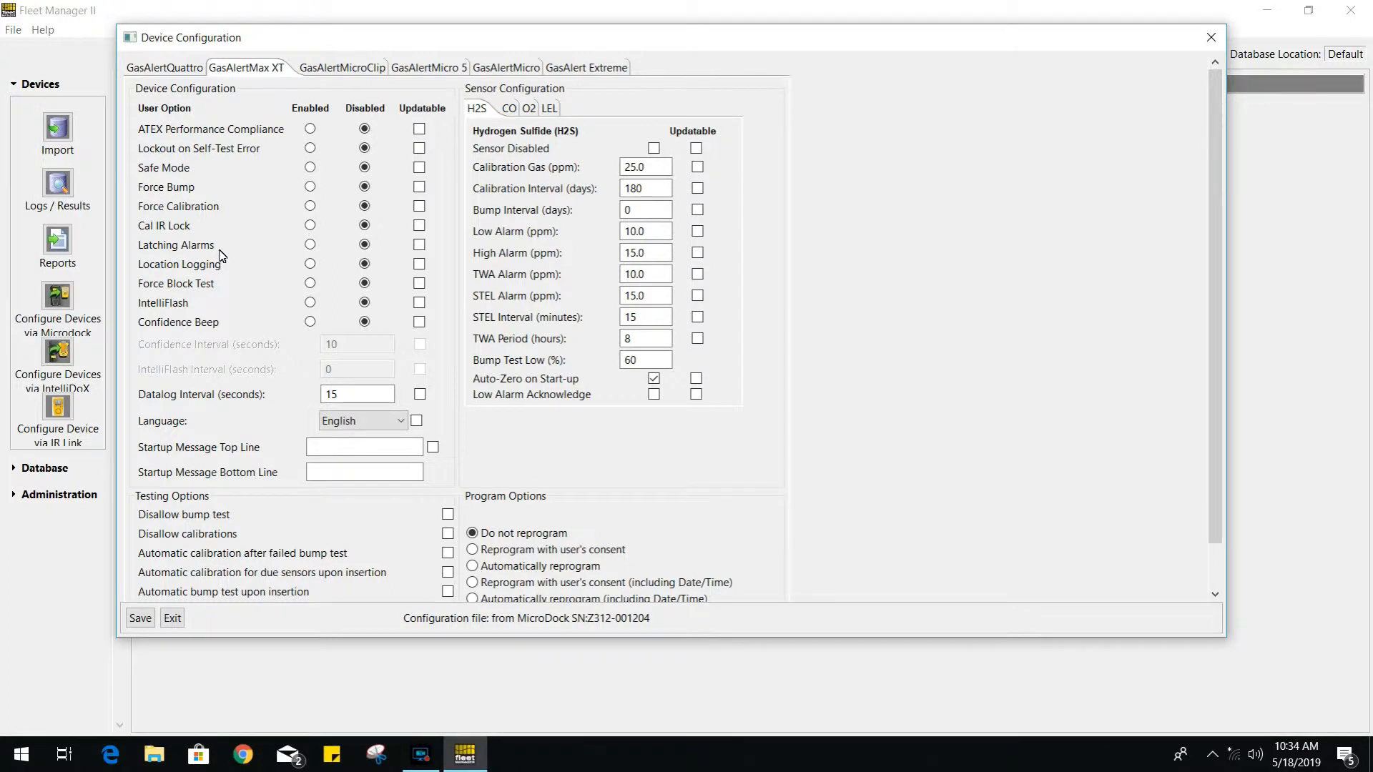
pyautogui.moveTo(229, 271)
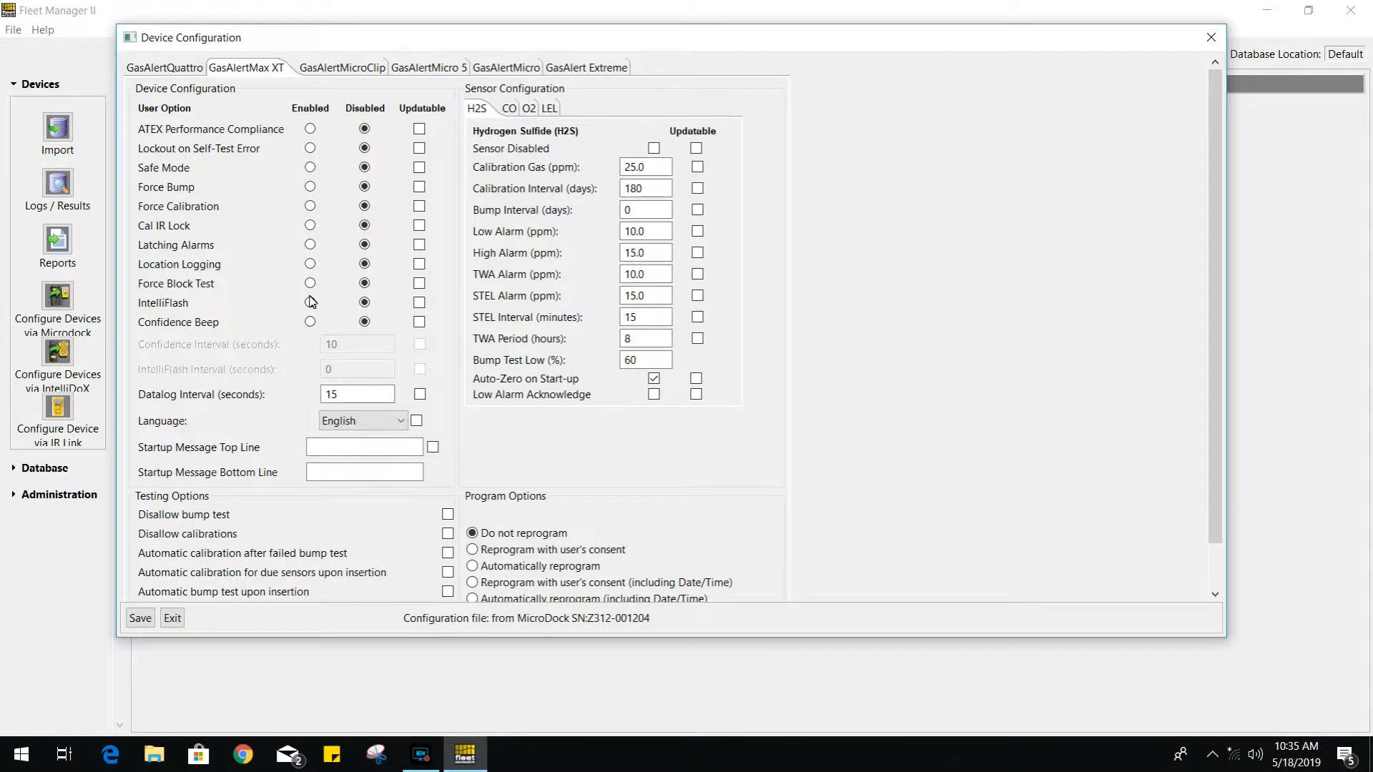
pyautogui.moveTo(210, 325)
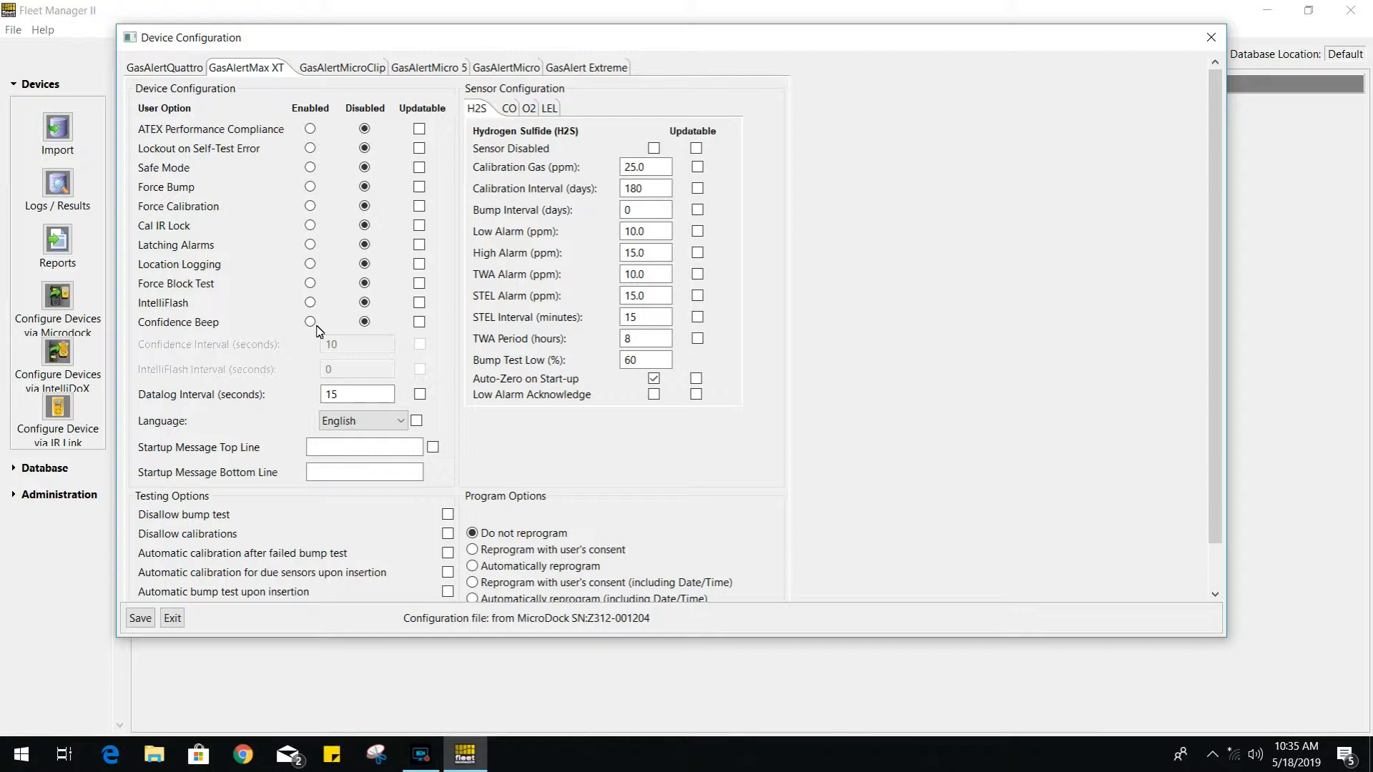
# - Set Confidence Beep and IntelliFlash to Enabled, with a 2-second IntelliFlash interval
pyautogui.click(309, 322)
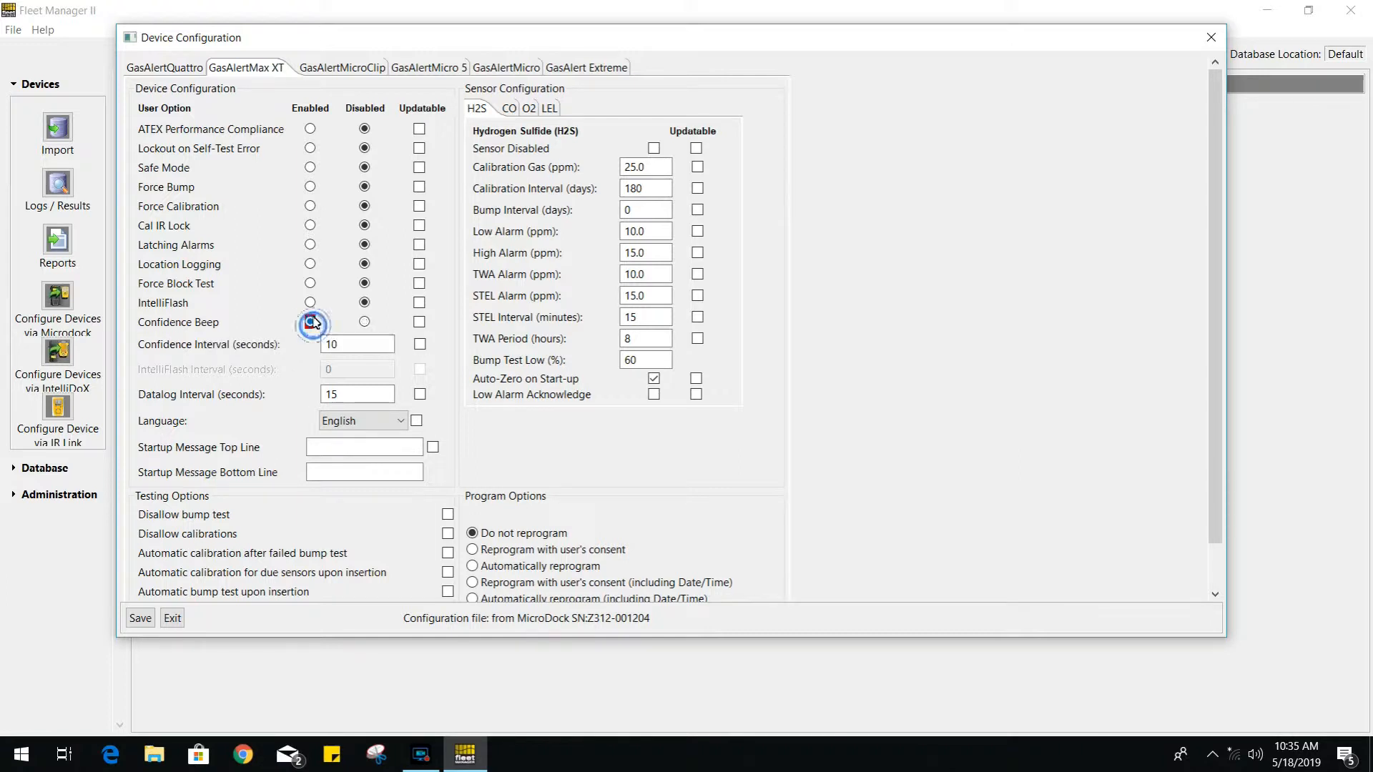
pyautogui.click(309, 322)
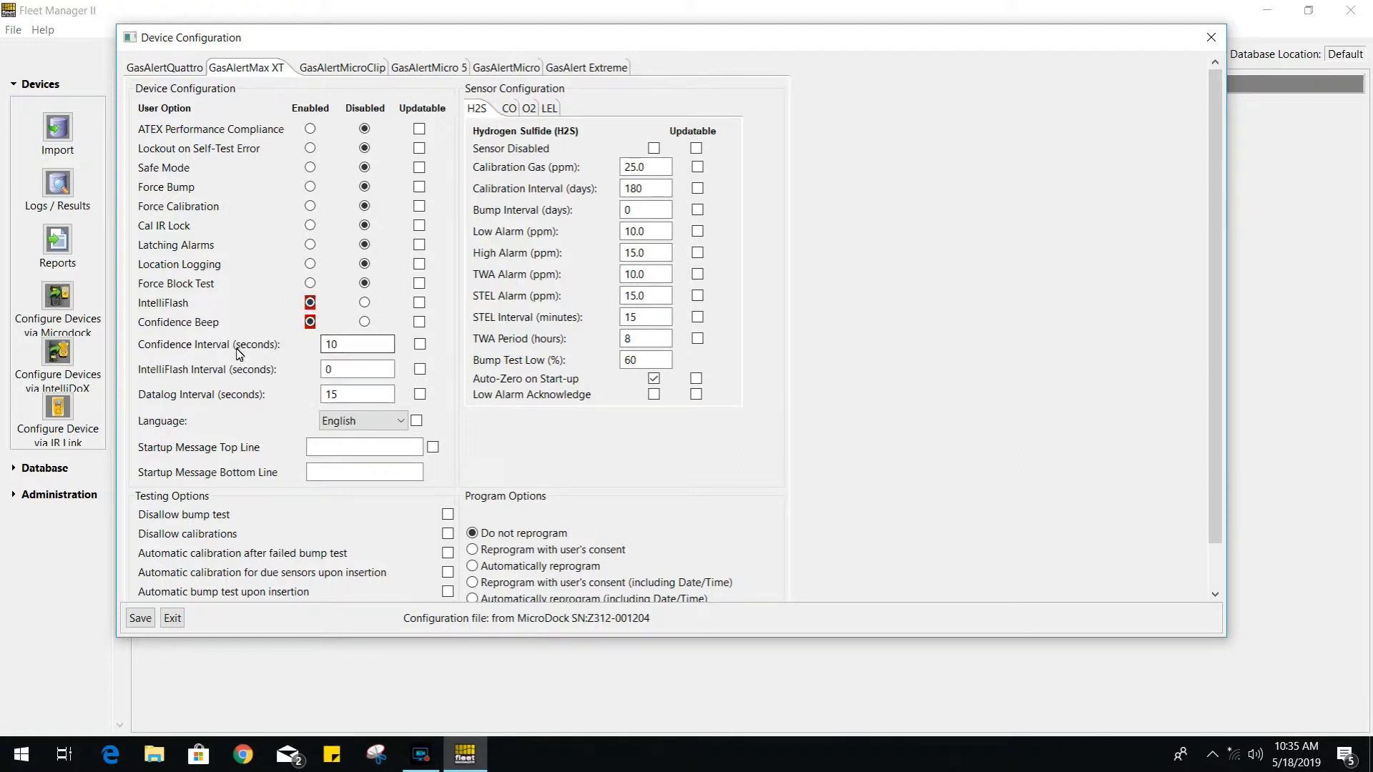
pyautogui.click(357, 344)
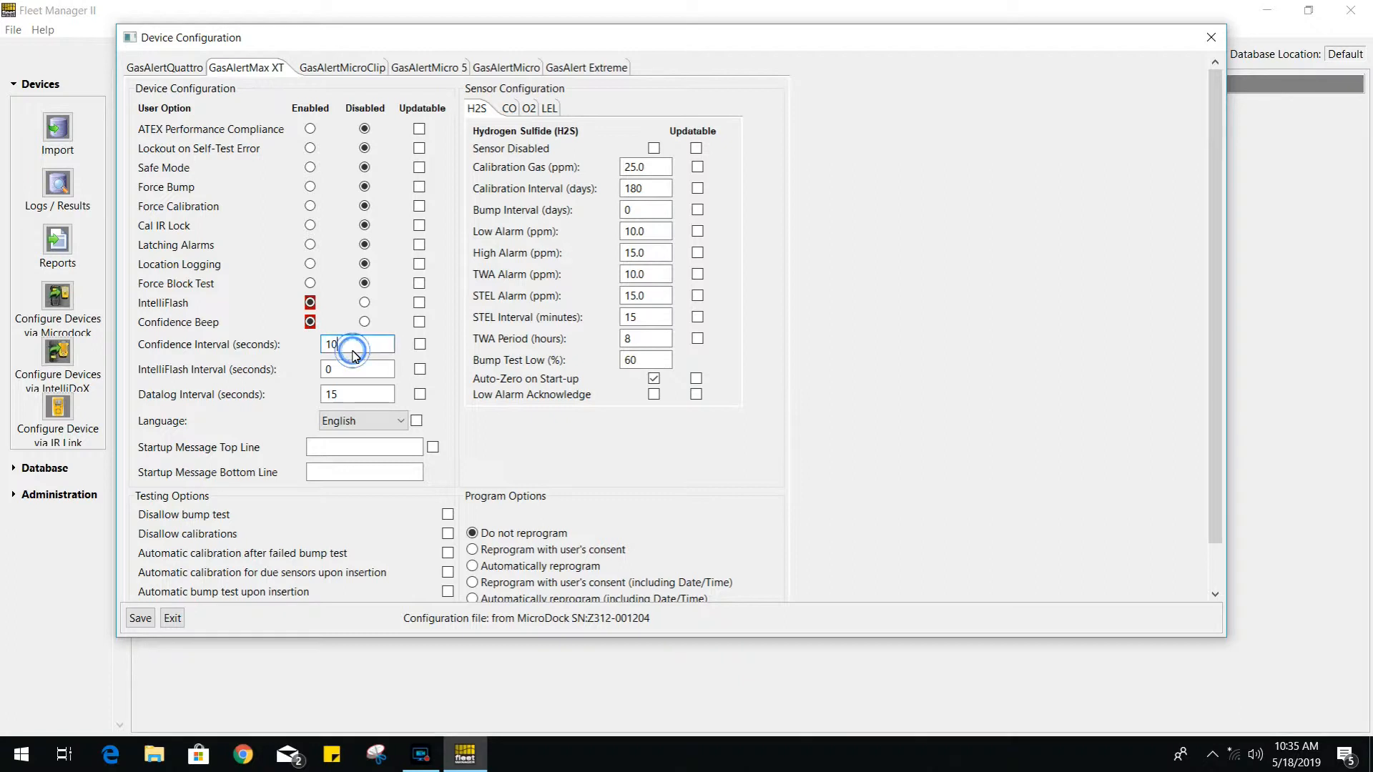
pyautogui.click(357, 344)
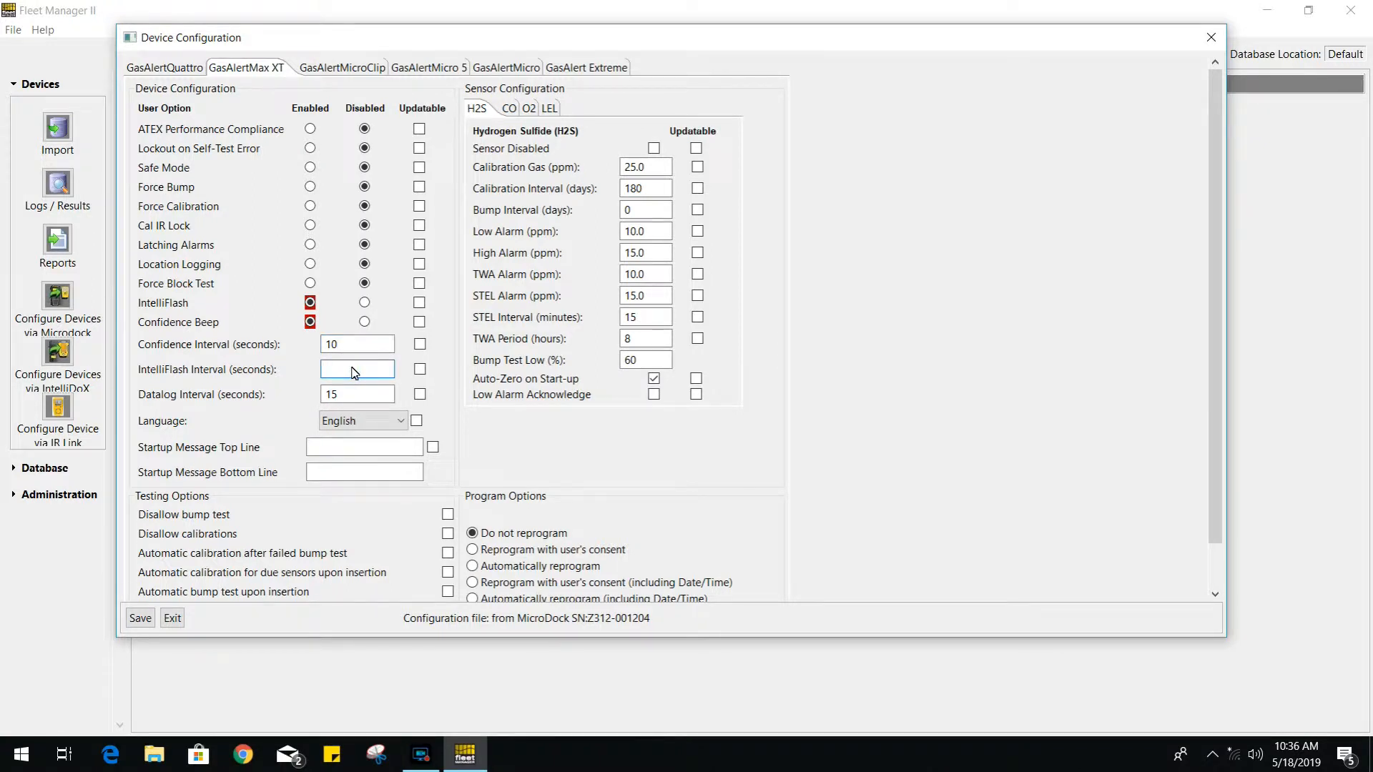
pyautogui.write('2')
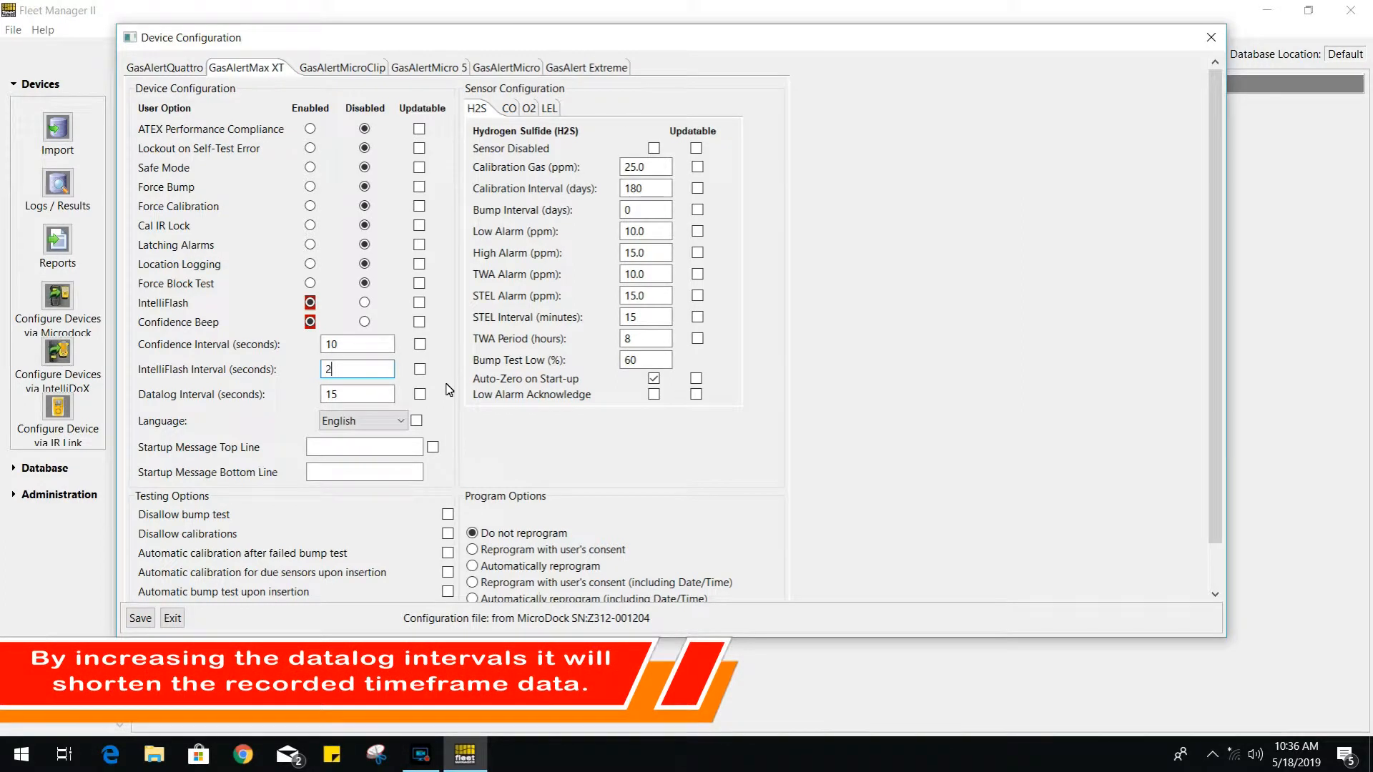
pyautogui.moveTo(219, 396)
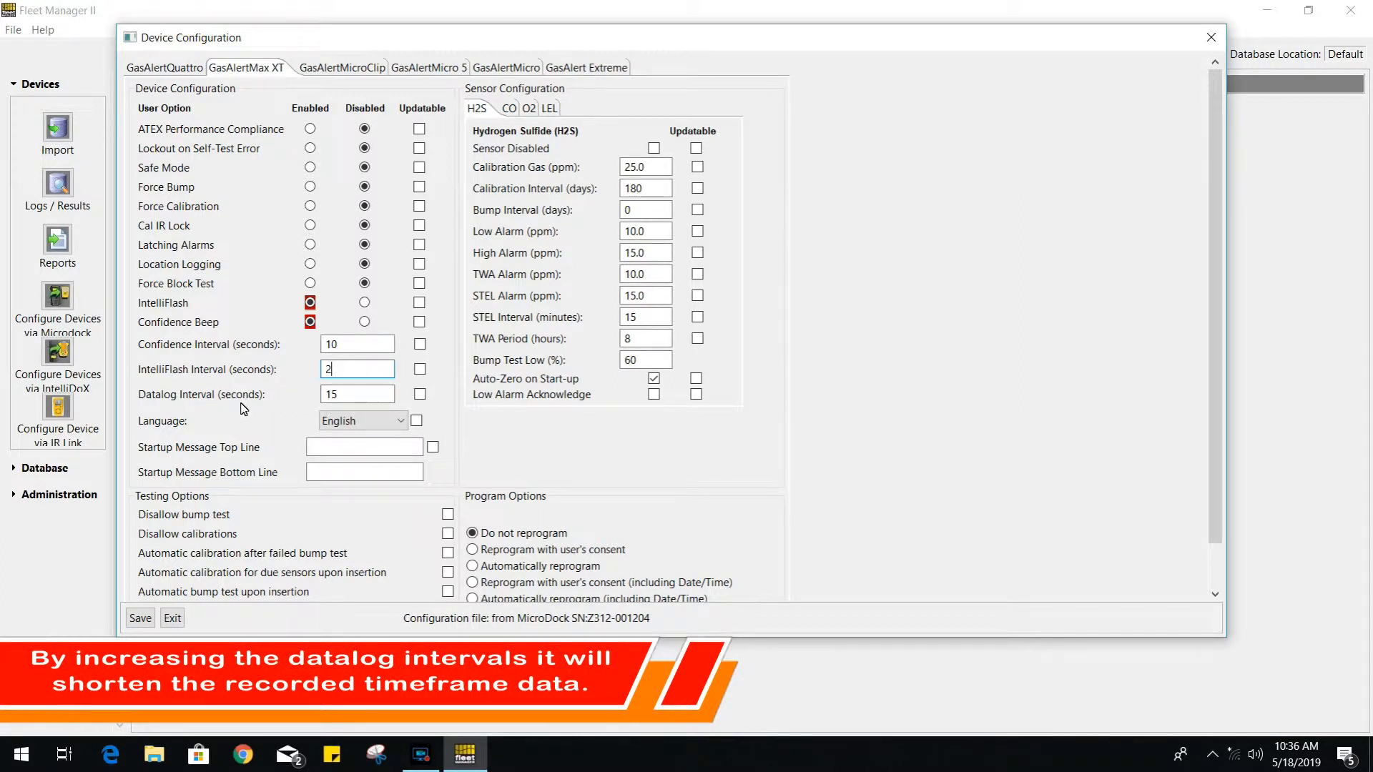
pyautogui.click(357, 394)
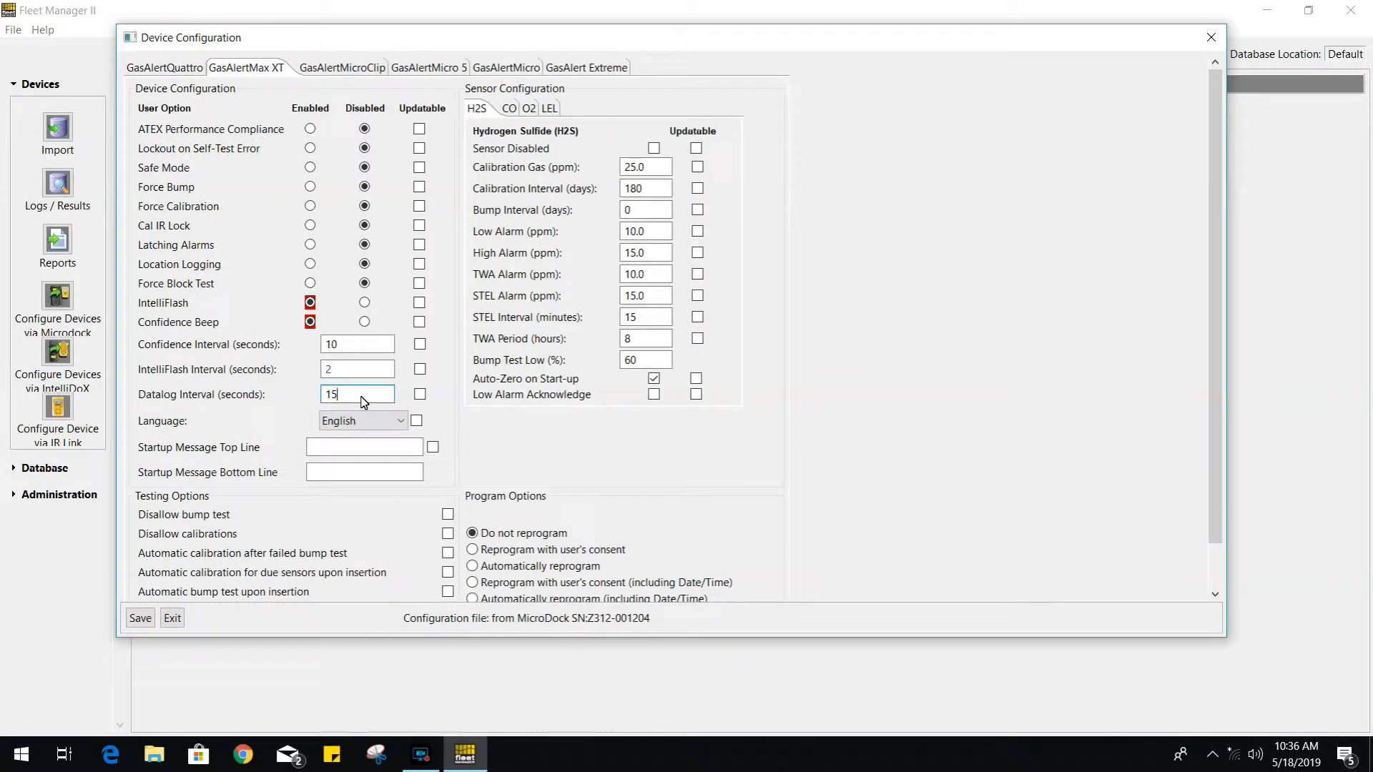
pyautogui.moveTo(283, 397)
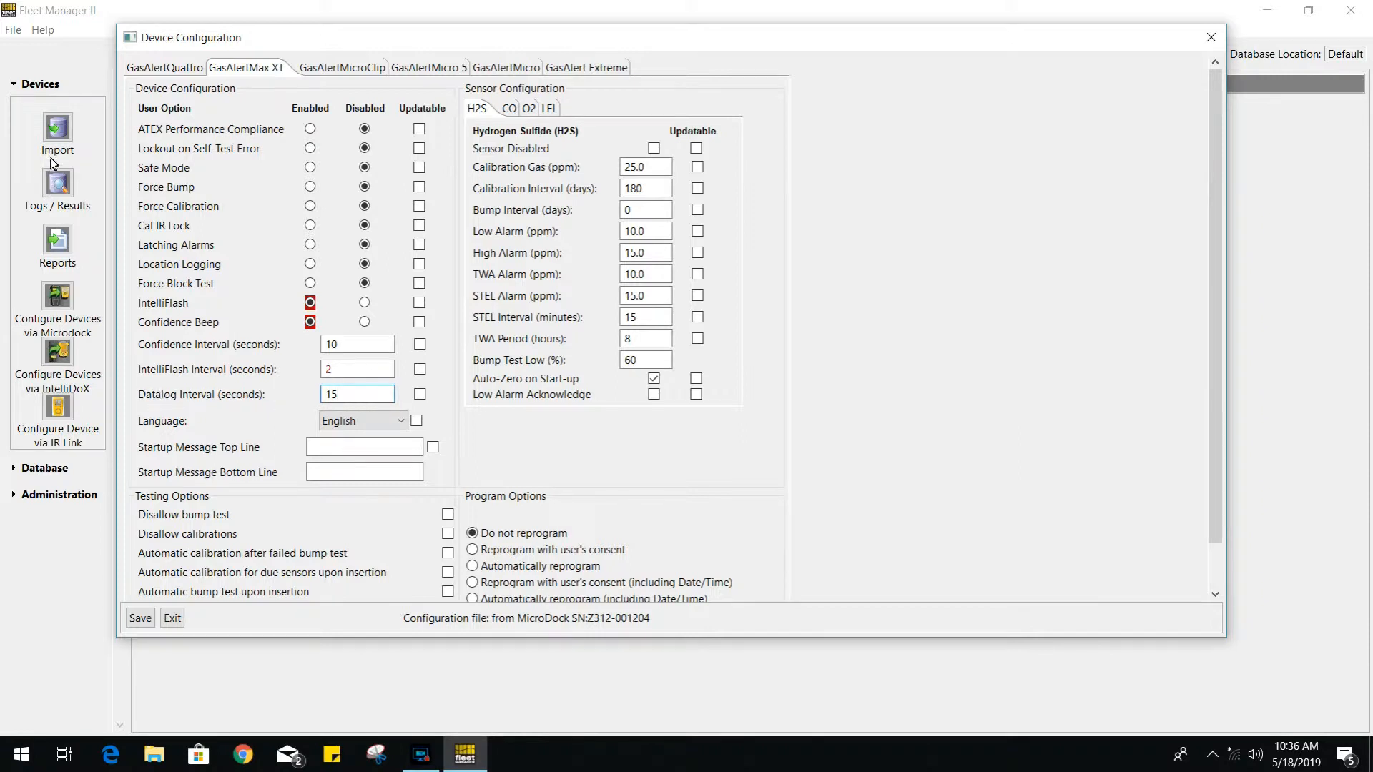
pyautogui.moveTo(325, 343)
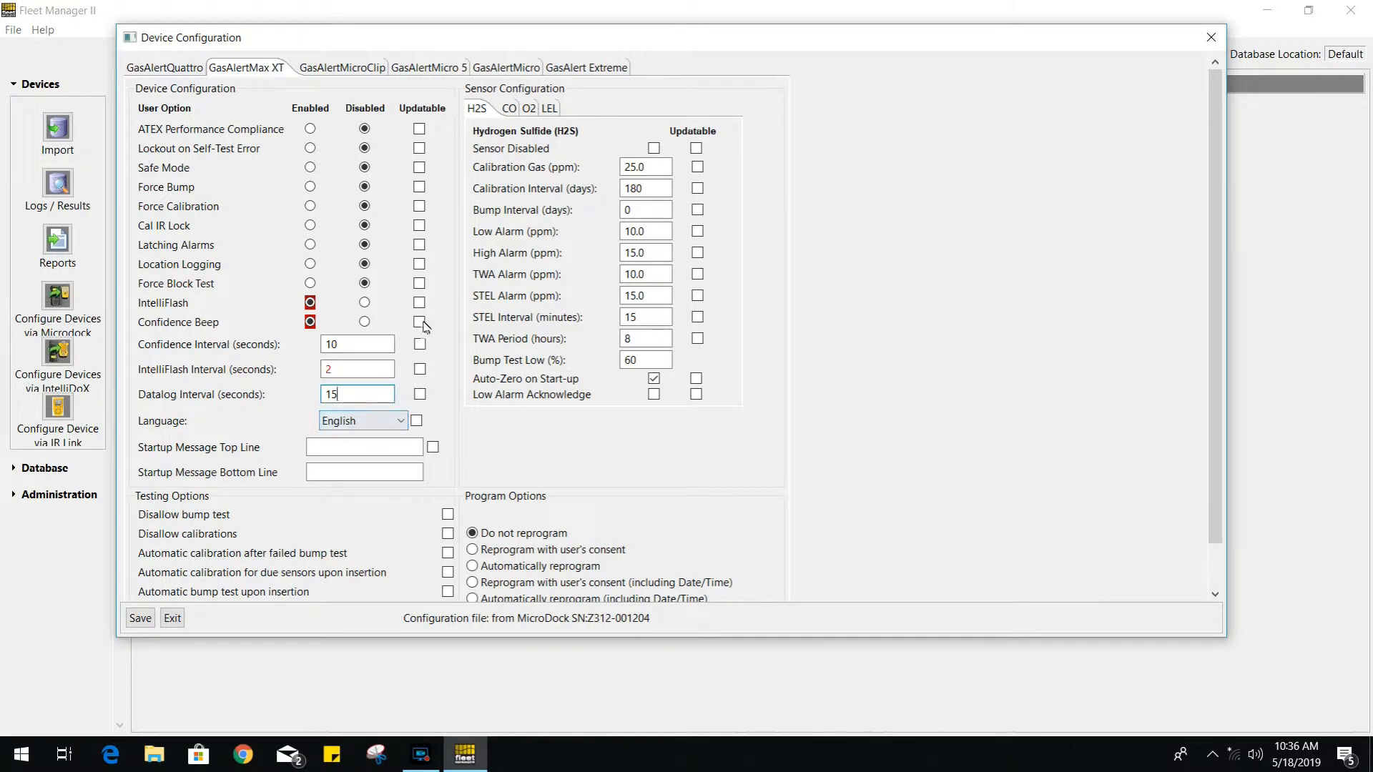
pyautogui.click(419, 303)
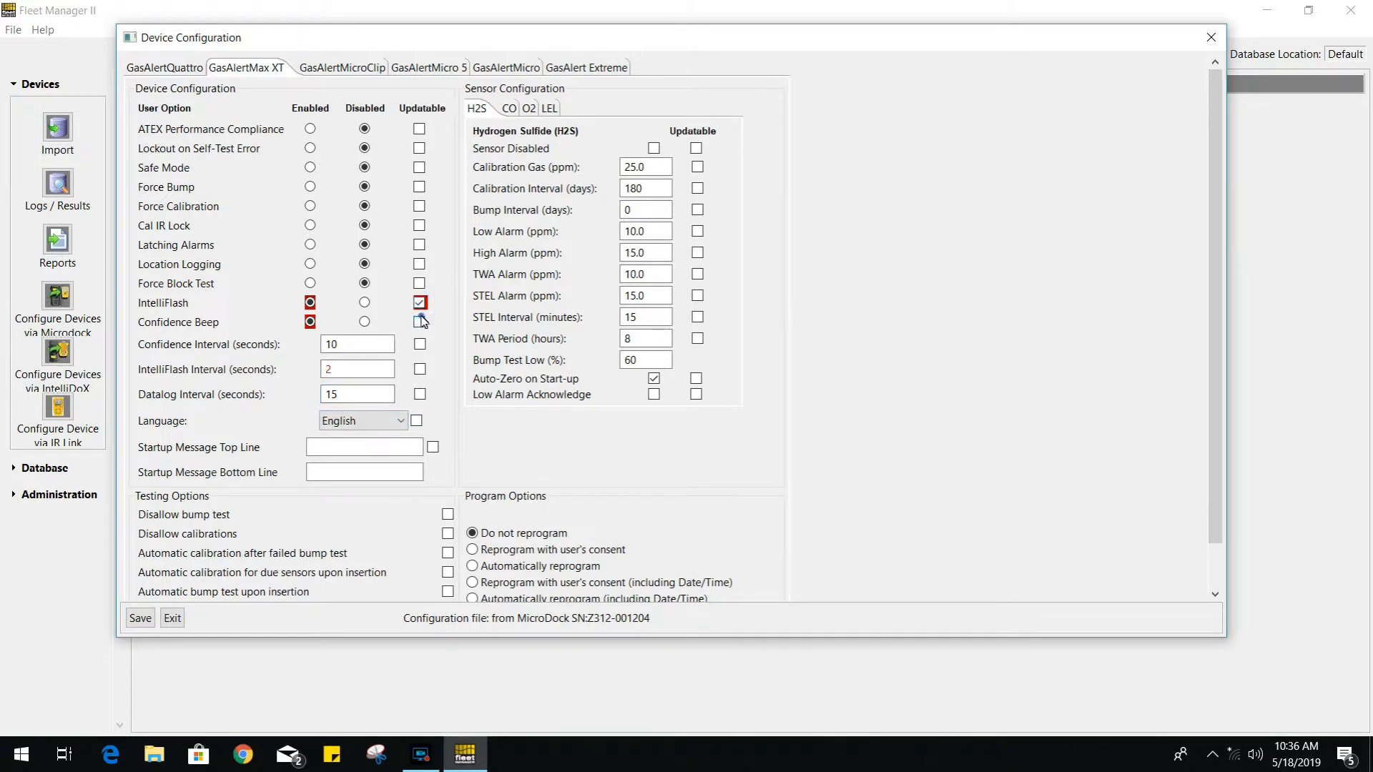
pyautogui.click(420, 322)
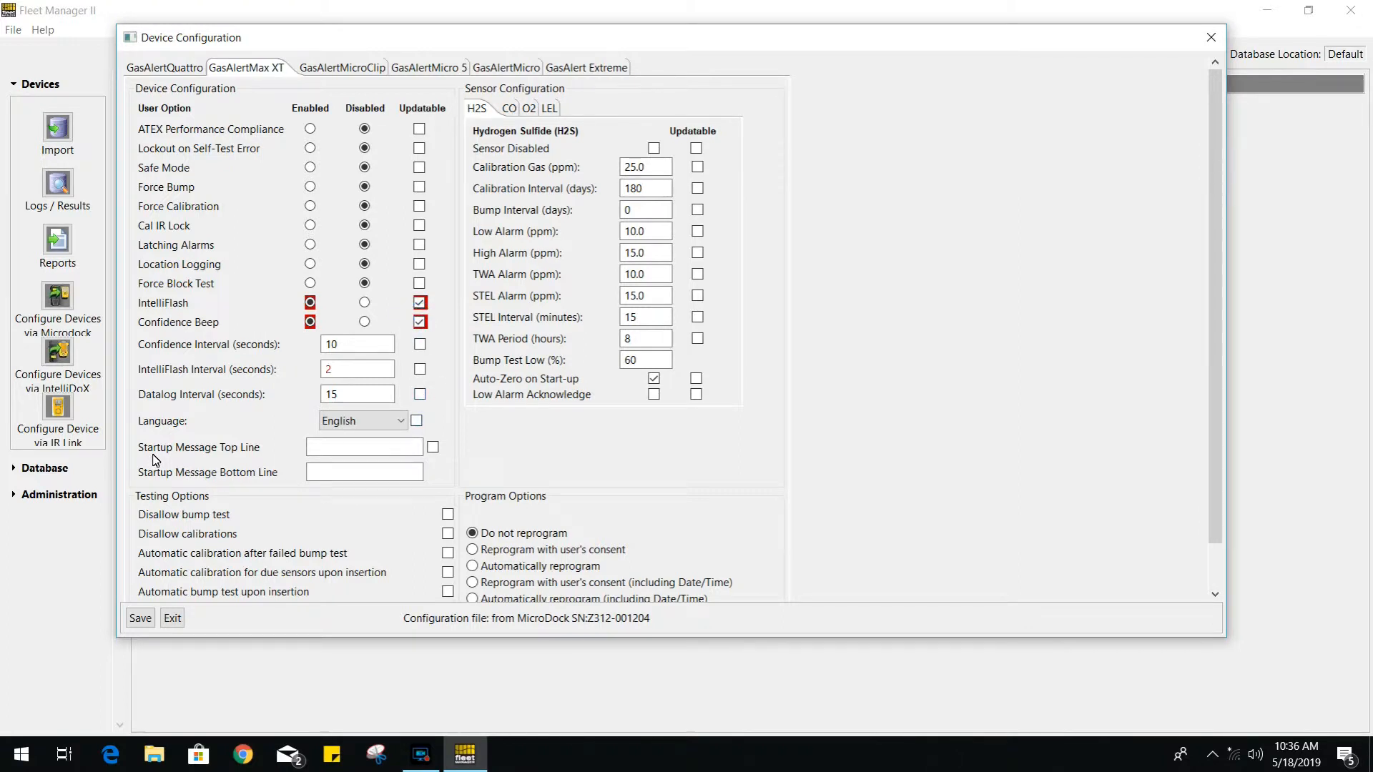
pyautogui.click(363, 447)
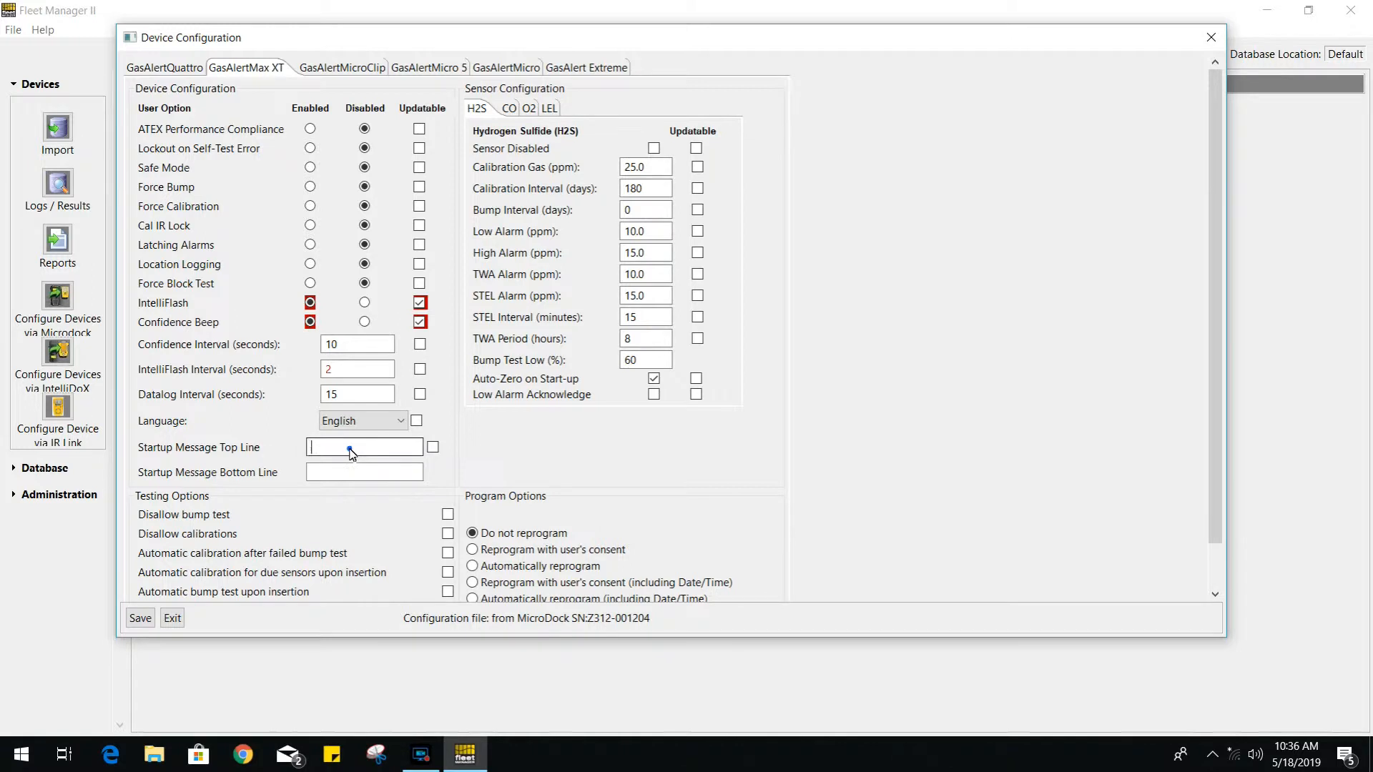
pyautogui.write('Warehouse #1')
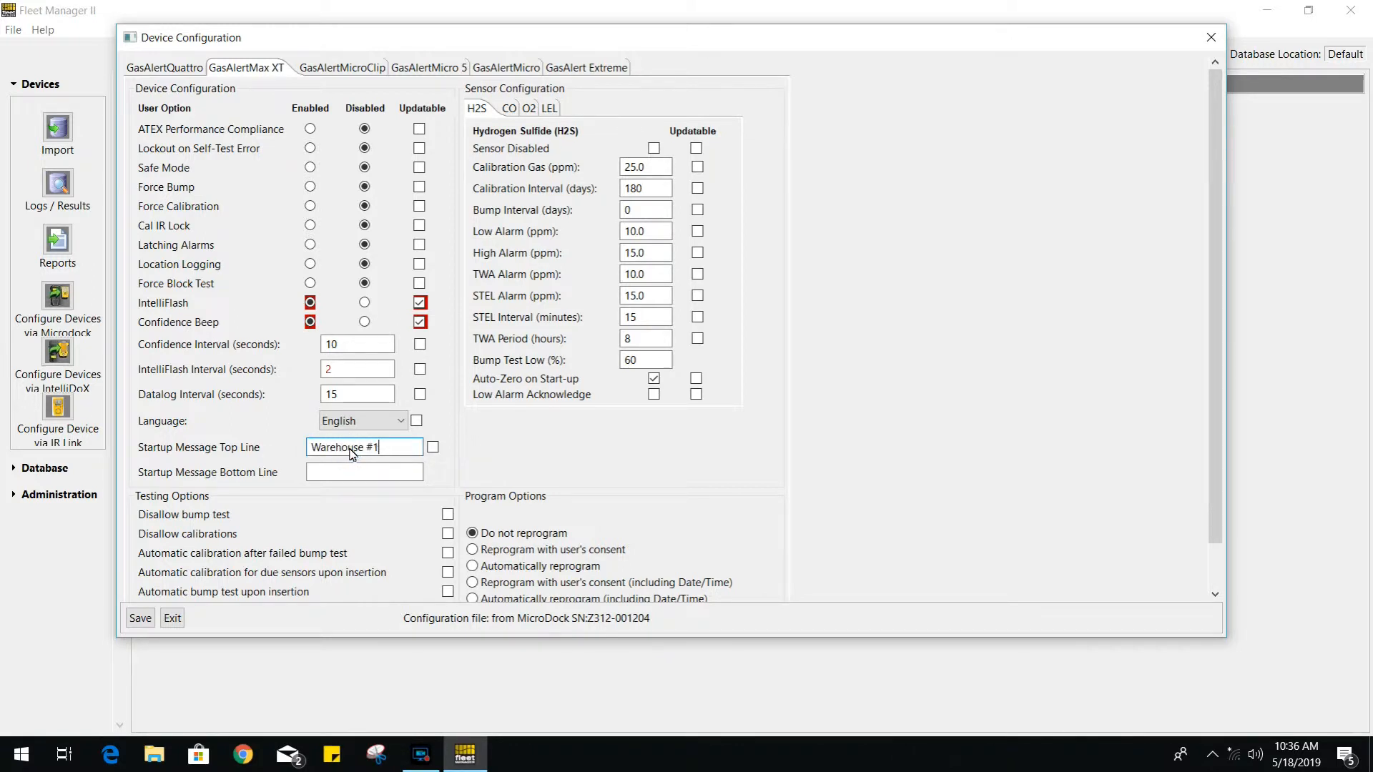
pyautogui.click(433, 447)
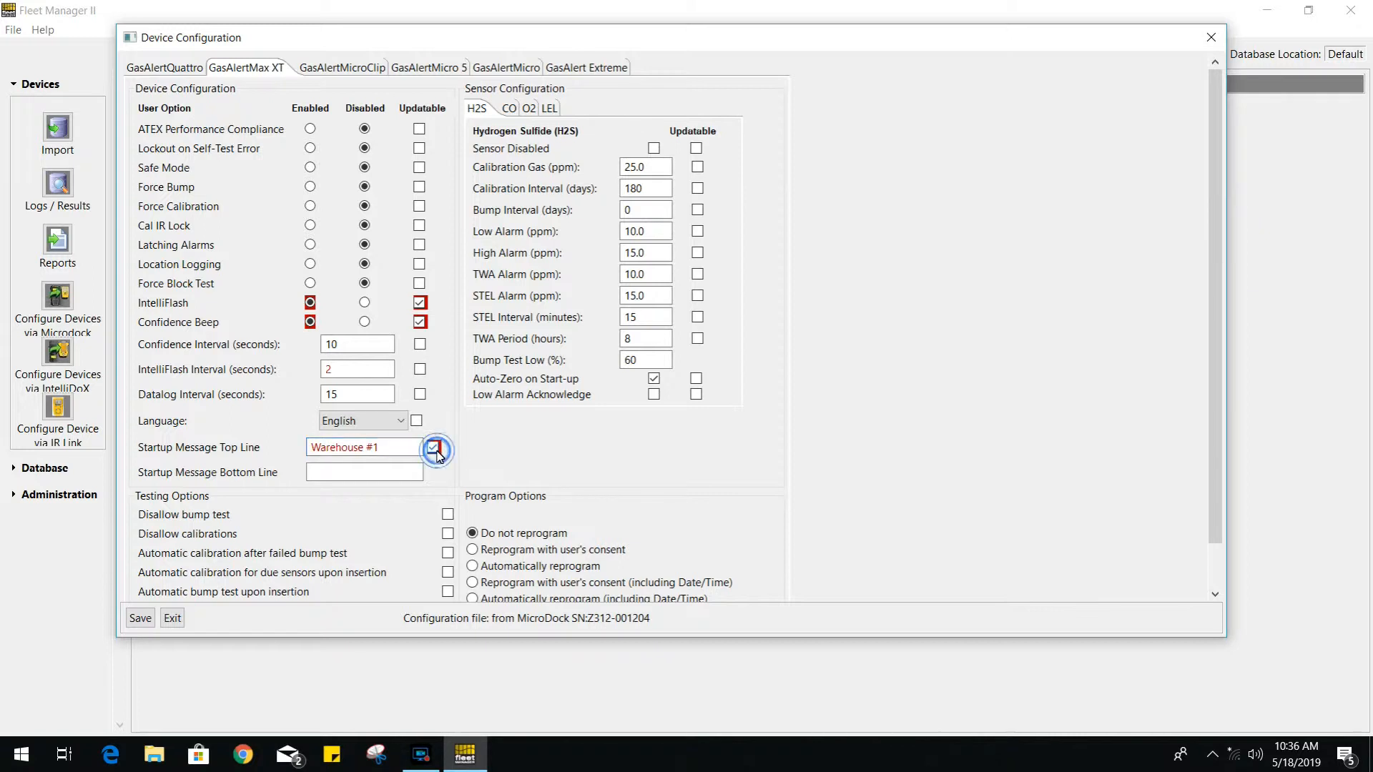
pyautogui.click(433, 448)
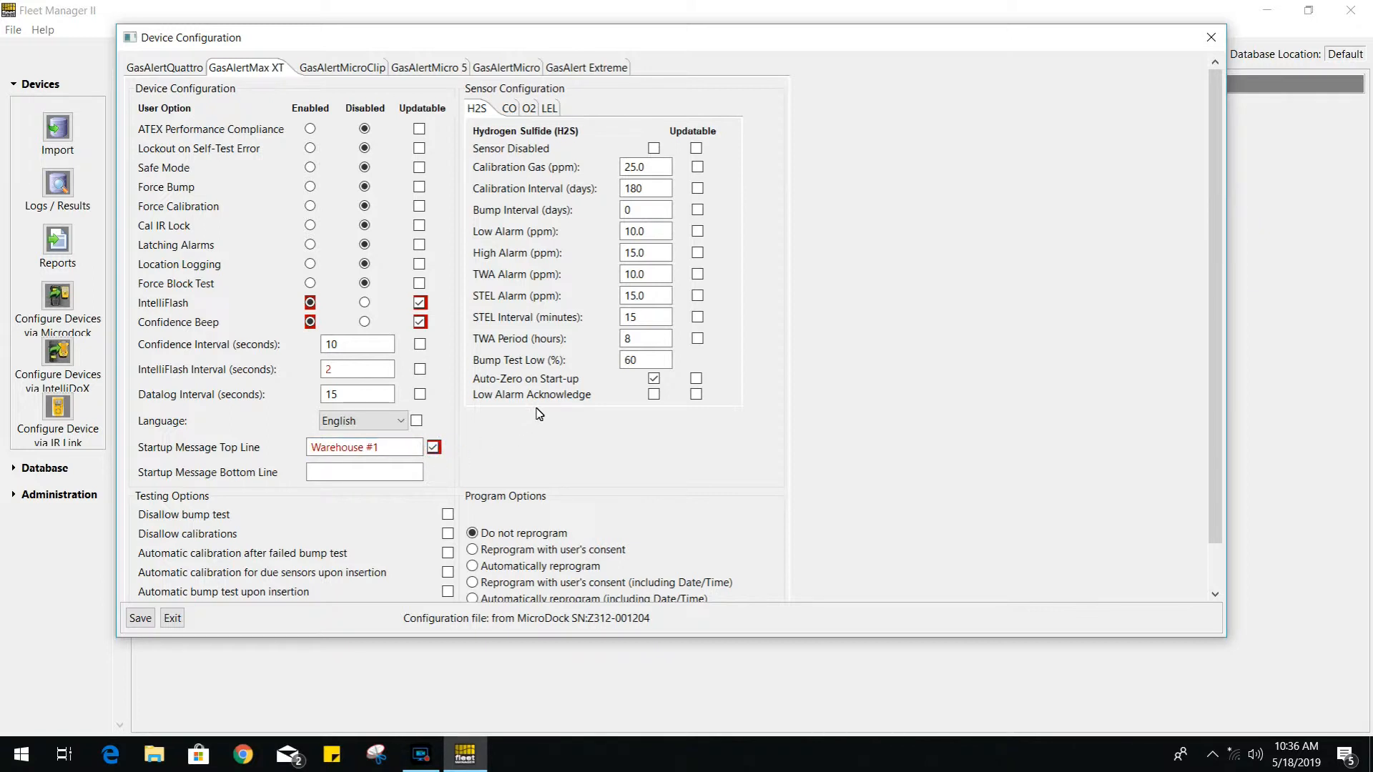
pyautogui.moveTo(385, 460)
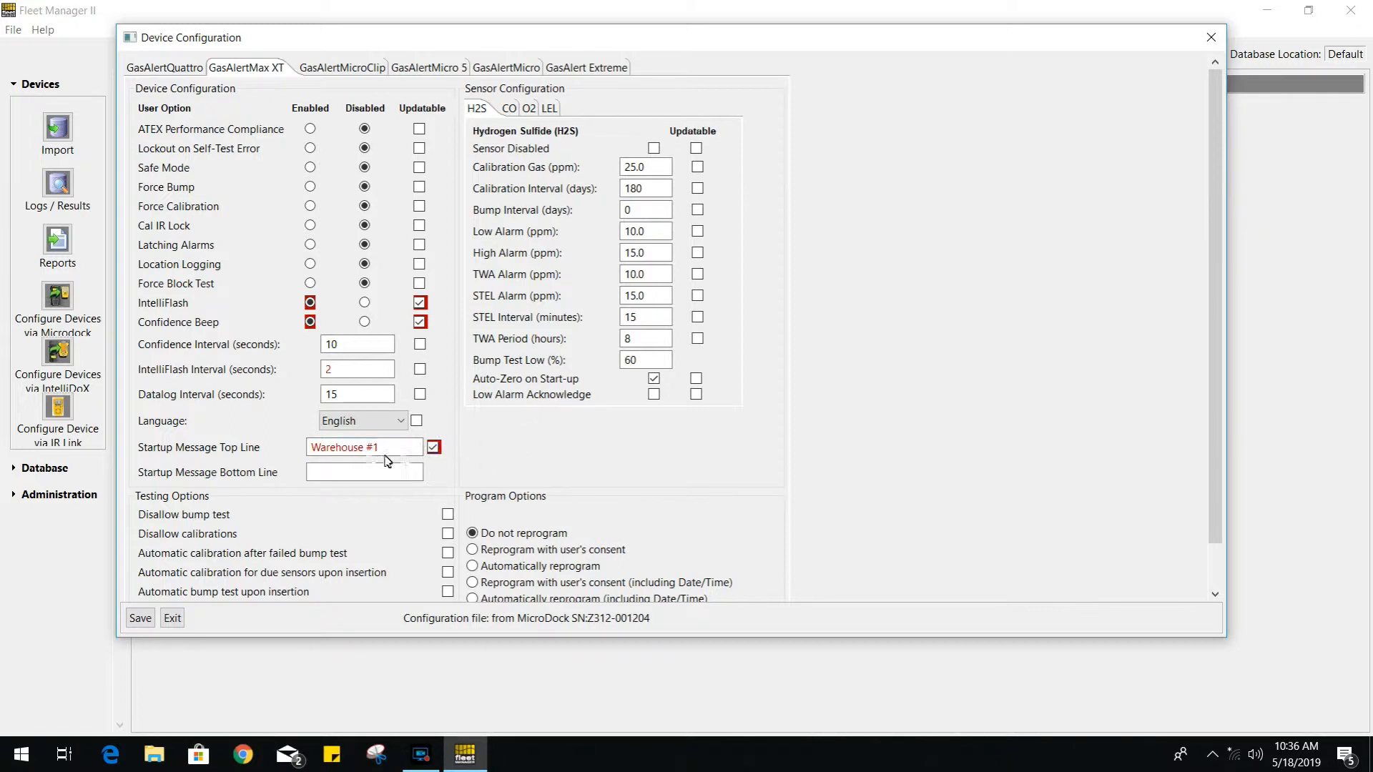
pyautogui.moveTo(392, 520)
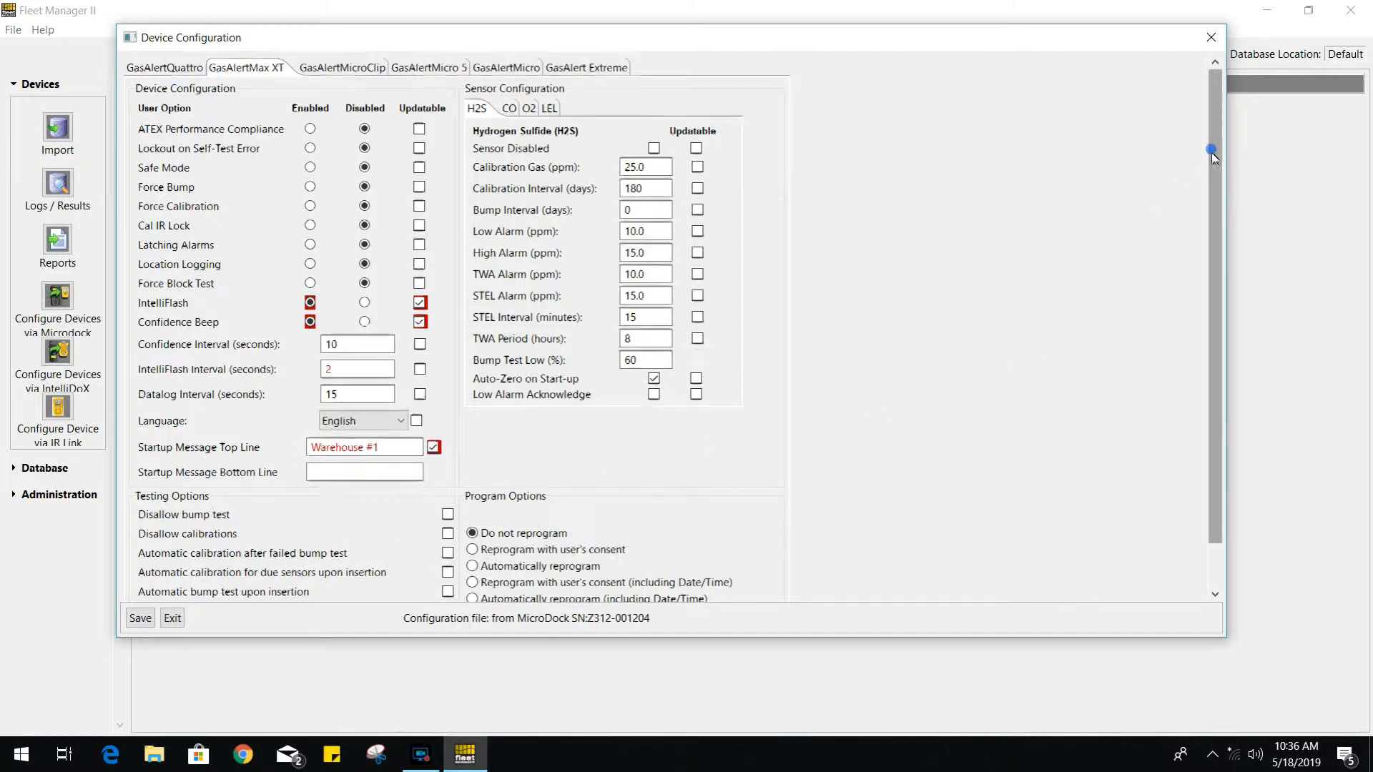
# - Tick 'Automatic bump test upon insertion' while leaving automatic calibration unticked
pyautogui.scroll(-3)
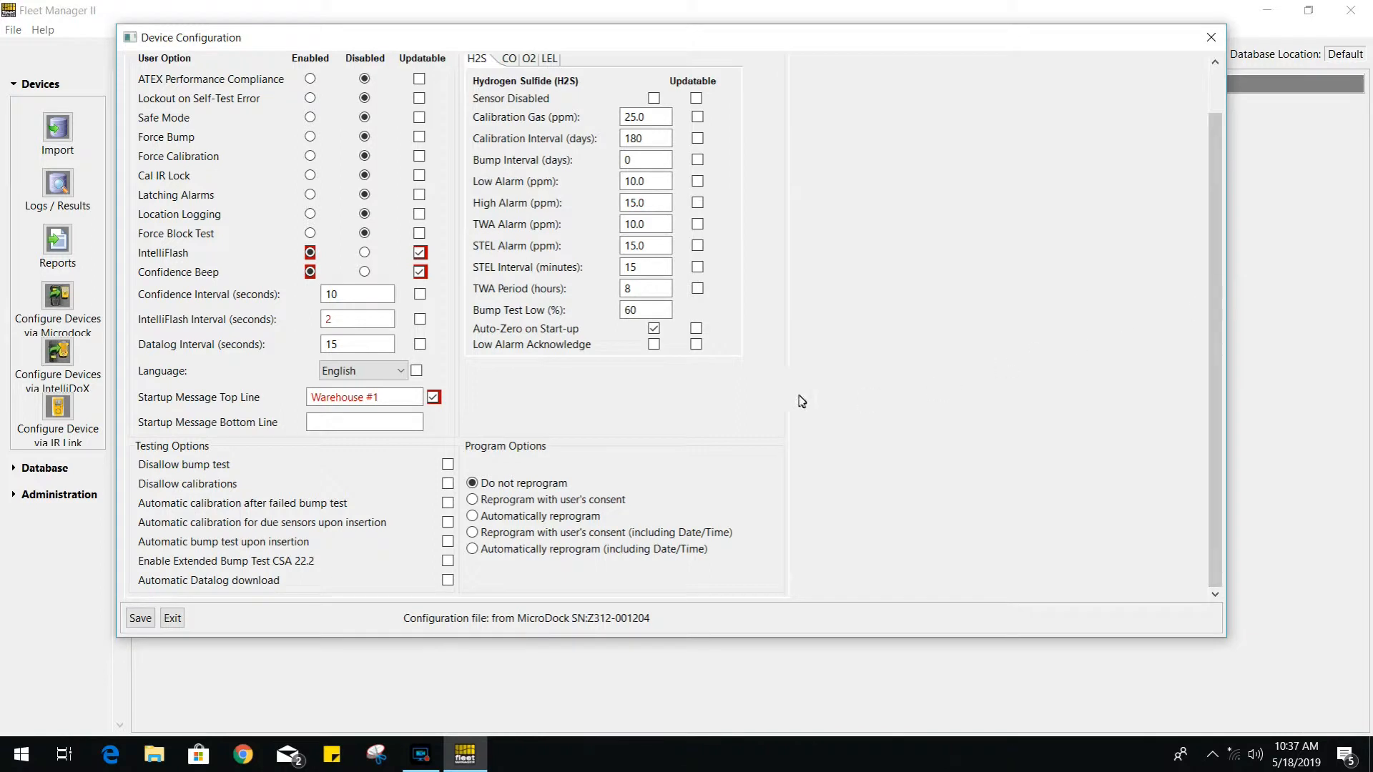
pyautogui.moveTo(302, 455)
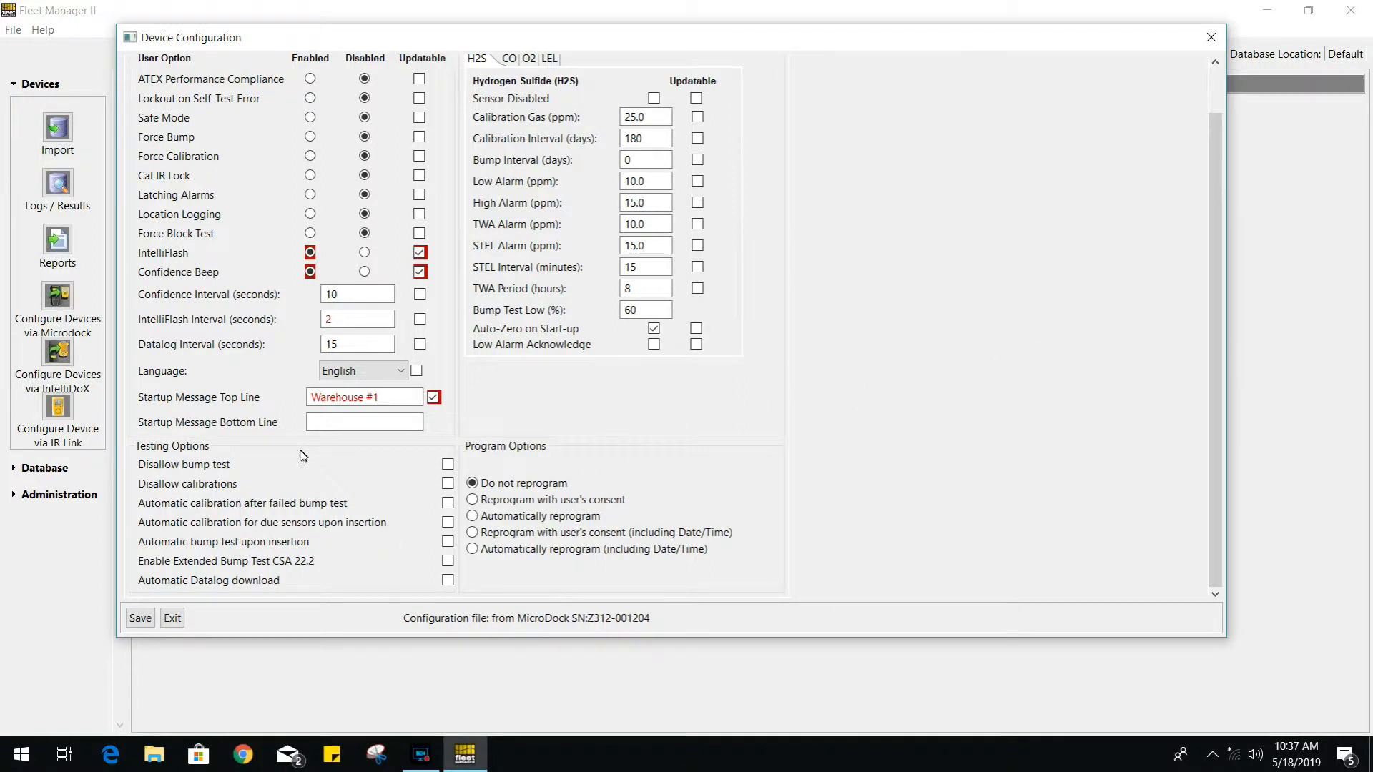
pyautogui.moveTo(294, 450)
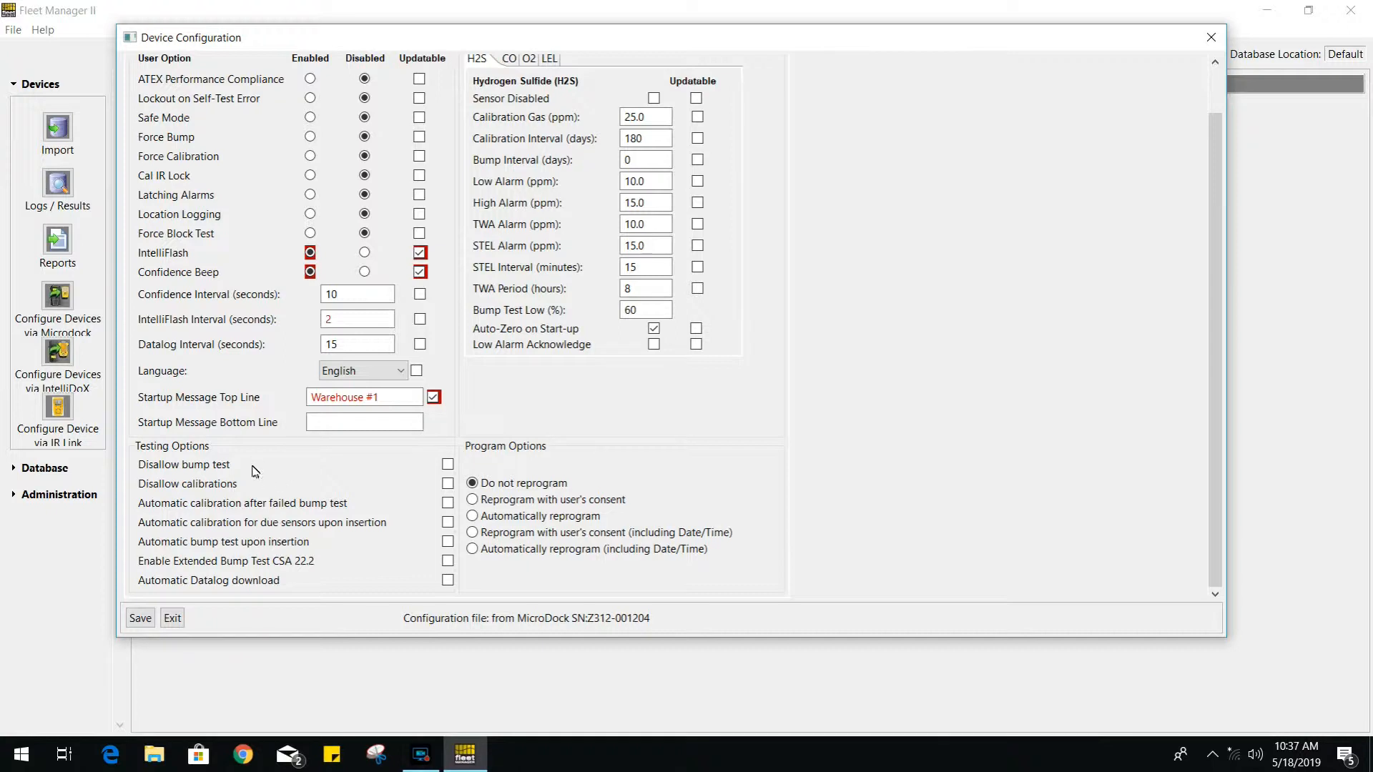
pyautogui.moveTo(271, 484)
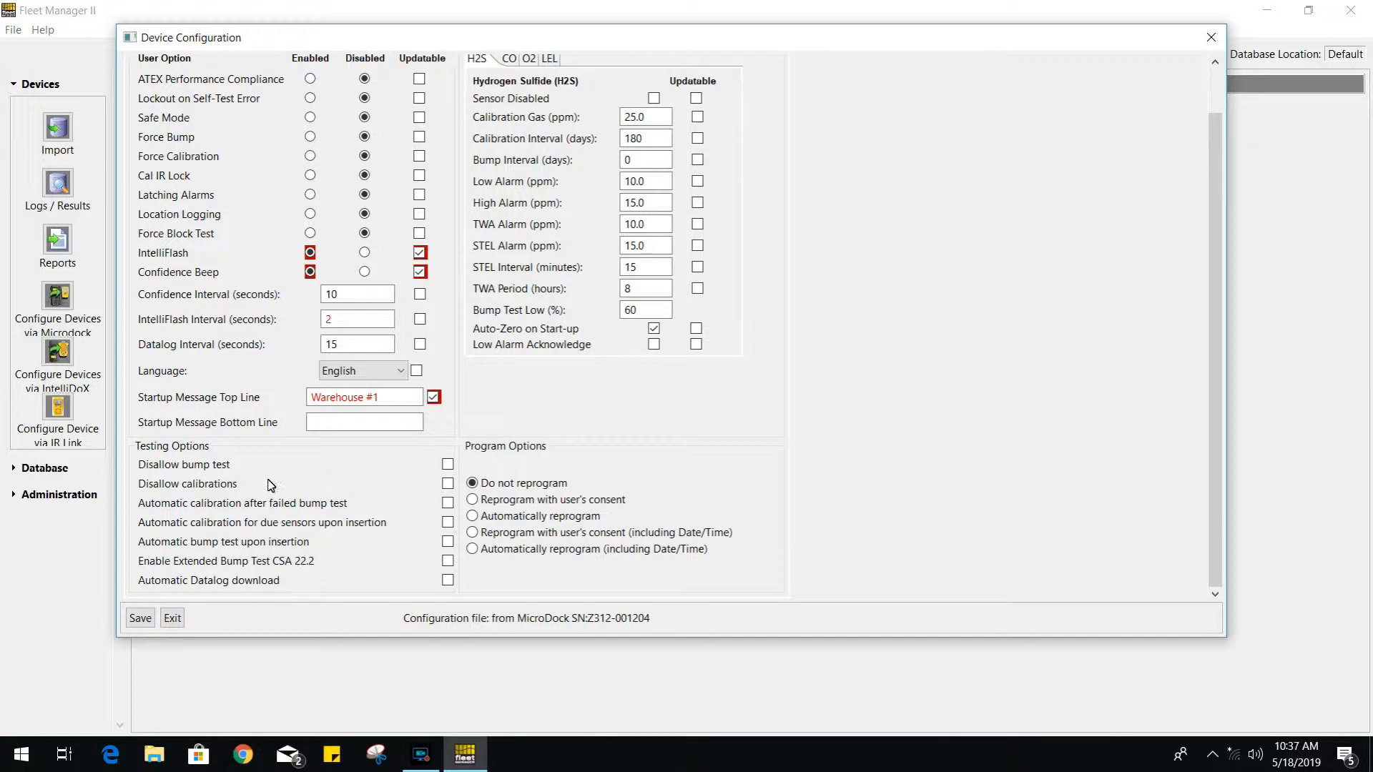
pyautogui.moveTo(267, 513)
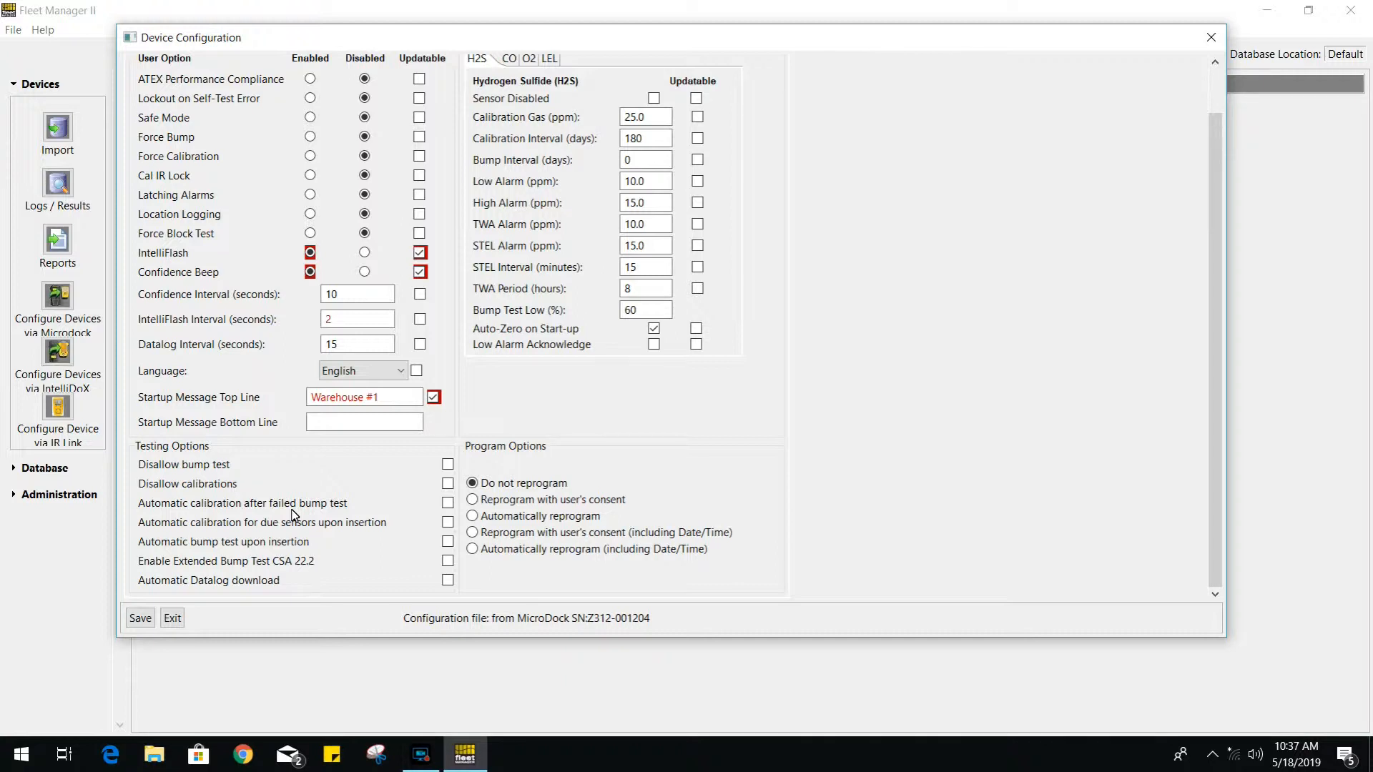
pyautogui.moveTo(306, 525)
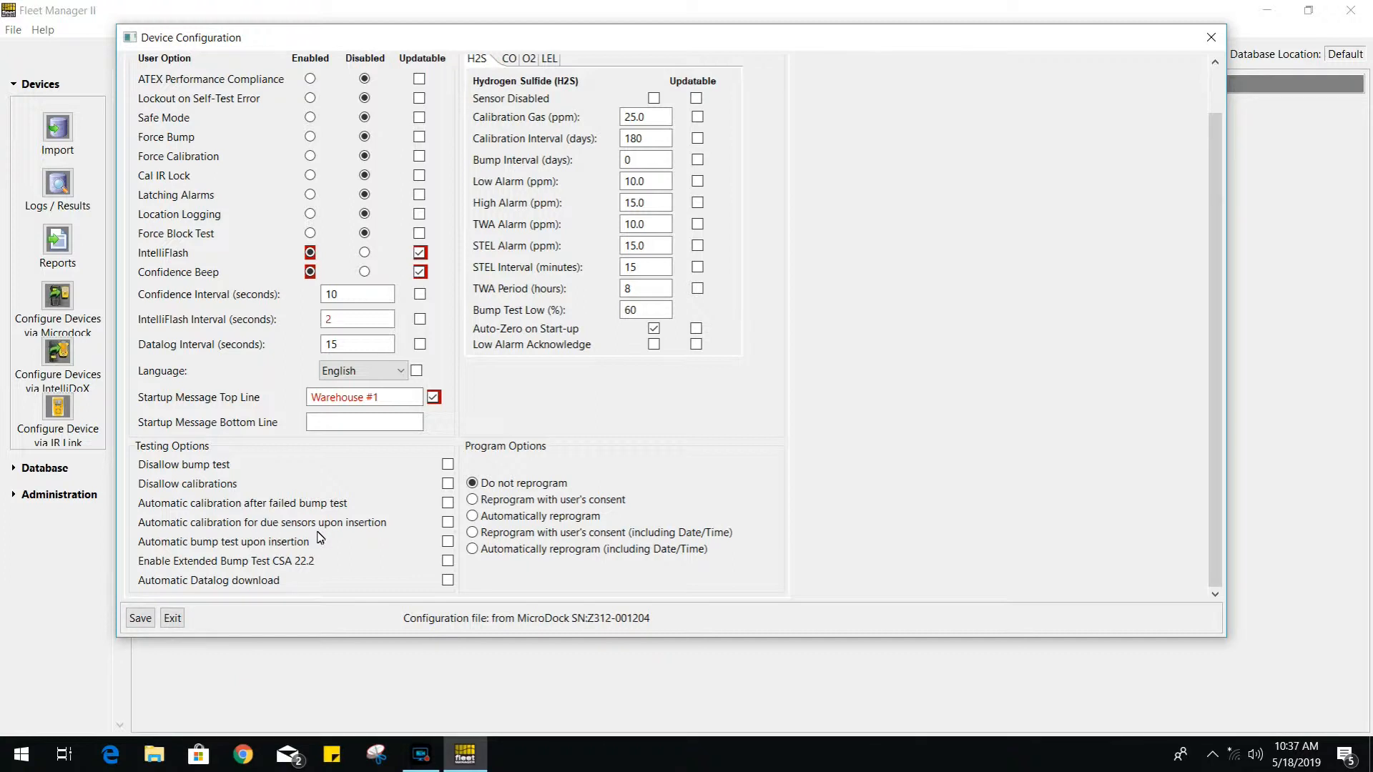
pyautogui.moveTo(322, 541)
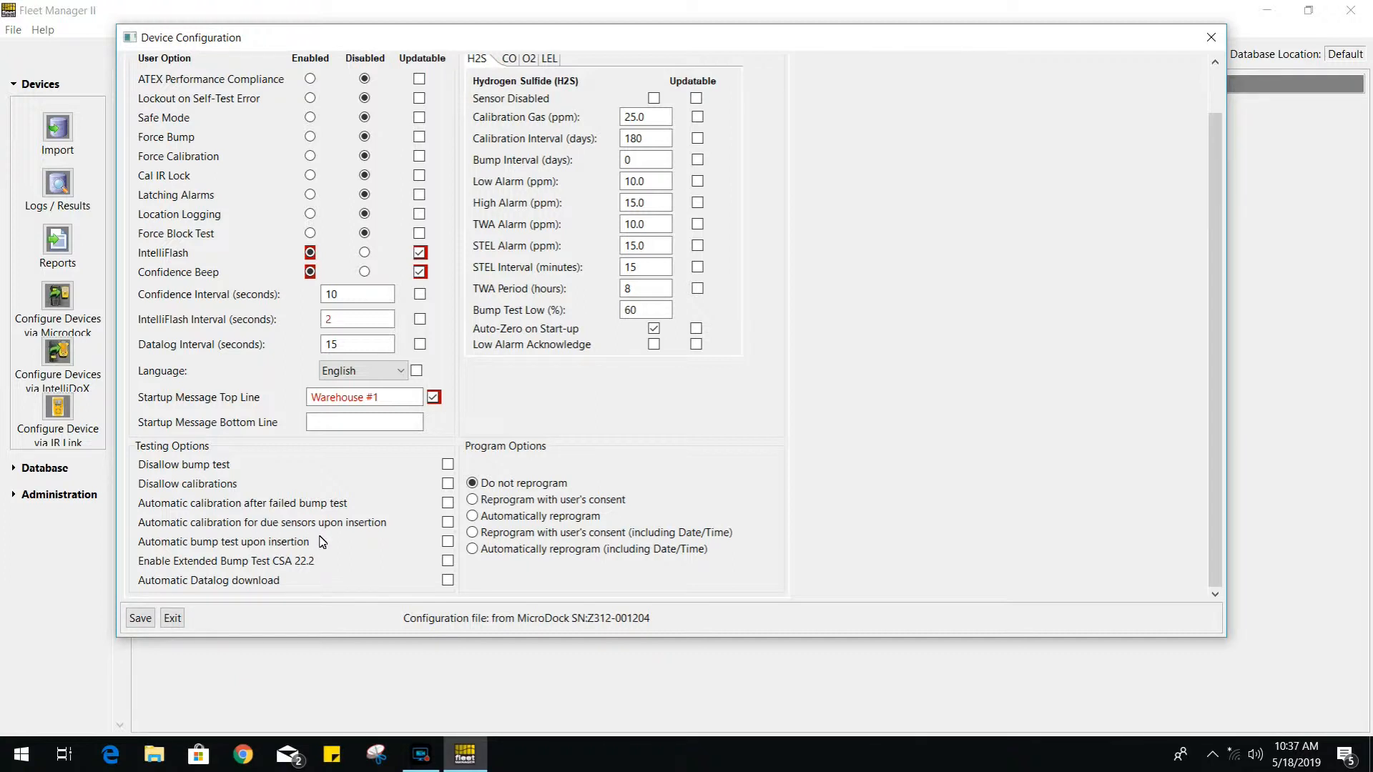
pyautogui.click(448, 522)
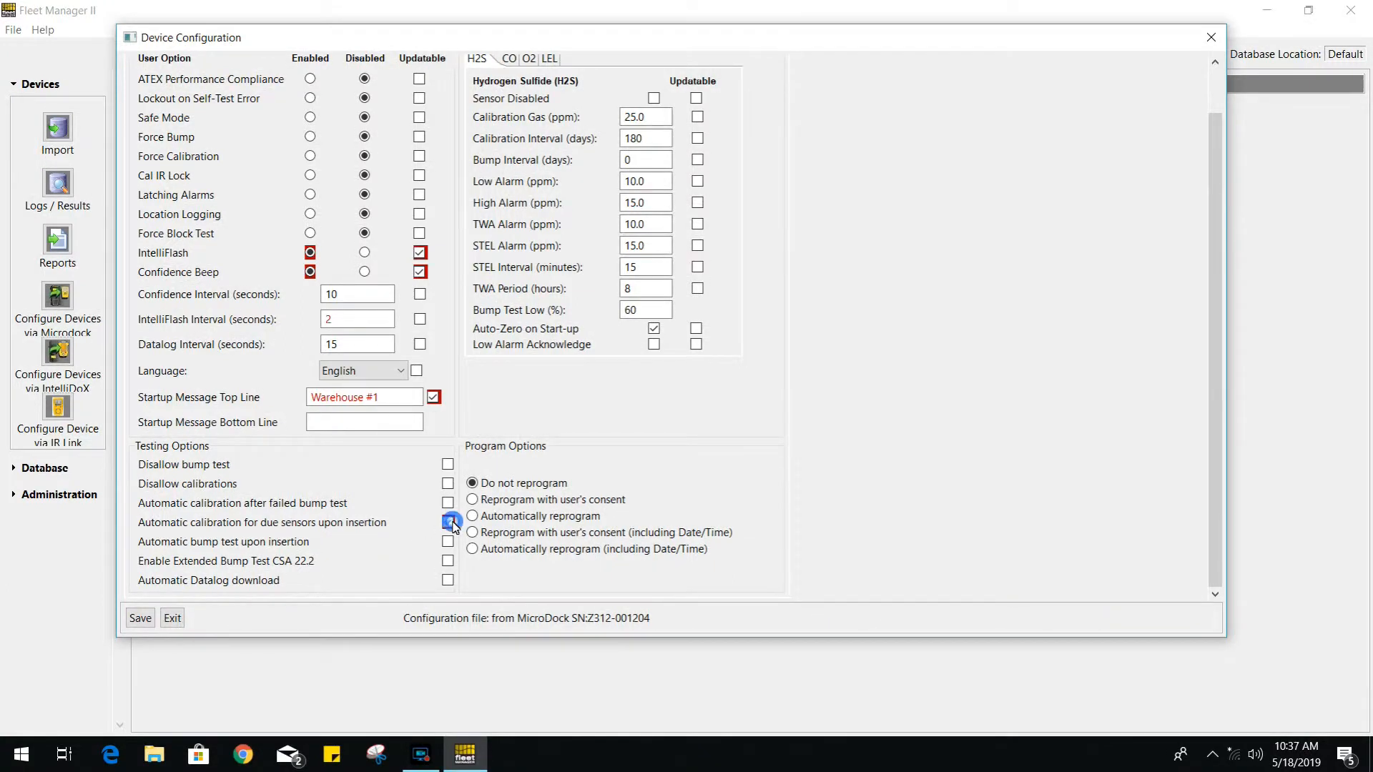
pyautogui.click(448, 522)
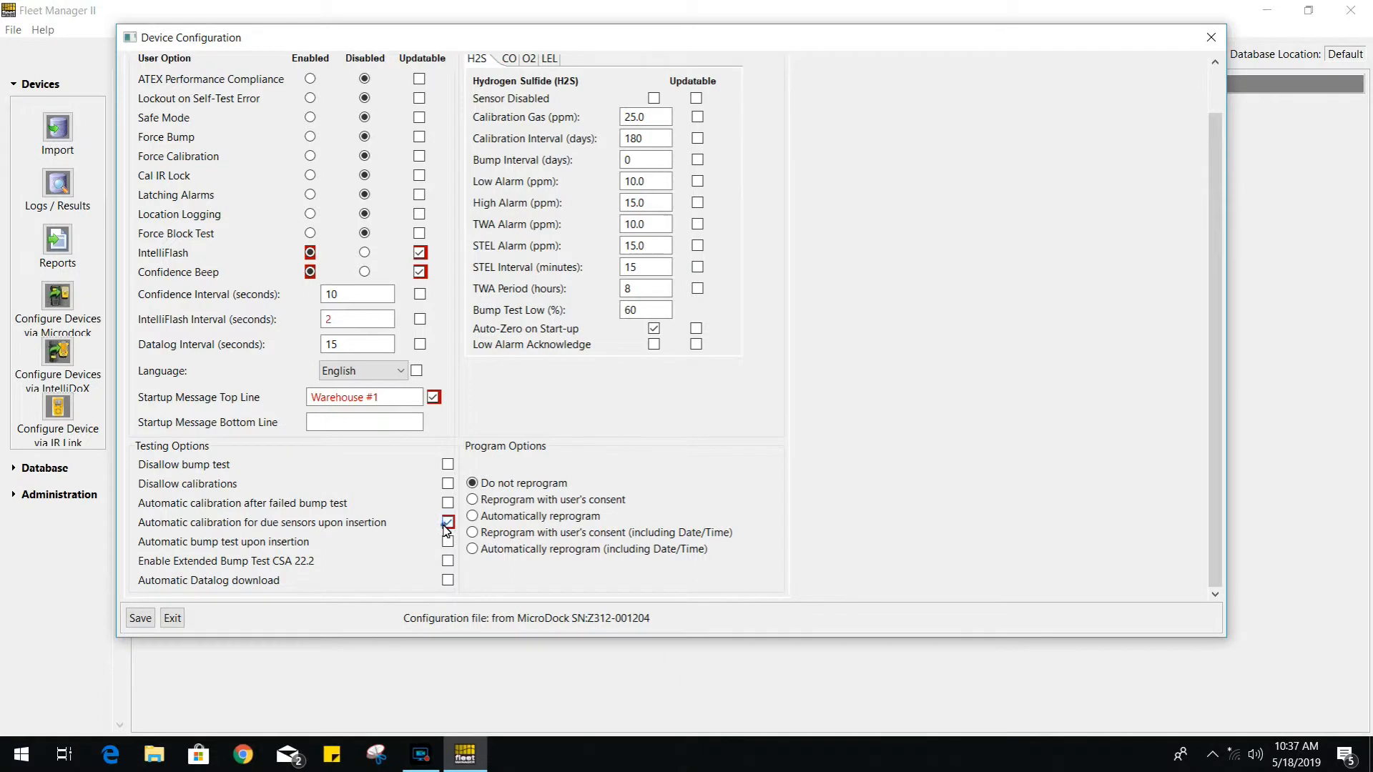
pyautogui.click(447, 522)
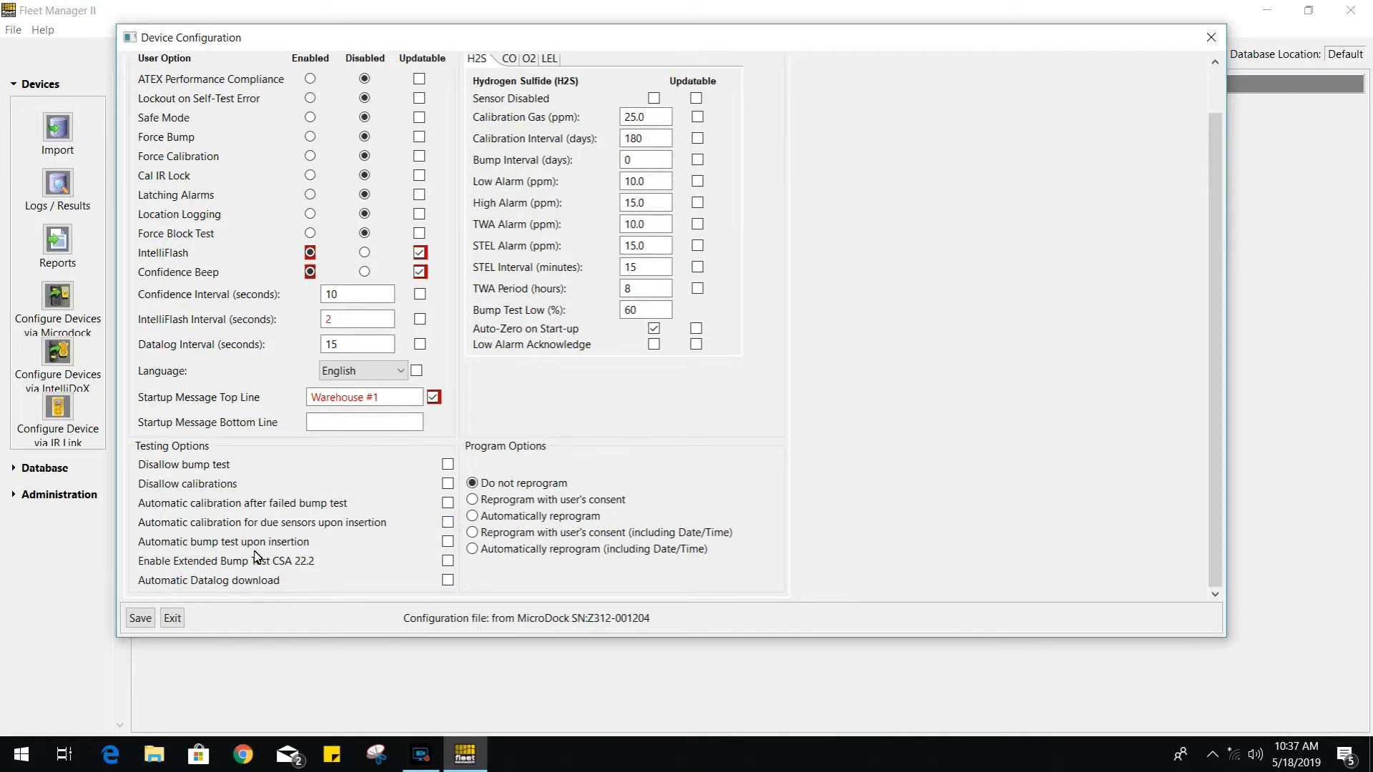
pyautogui.moveTo(223, 557)
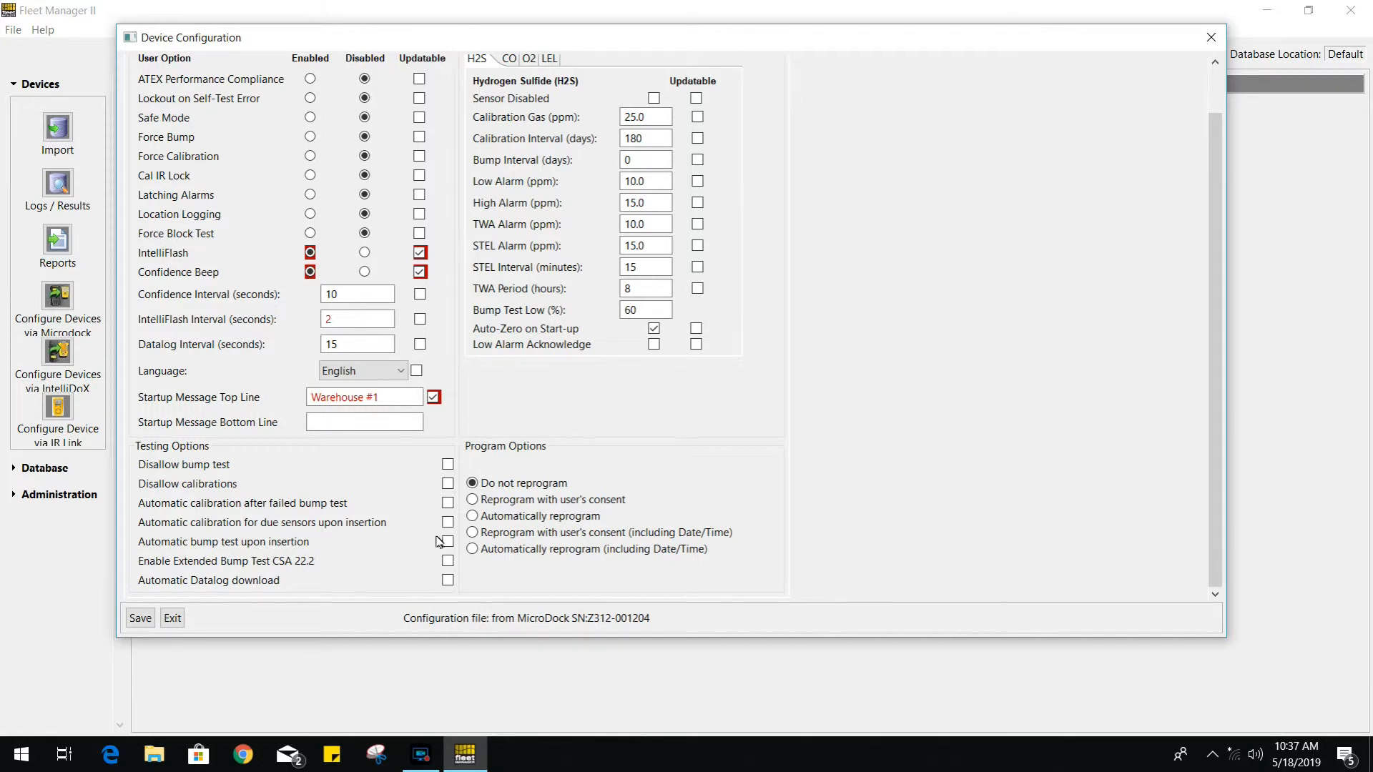
pyautogui.click(448, 541)
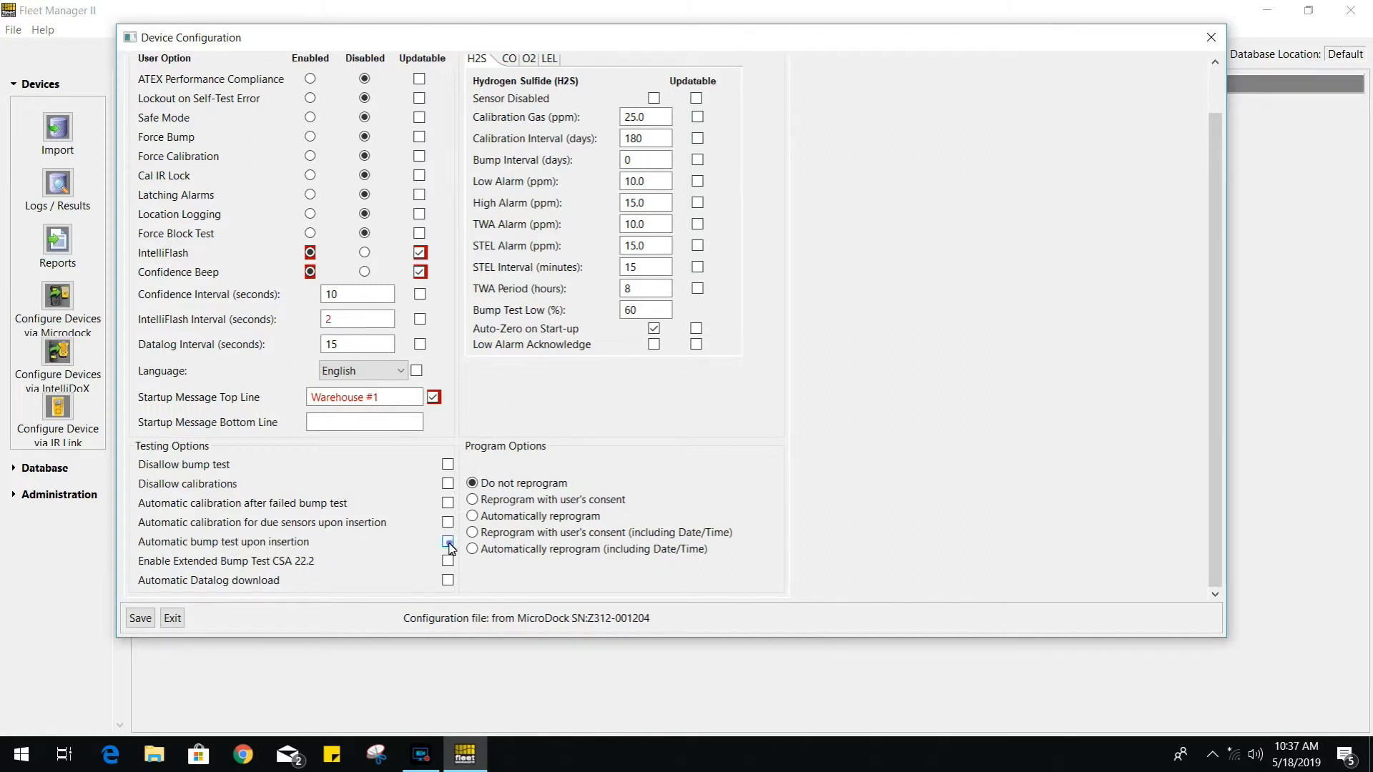
pyautogui.click(448, 542)
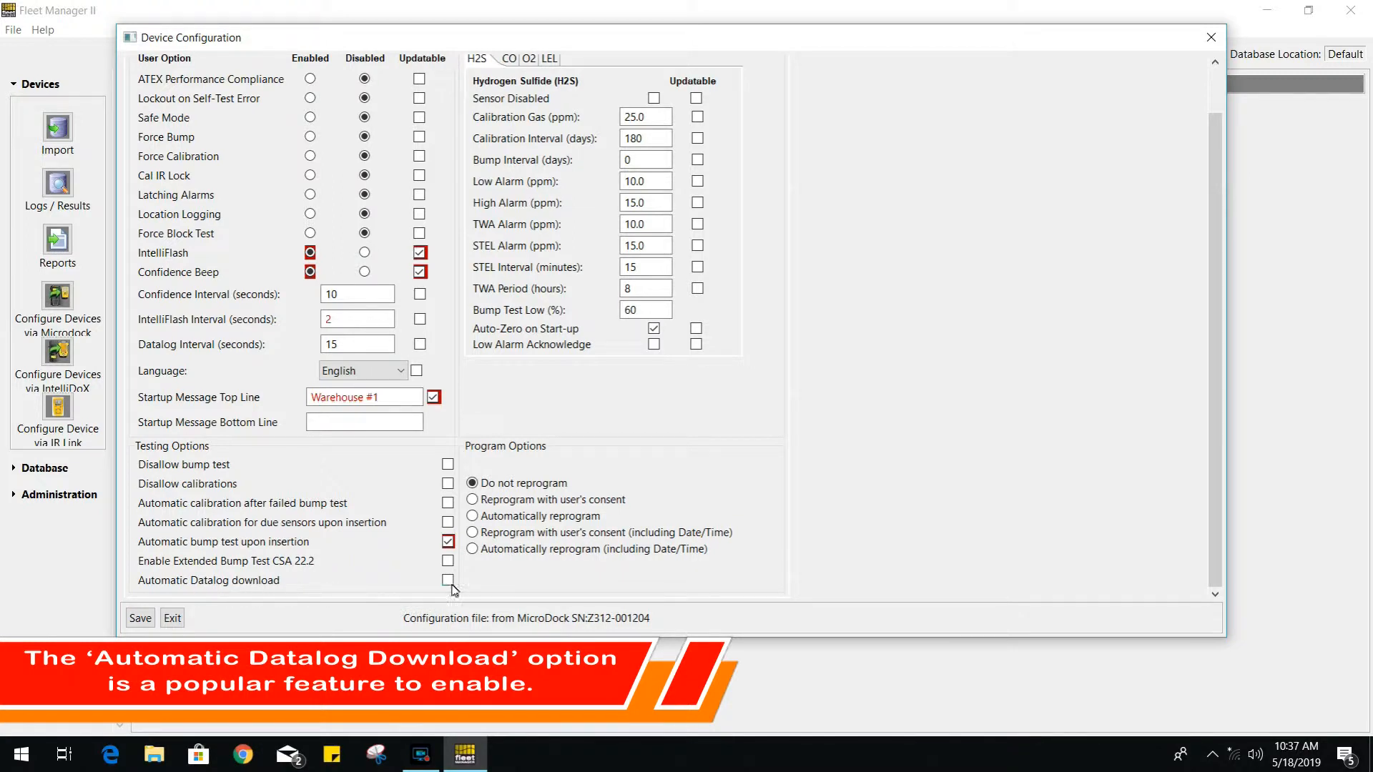
pyautogui.click(447, 580)
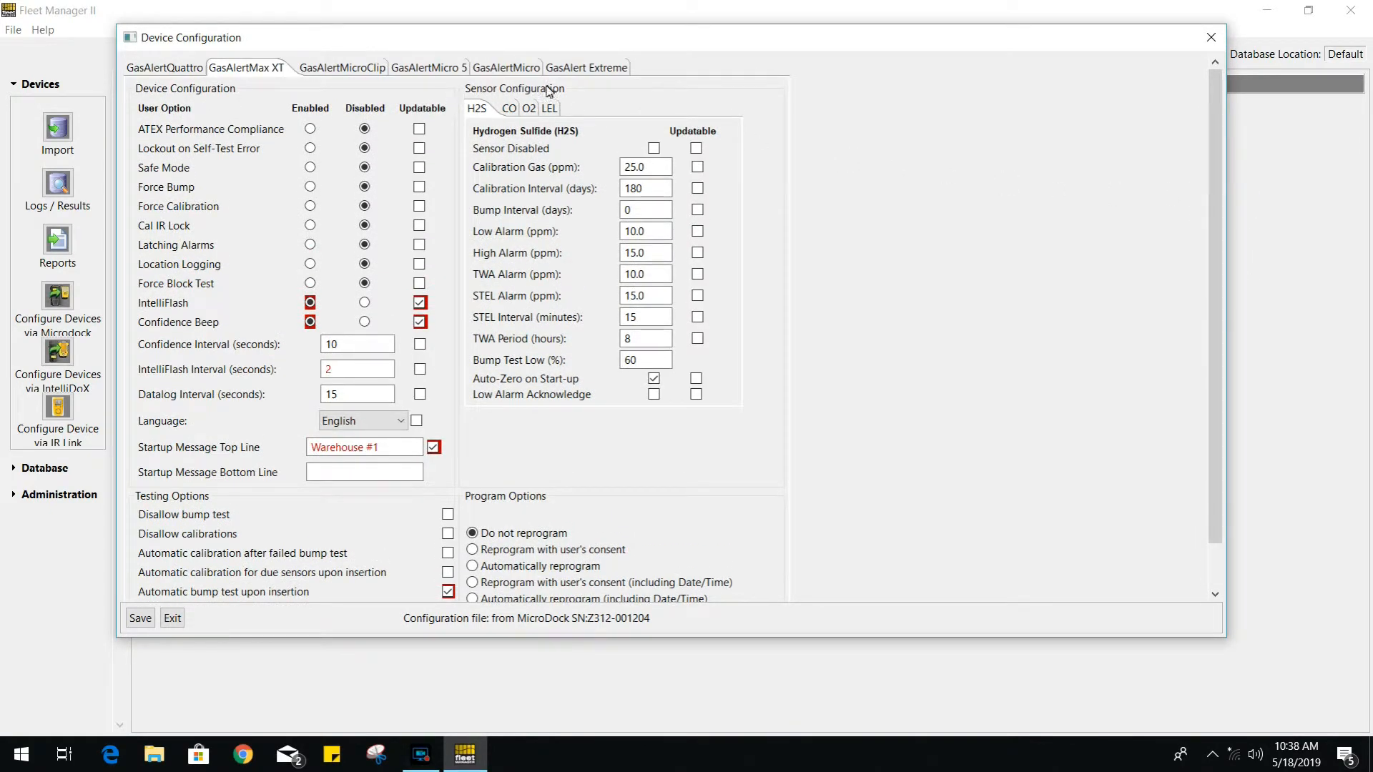
pyautogui.moveTo(562, 93)
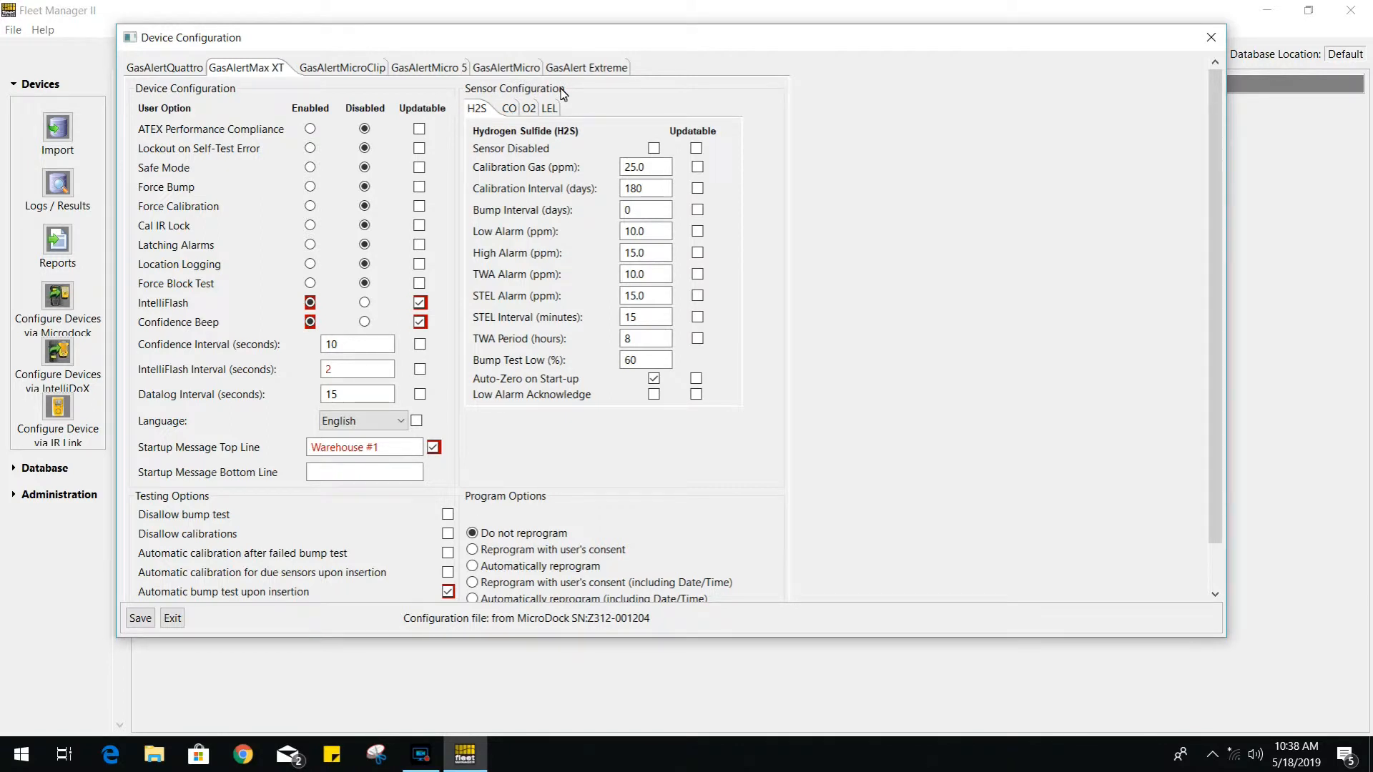
pyautogui.click(507, 108)
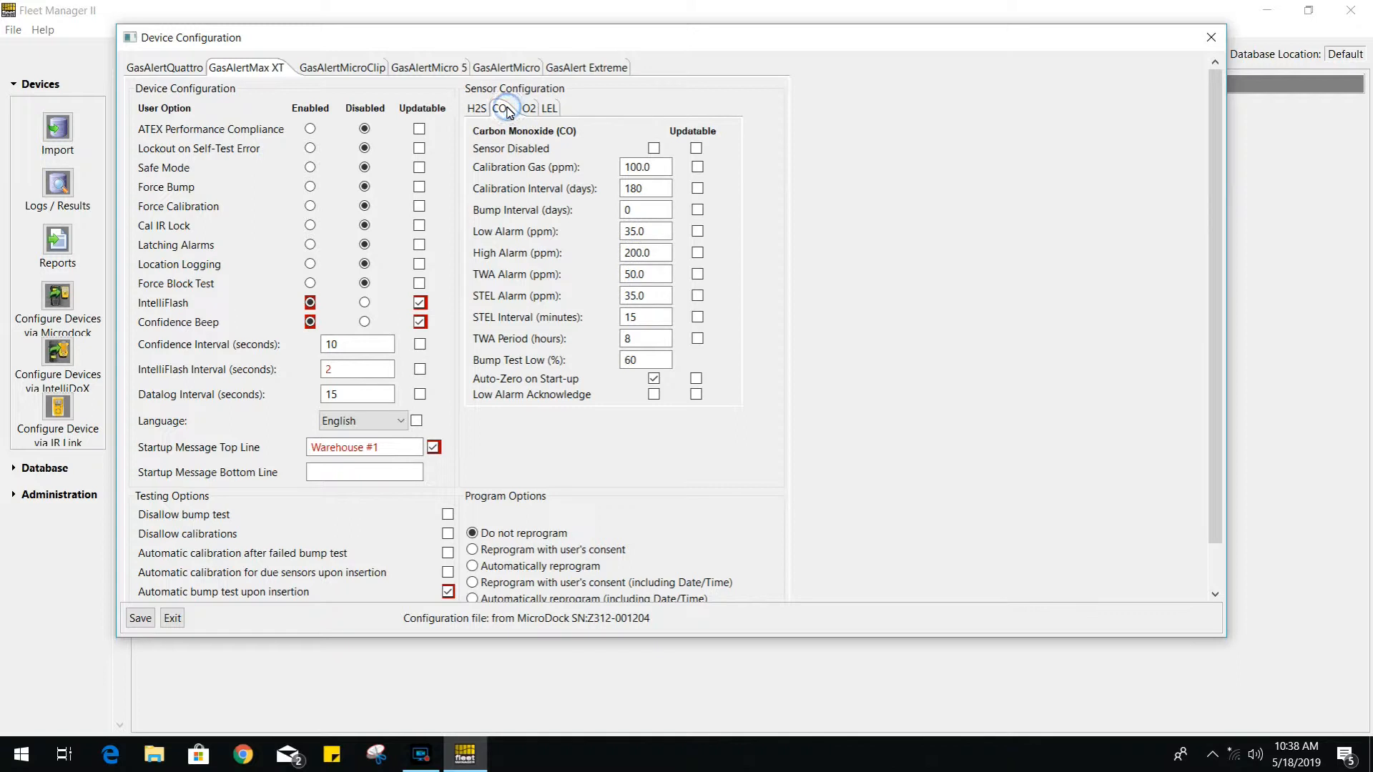
pyautogui.click(527, 108)
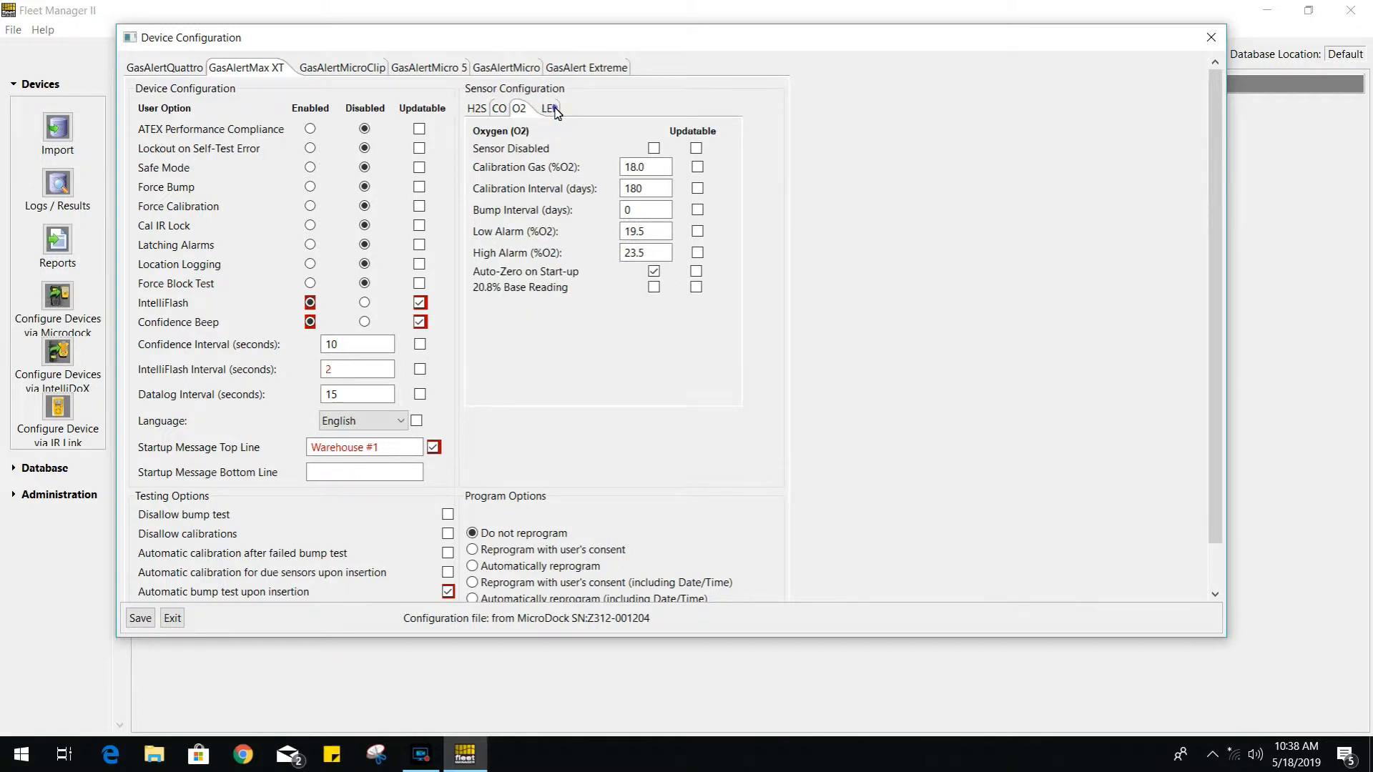
pyautogui.click(544, 107)
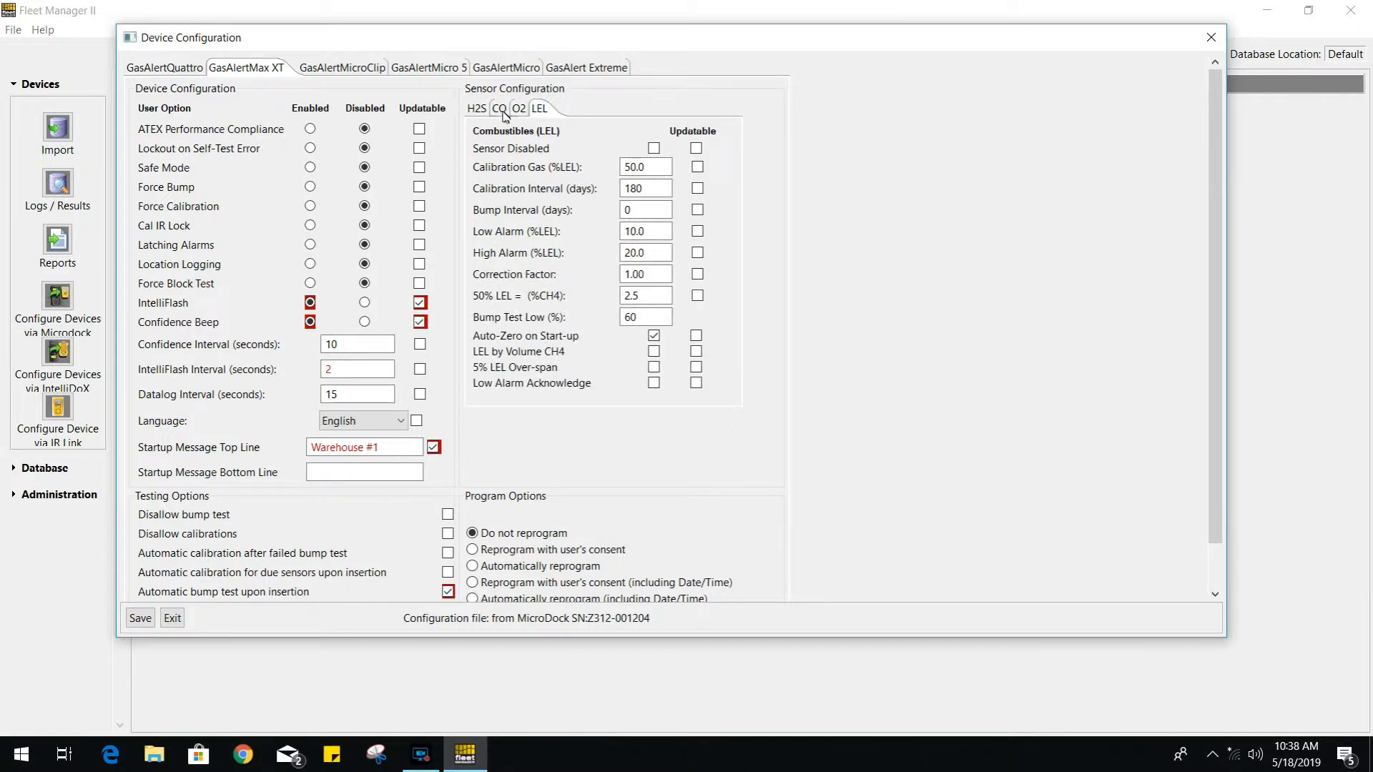
pyautogui.click(477, 108)
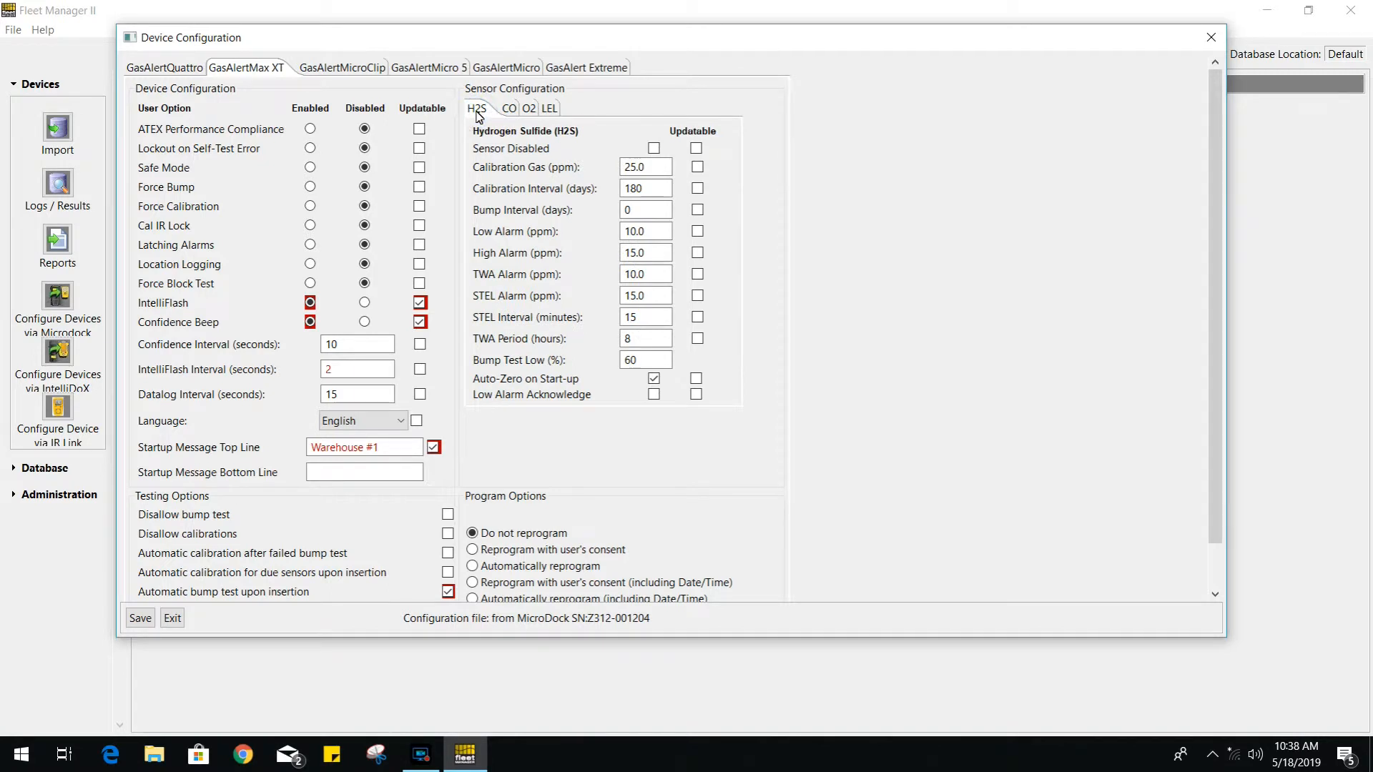
pyautogui.moveTo(544, 178)
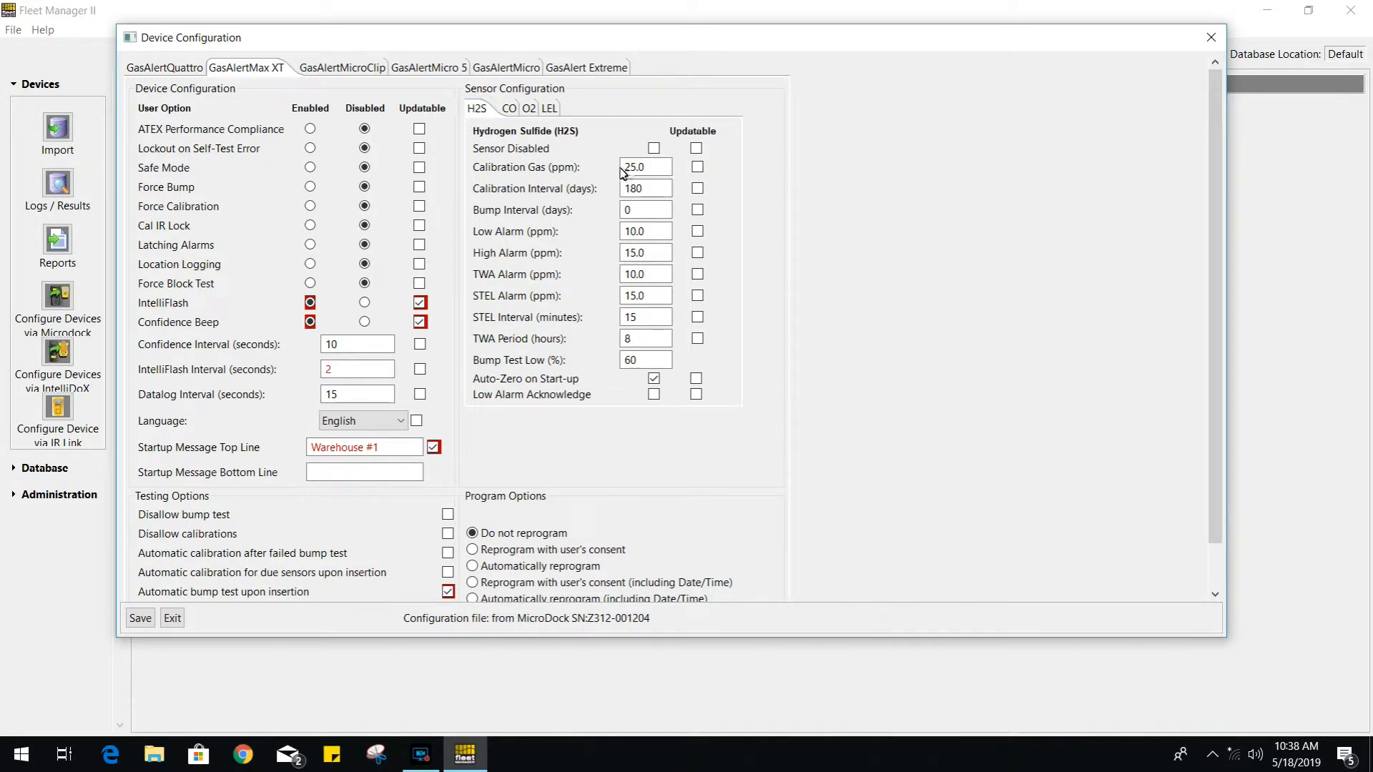
# - Enter 2 in the H2S Bump Interval (days) field and tick its Updatable box
pyautogui.click(646, 167)
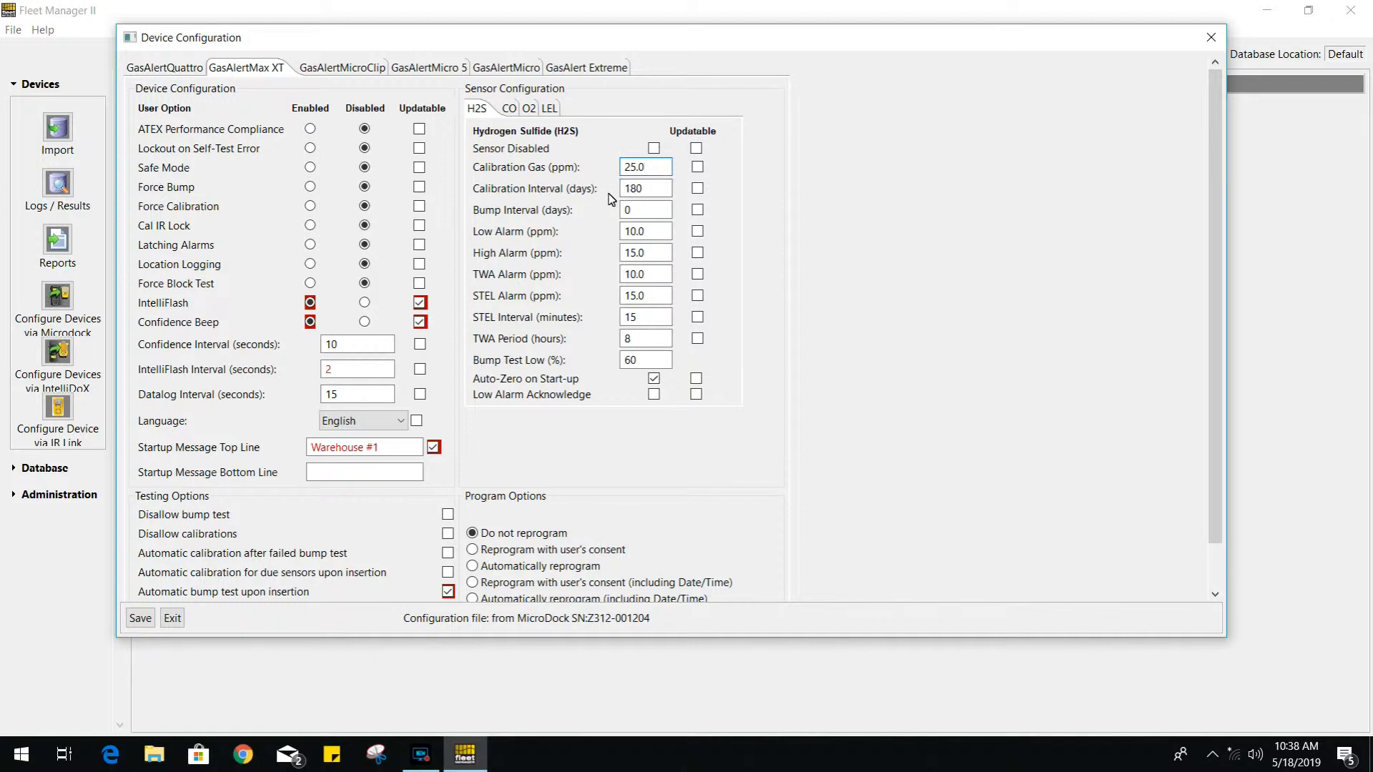
pyautogui.click(645, 188)
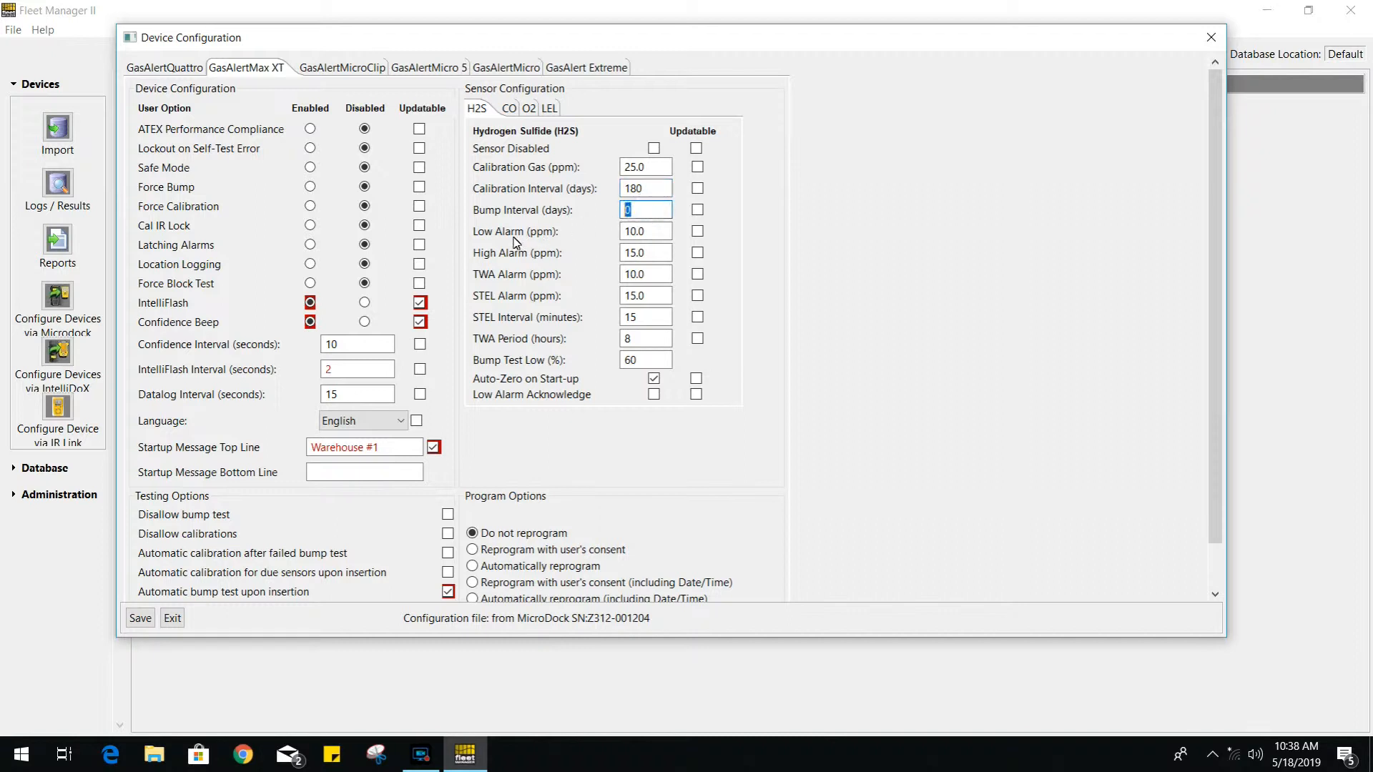
pyautogui.write('2')
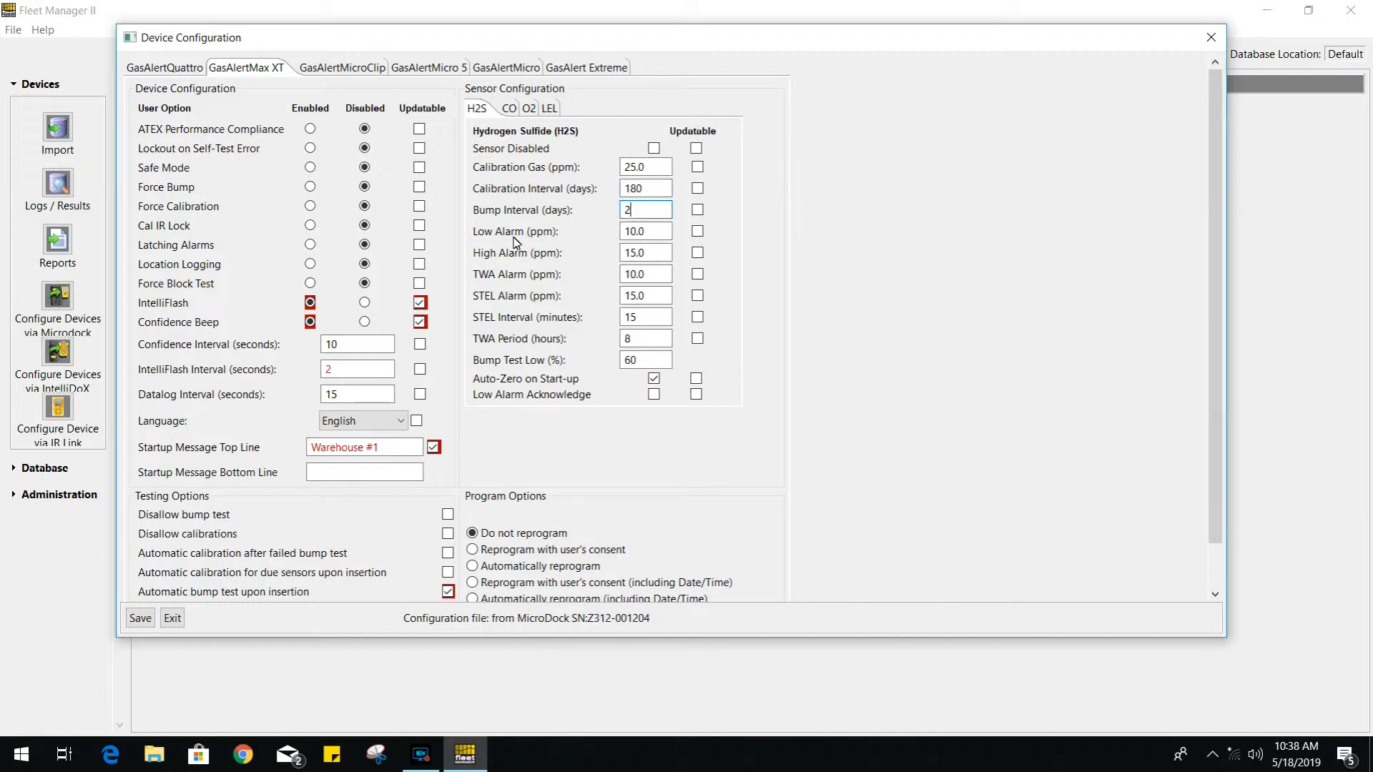
pyautogui.click(696, 209)
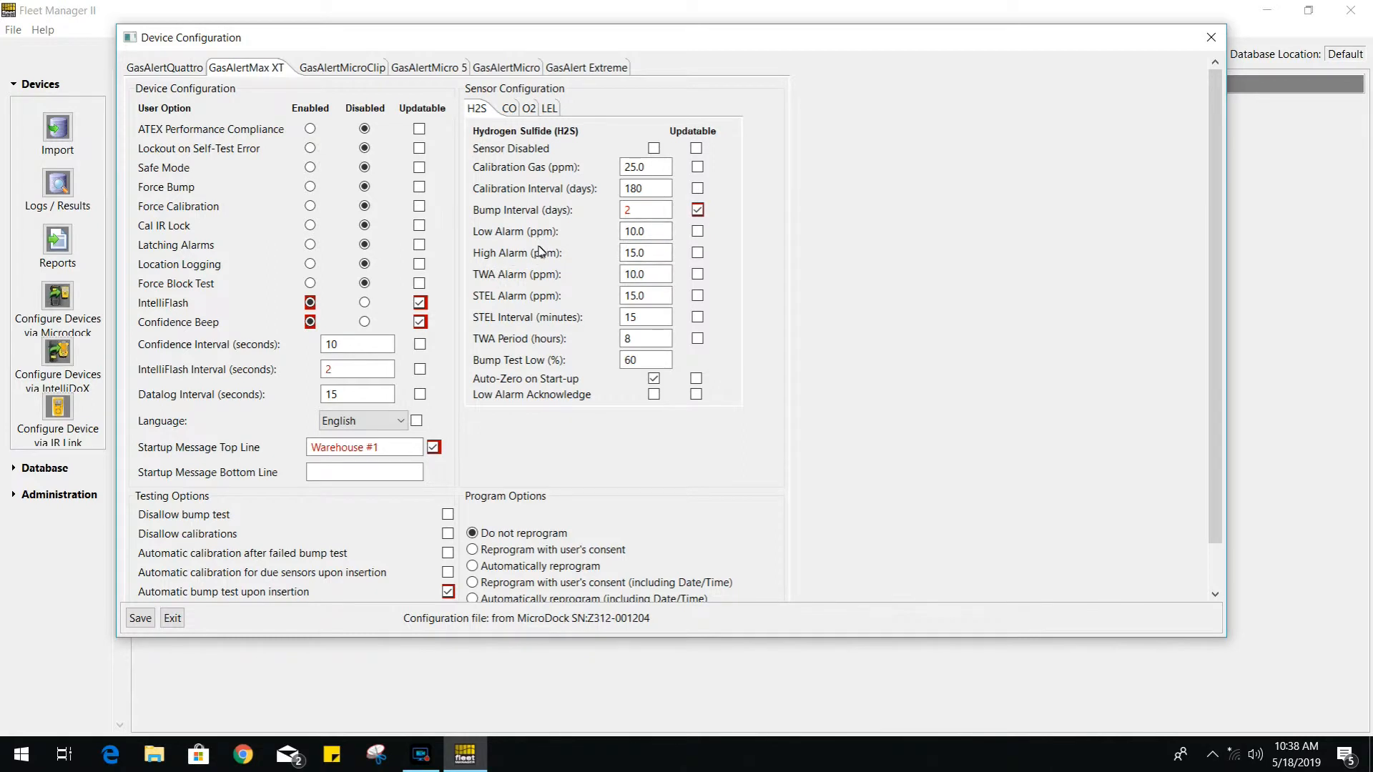
pyautogui.moveTo(657, 274)
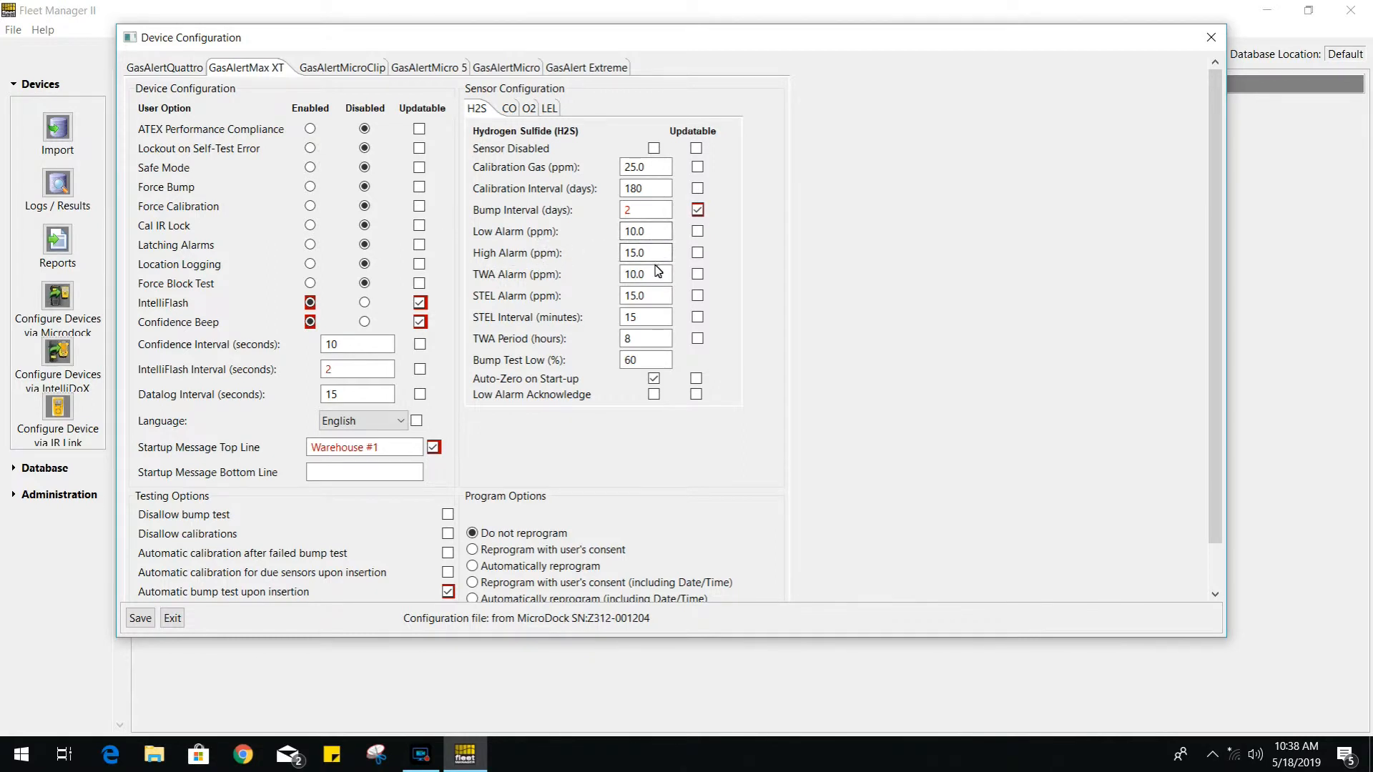
pyautogui.moveTo(512, 318)
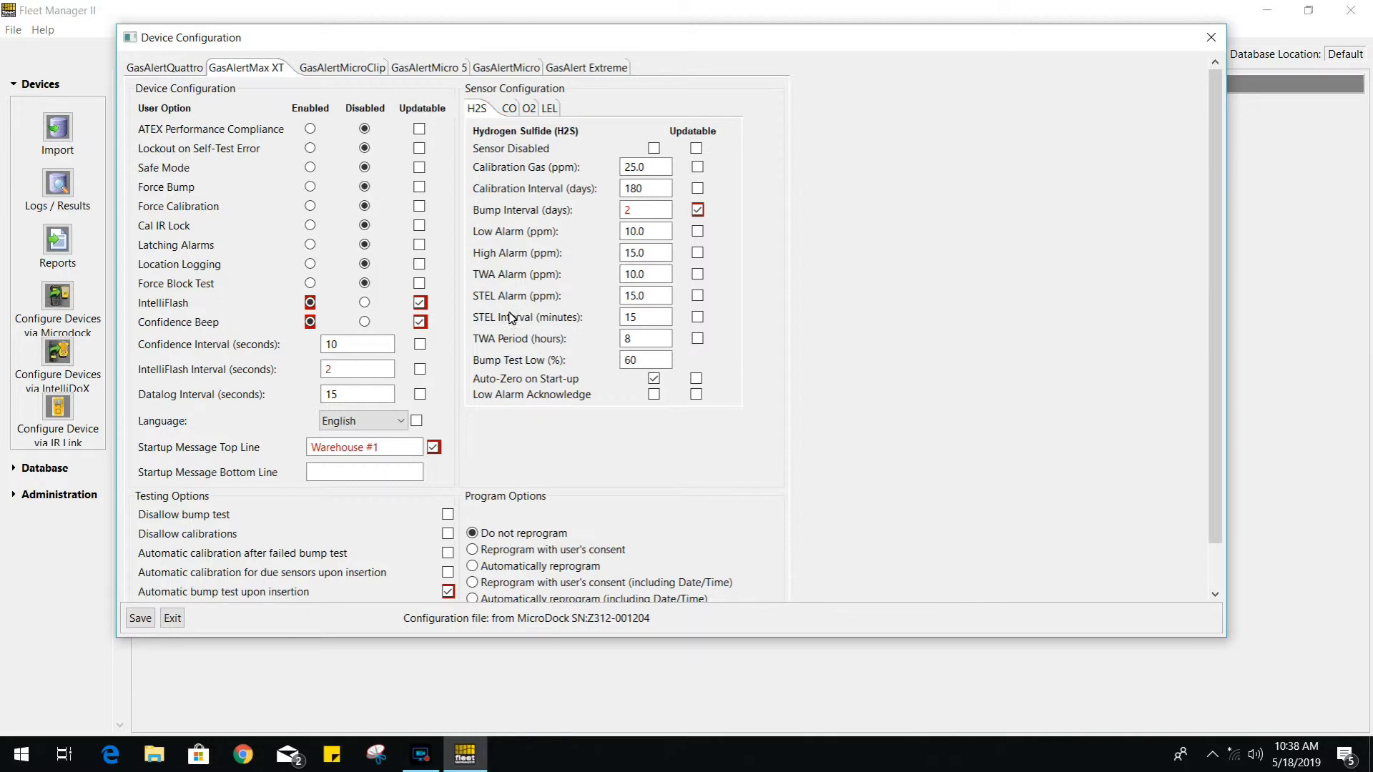
pyautogui.moveTo(569, 332)
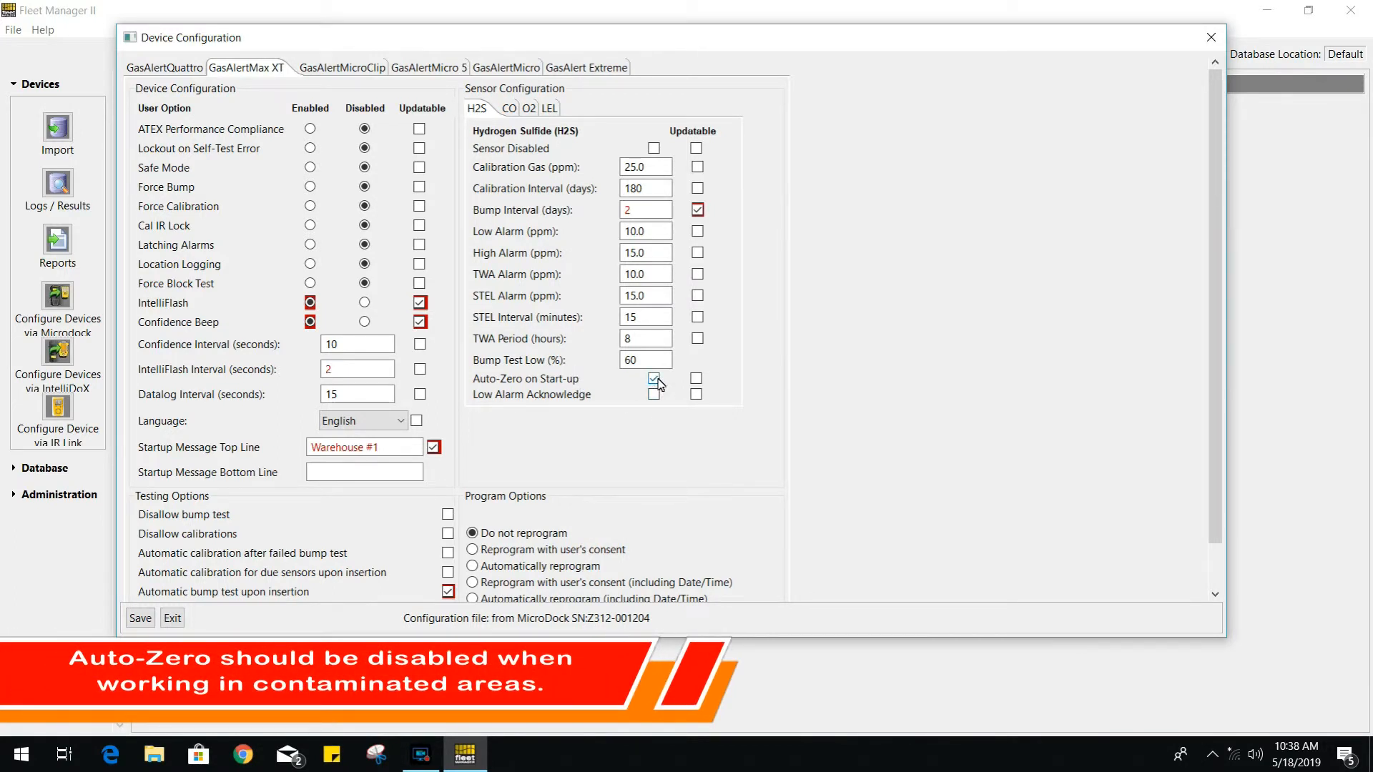
pyautogui.click(654, 378)
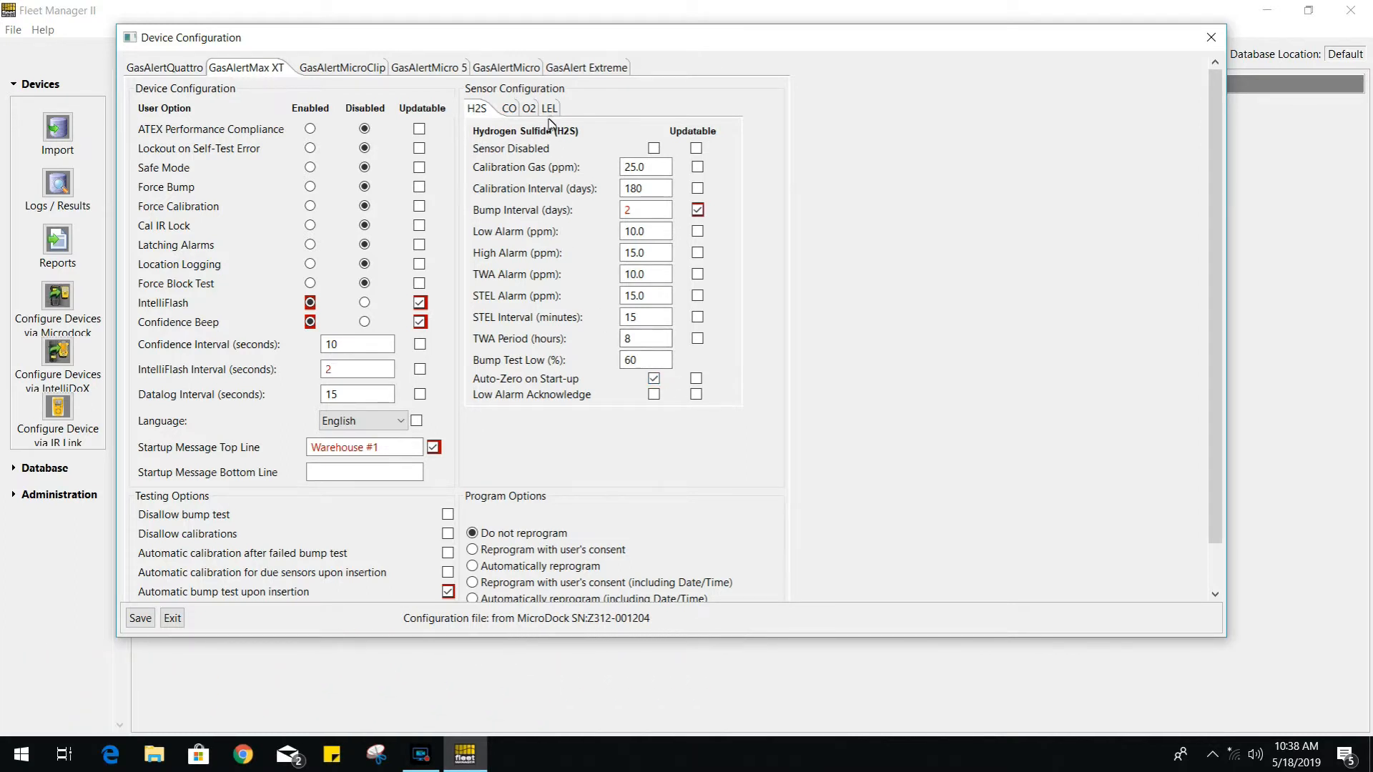
# - Check the LEL tab, then switch to the CO tab with the sensor still enabled
pyautogui.click(544, 108)
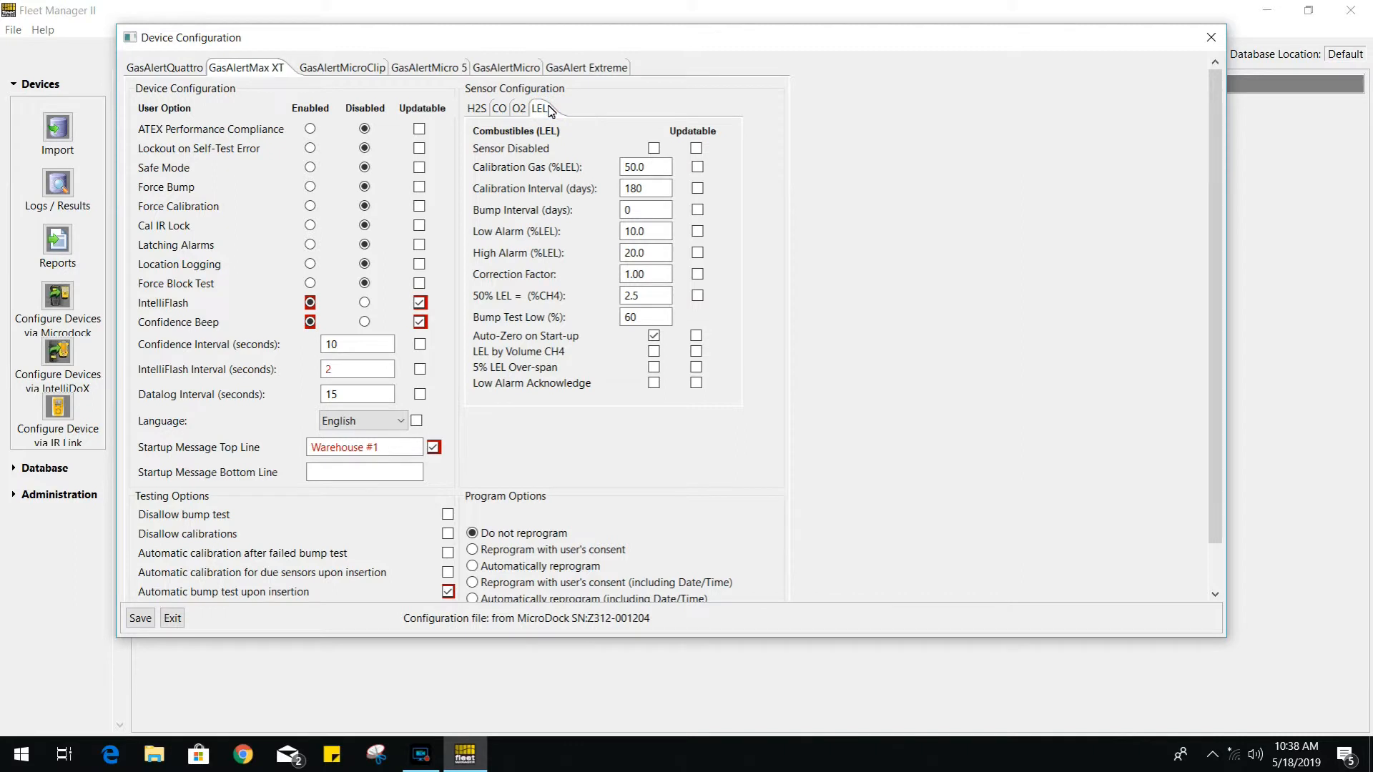
pyautogui.moveTo(589, 244)
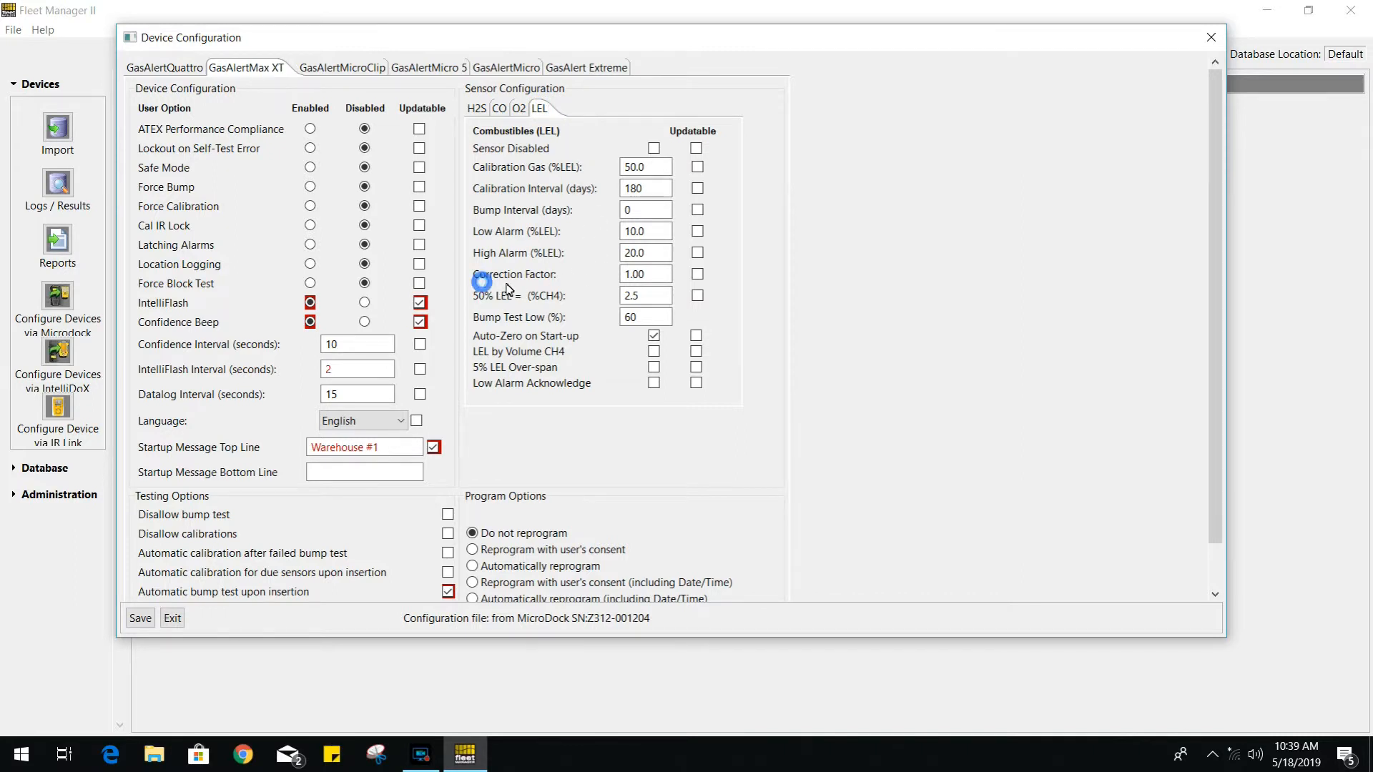
pyautogui.click(647, 274)
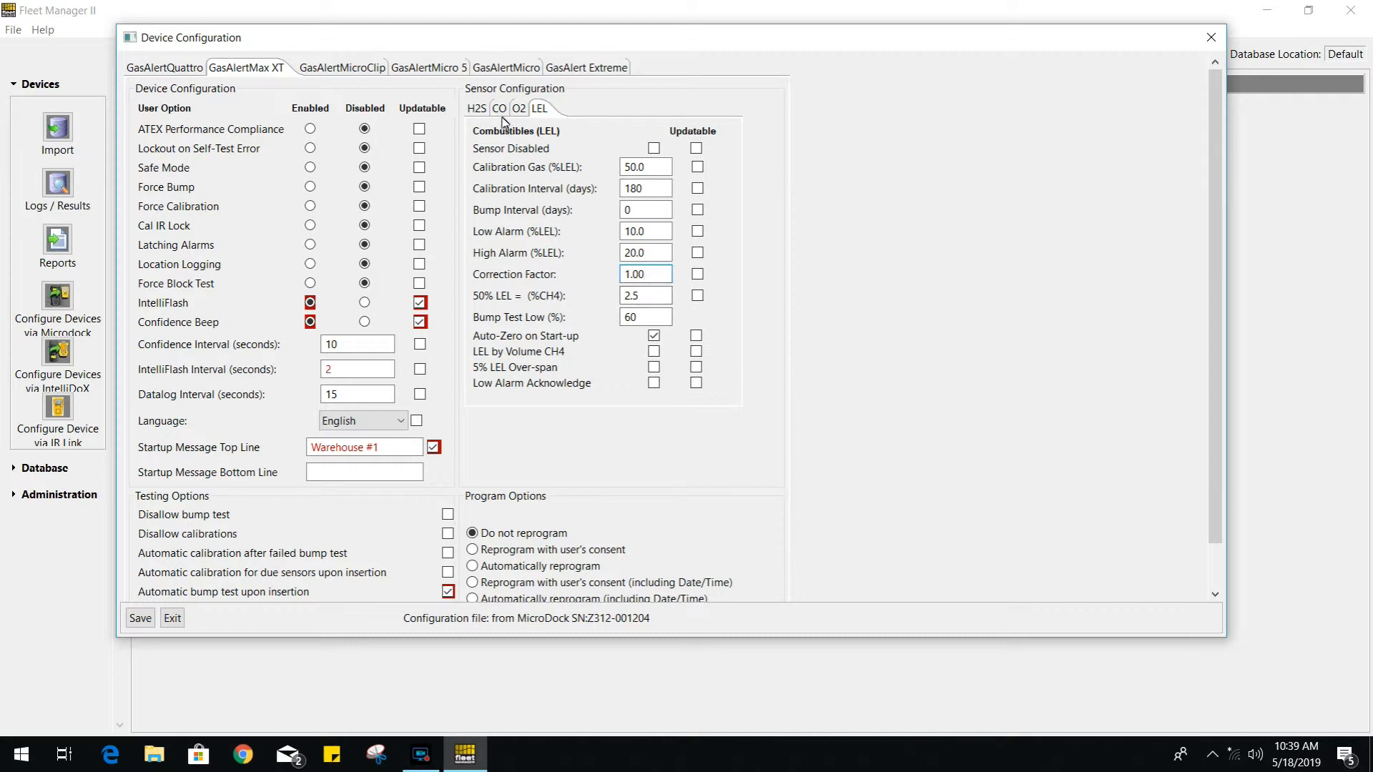
pyautogui.click(500, 109)
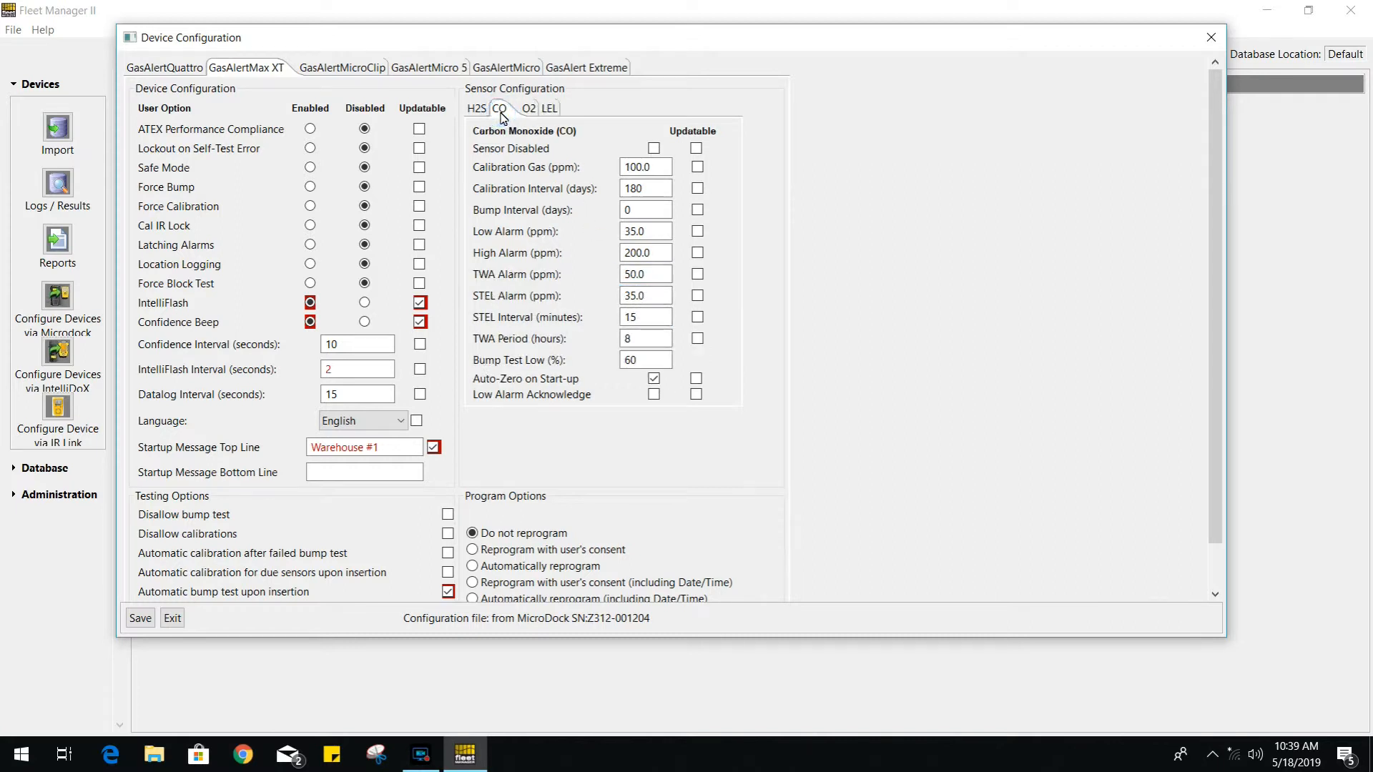
pyautogui.moveTo(517, 155)
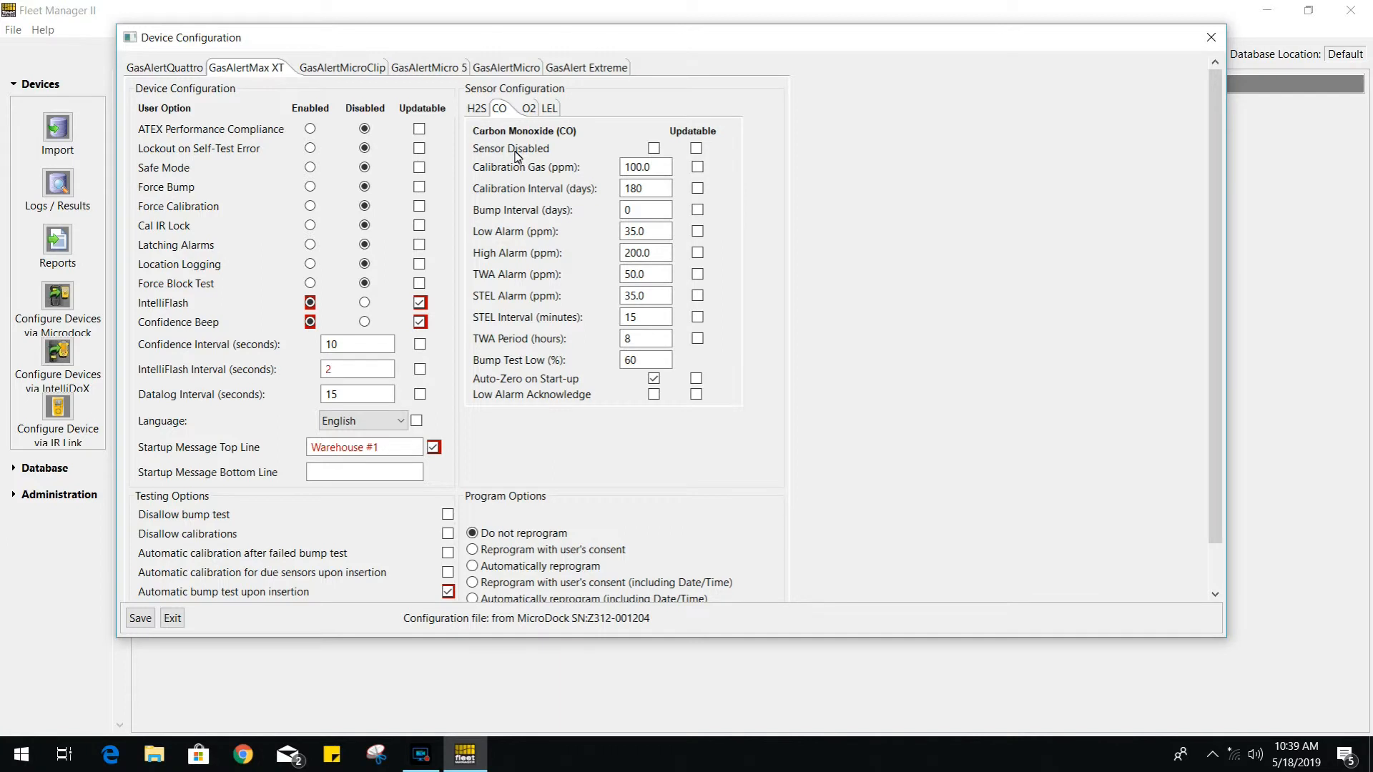
pyautogui.click(653, 148)
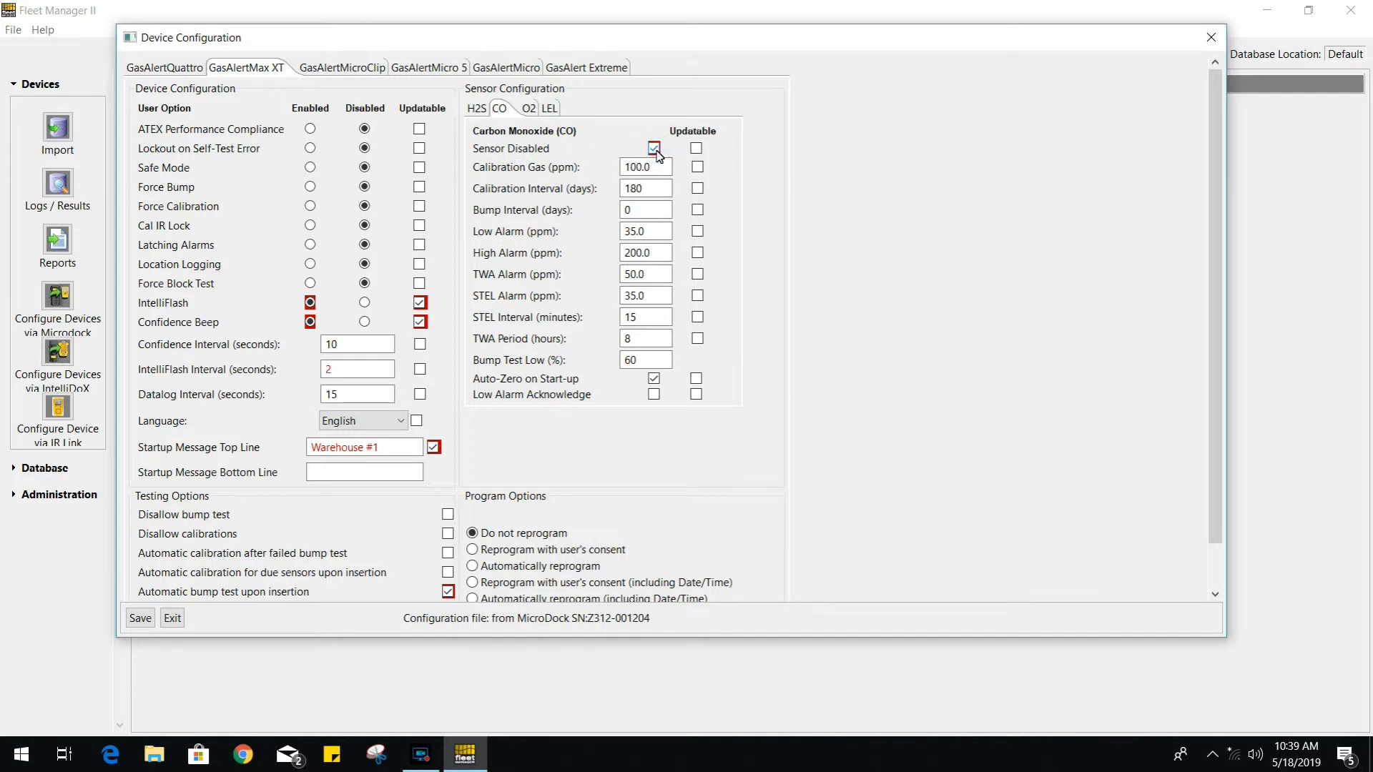
pyautogui.click(653, 148)
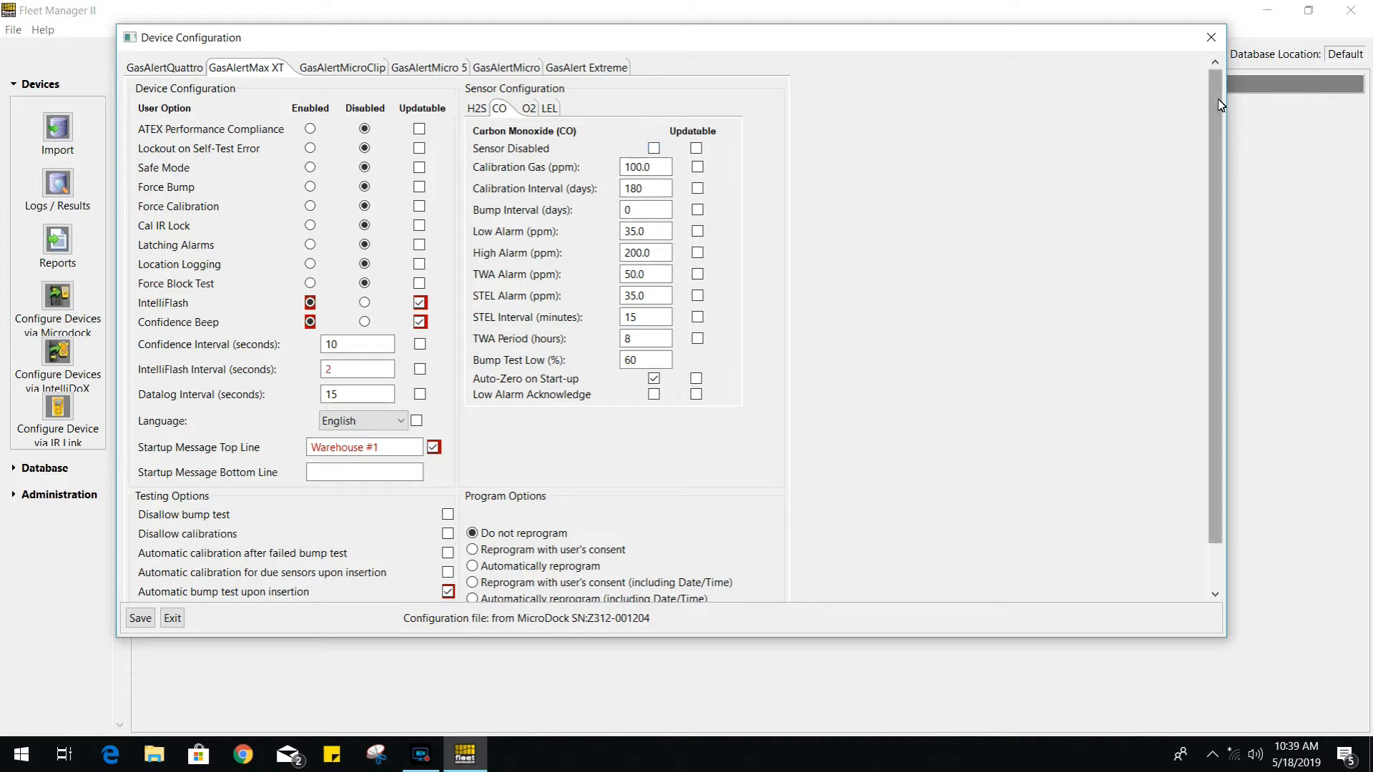
# - Select the 'Automatically reprogram (including Date/Time)' program option
pyautogui.scroll(-3)
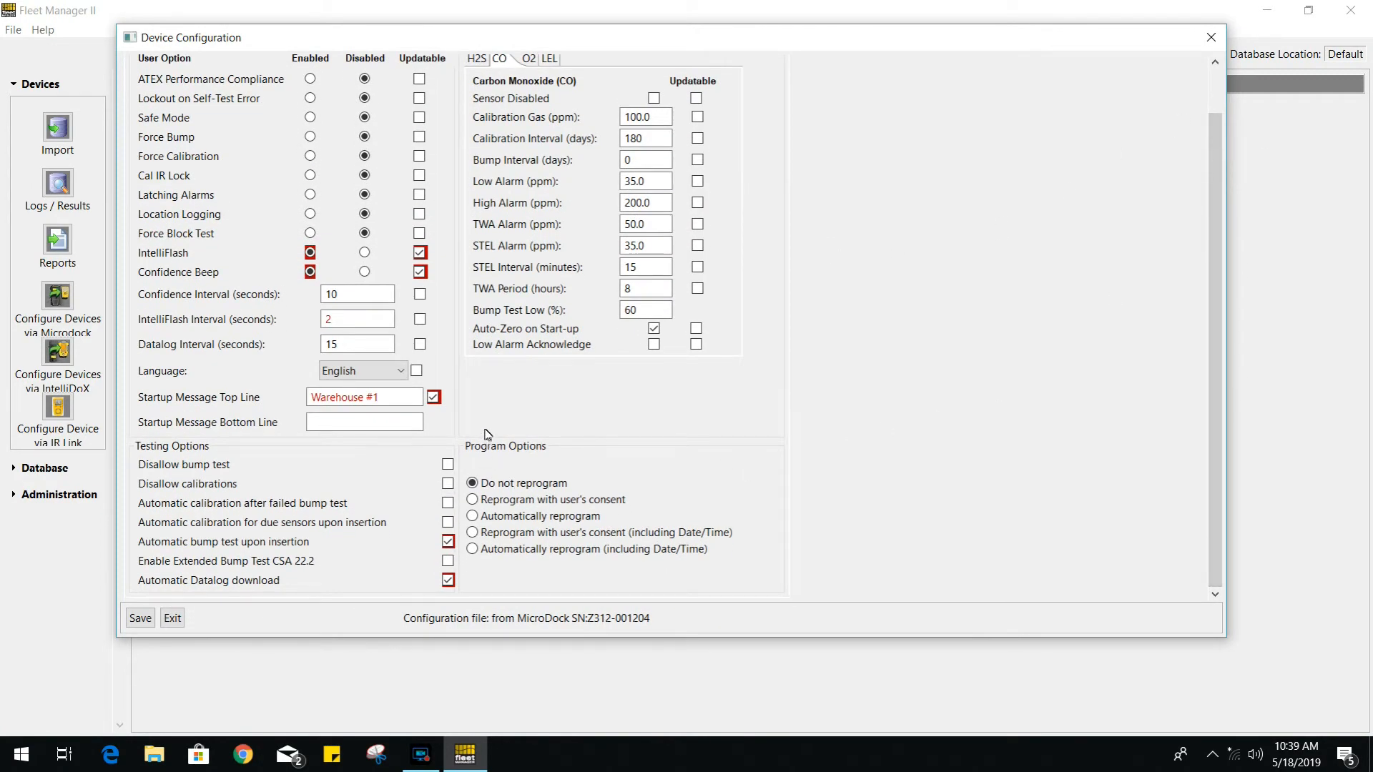
pyautogui.moveTo(495, 497)
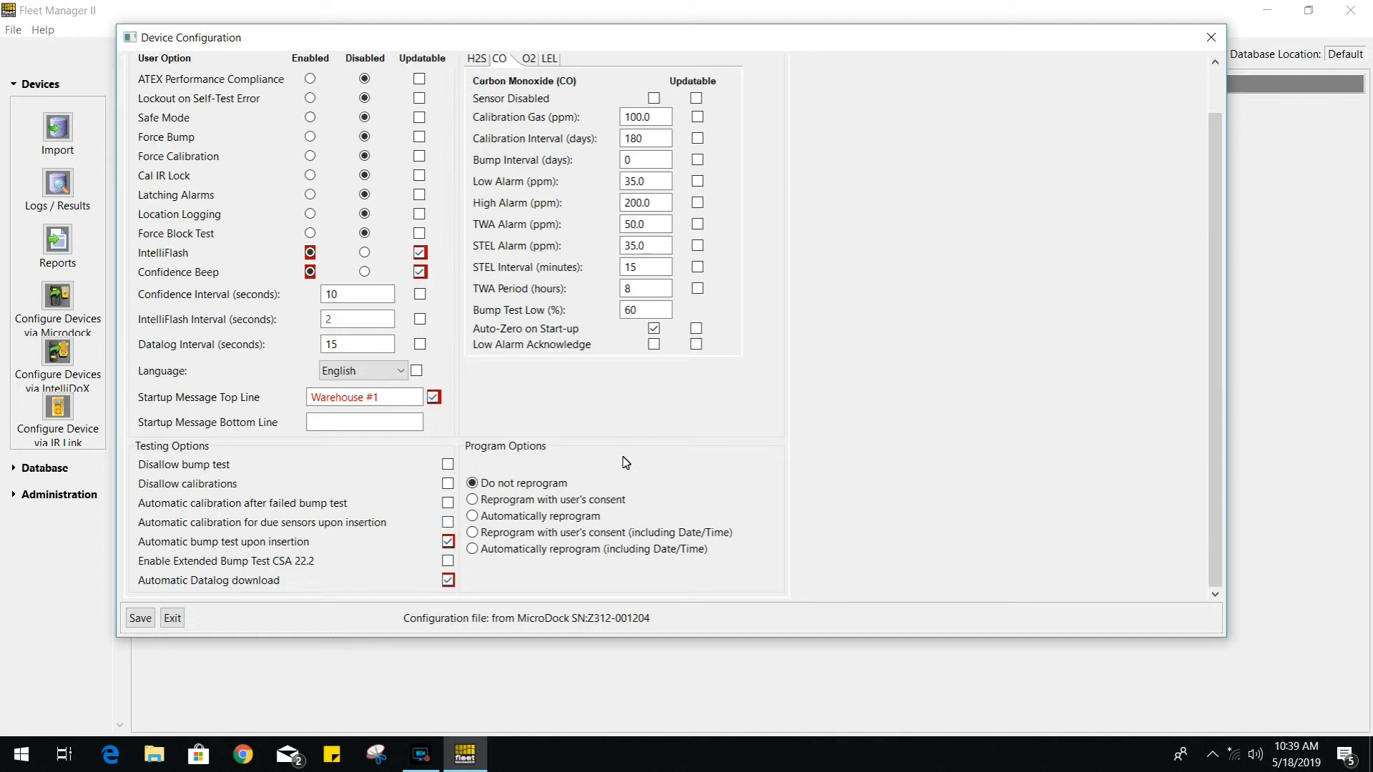
pyautogui.moveTo(525, 566)
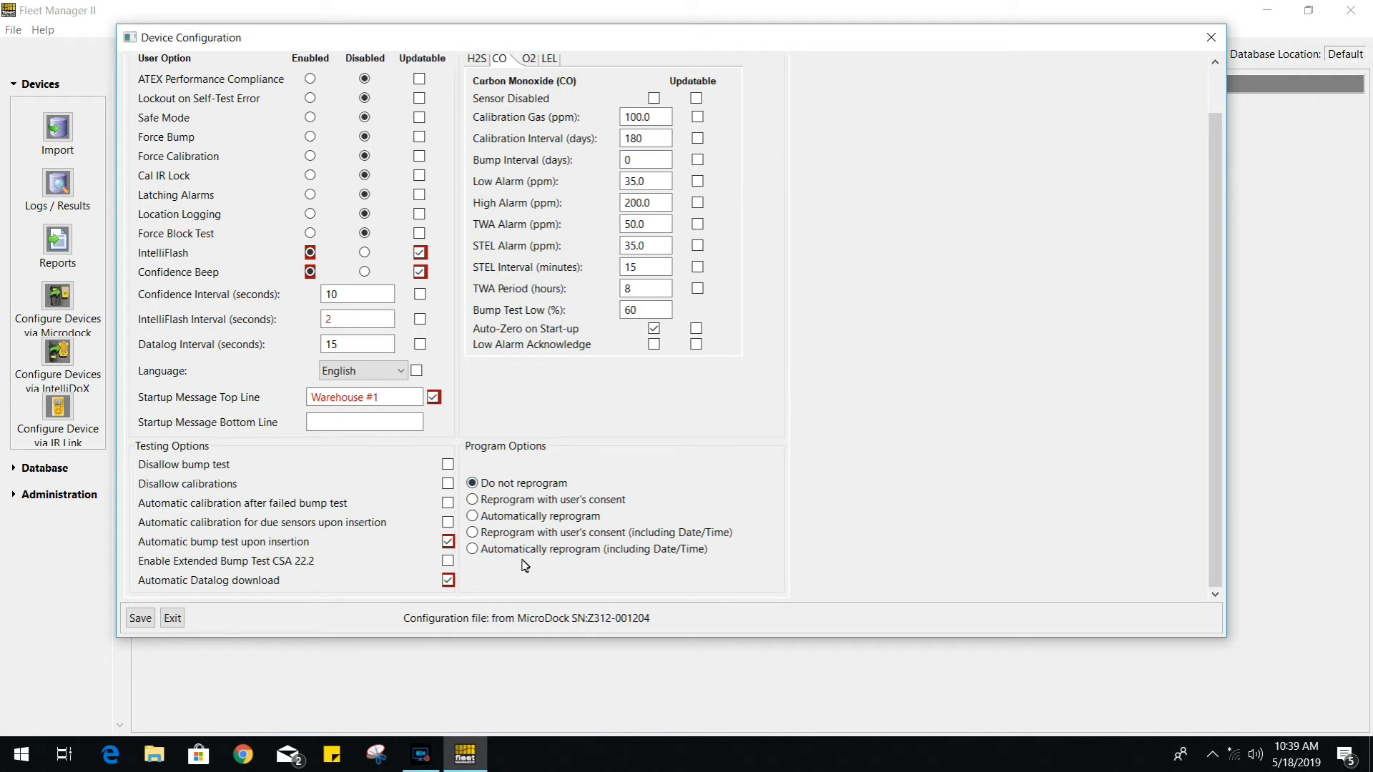
pyautogui.moveTo(597, 568)
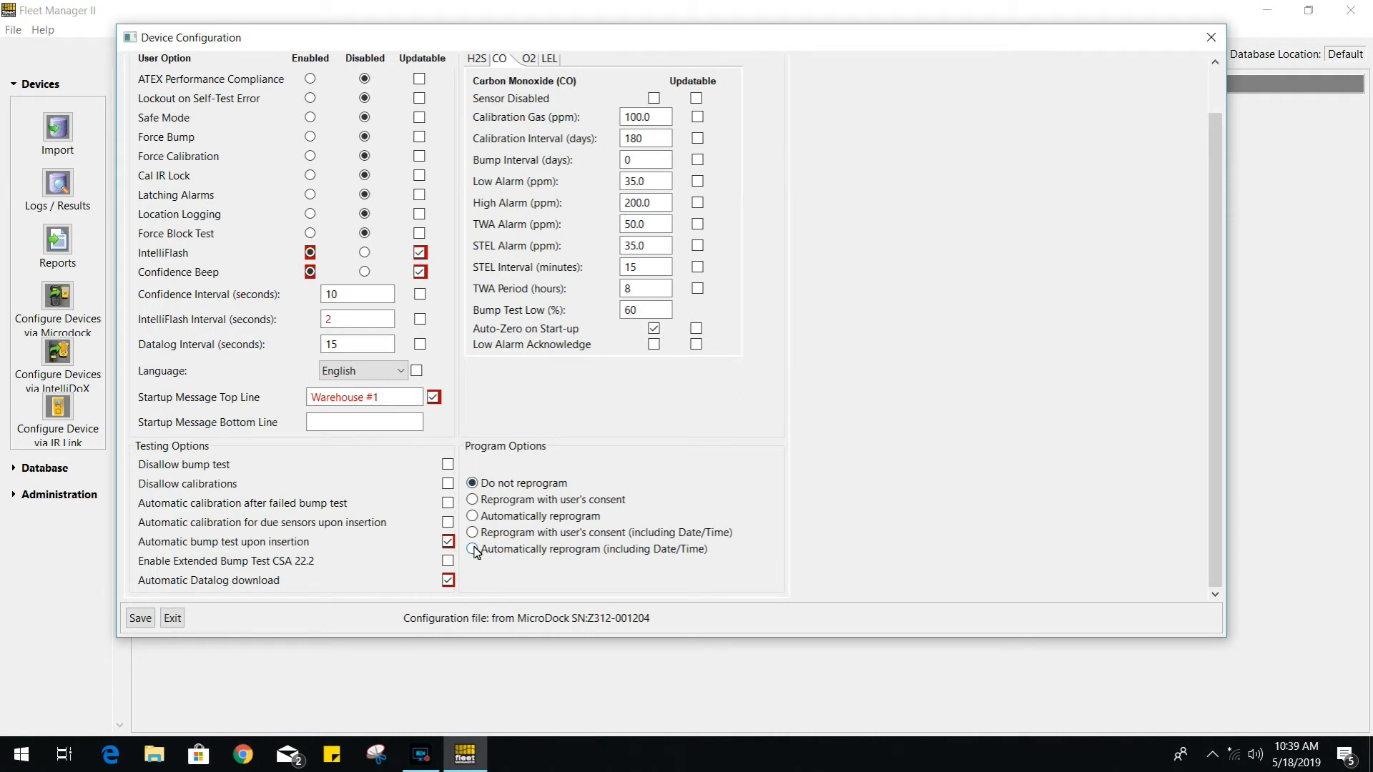
pyautogui.click(472, 549)
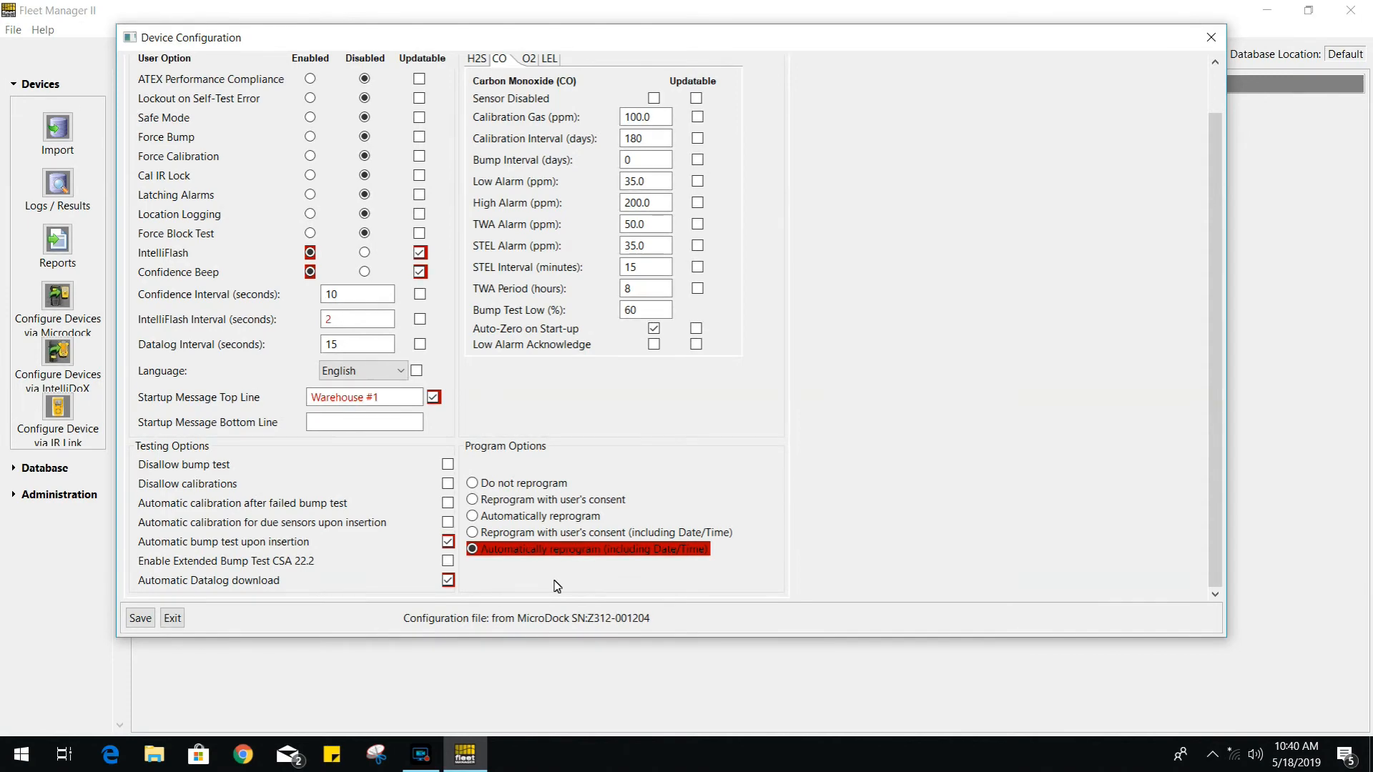
# - Save the configuration to the MicroDock, acknowledge the warning and success messages, and exit
pyautogui.click(140, 619)
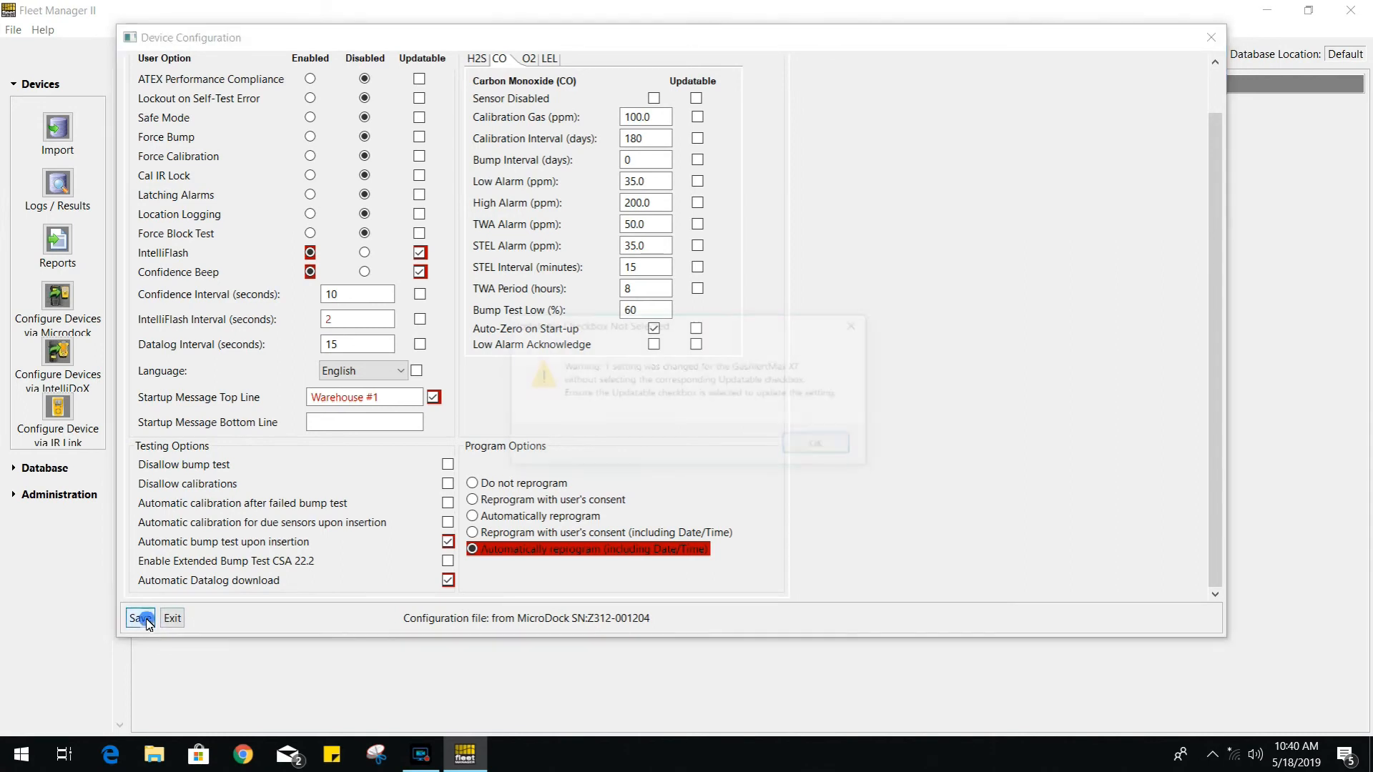
pyautogui.click(140, 618)
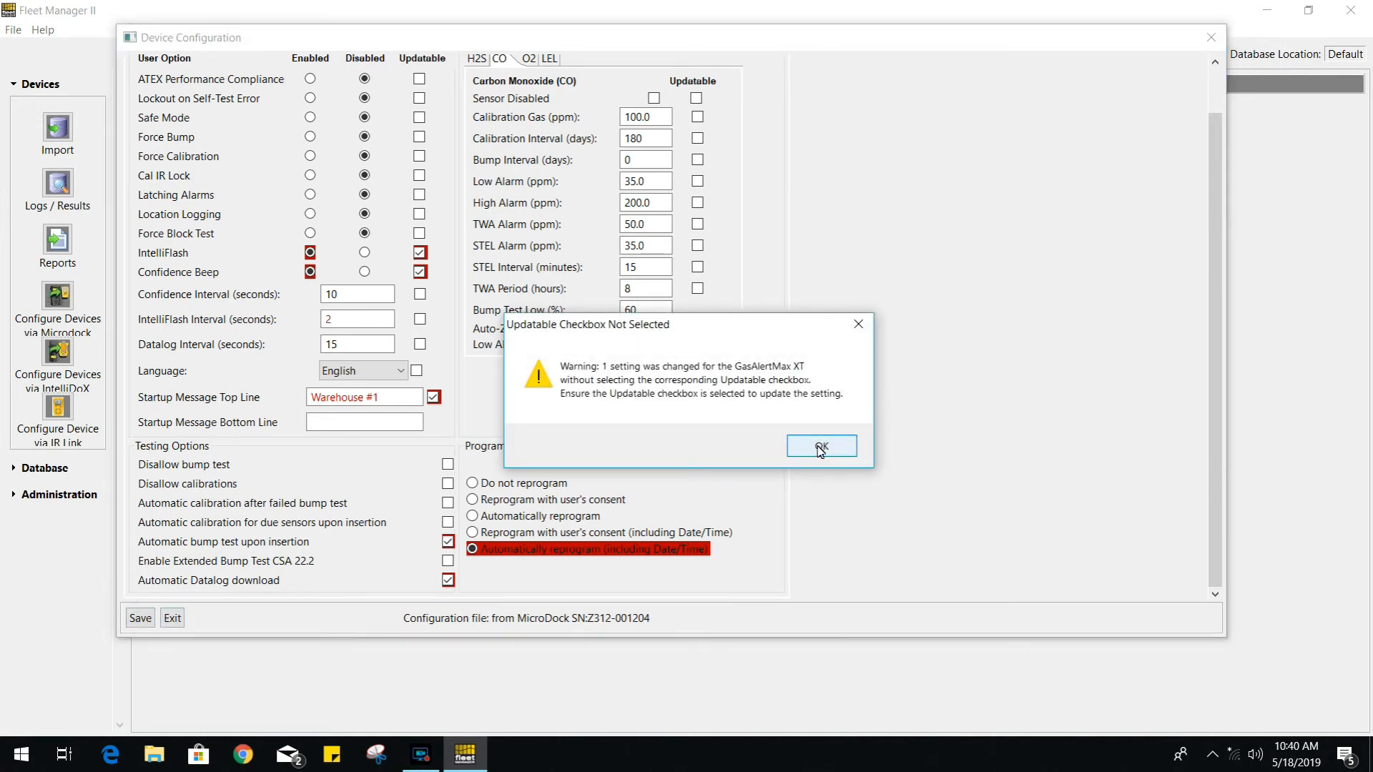
pyautogui.click(822, 446)
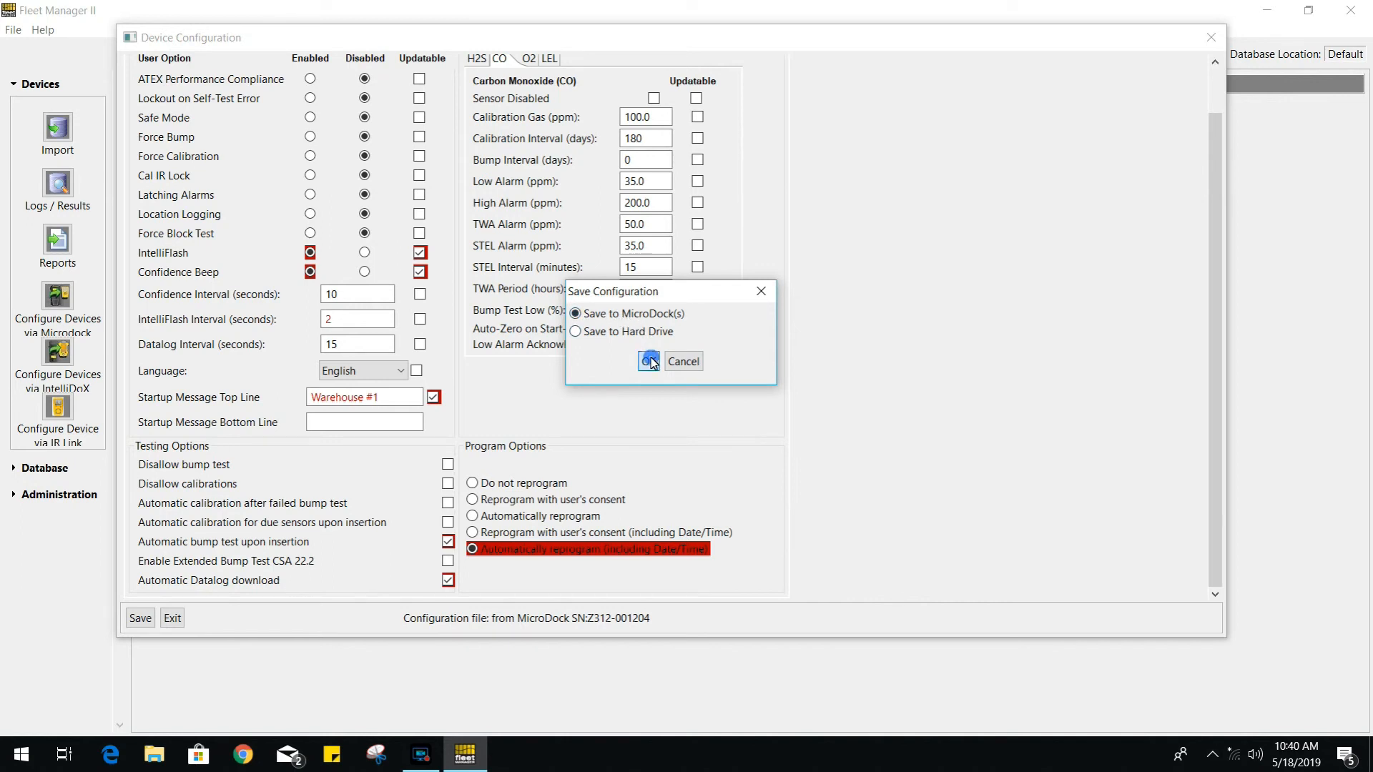
pyautogui.click(649, 362)
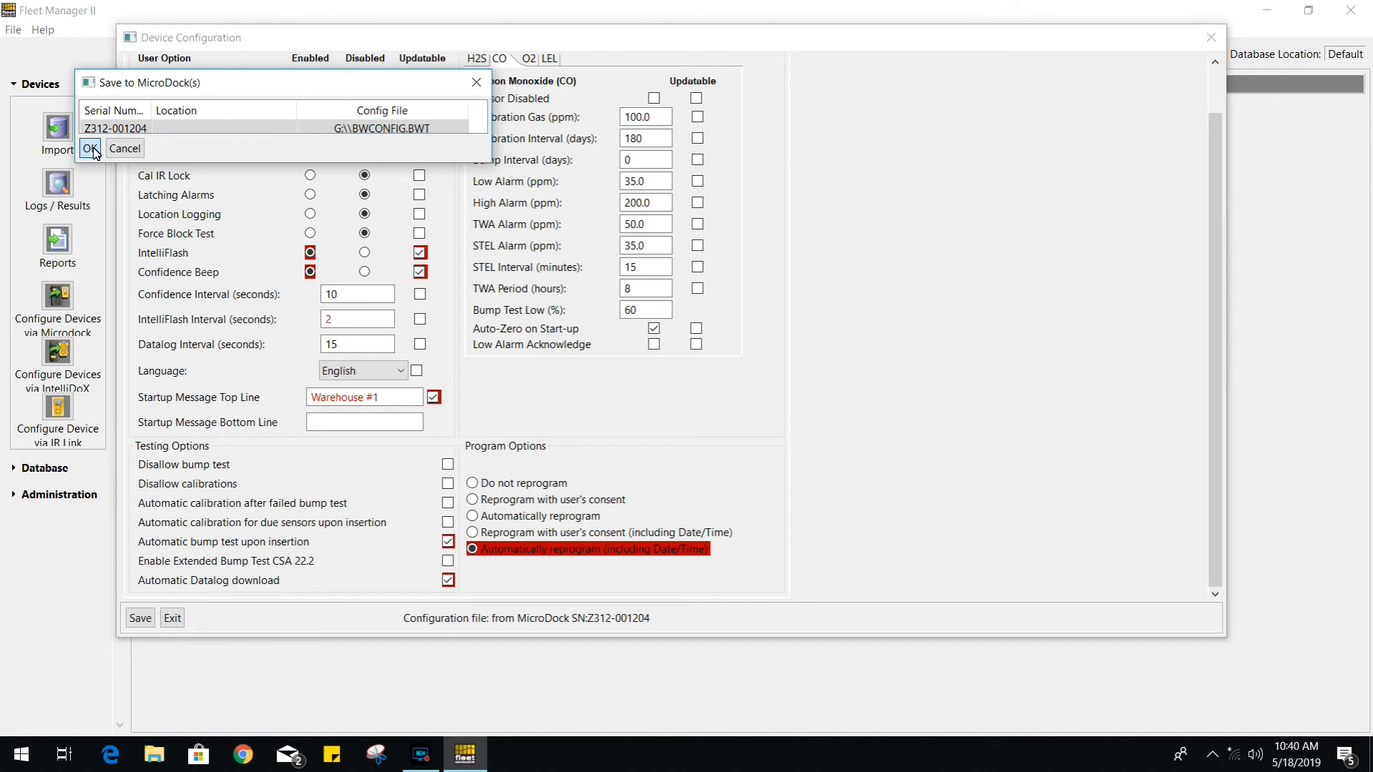
pyautogui.click(87, 149)
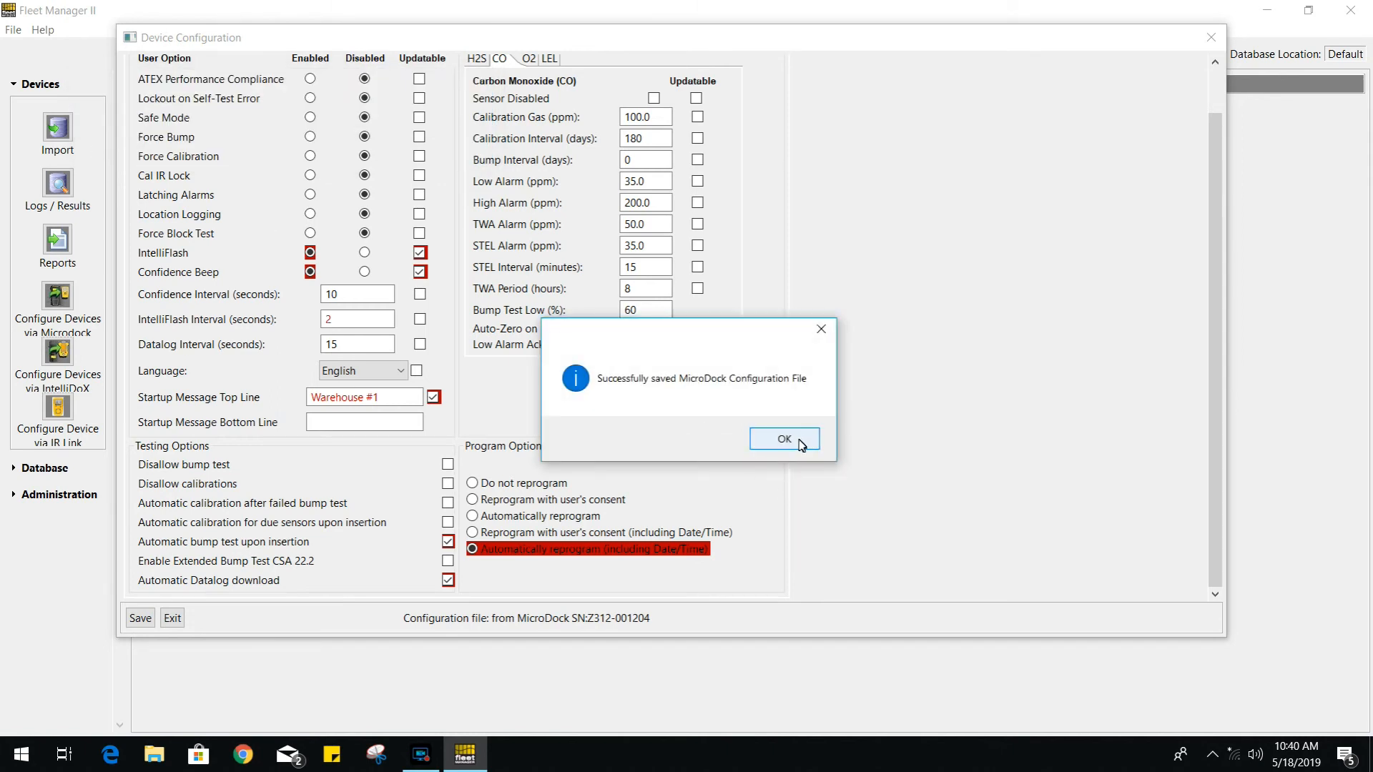
pyautogui.click(784, 439)
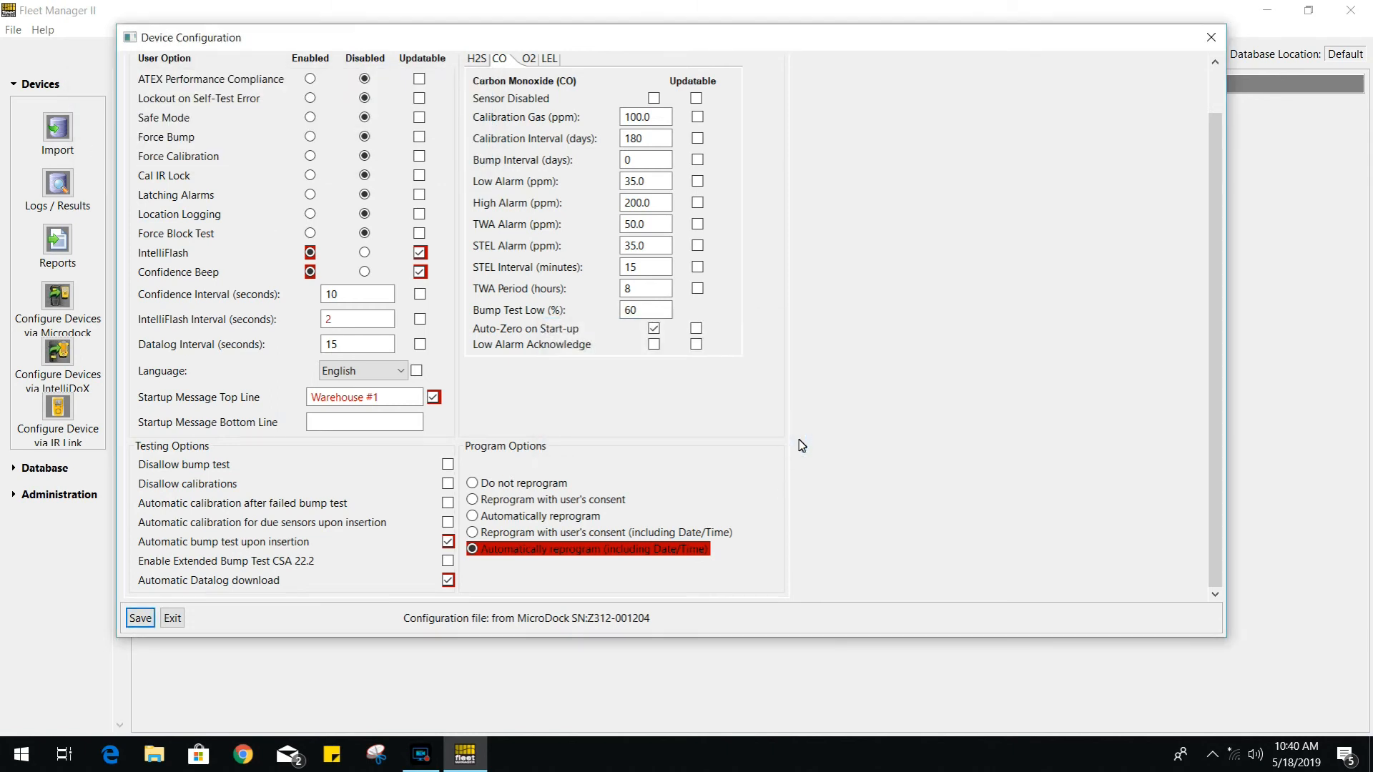
pyautogui.moveTo(343, 588)
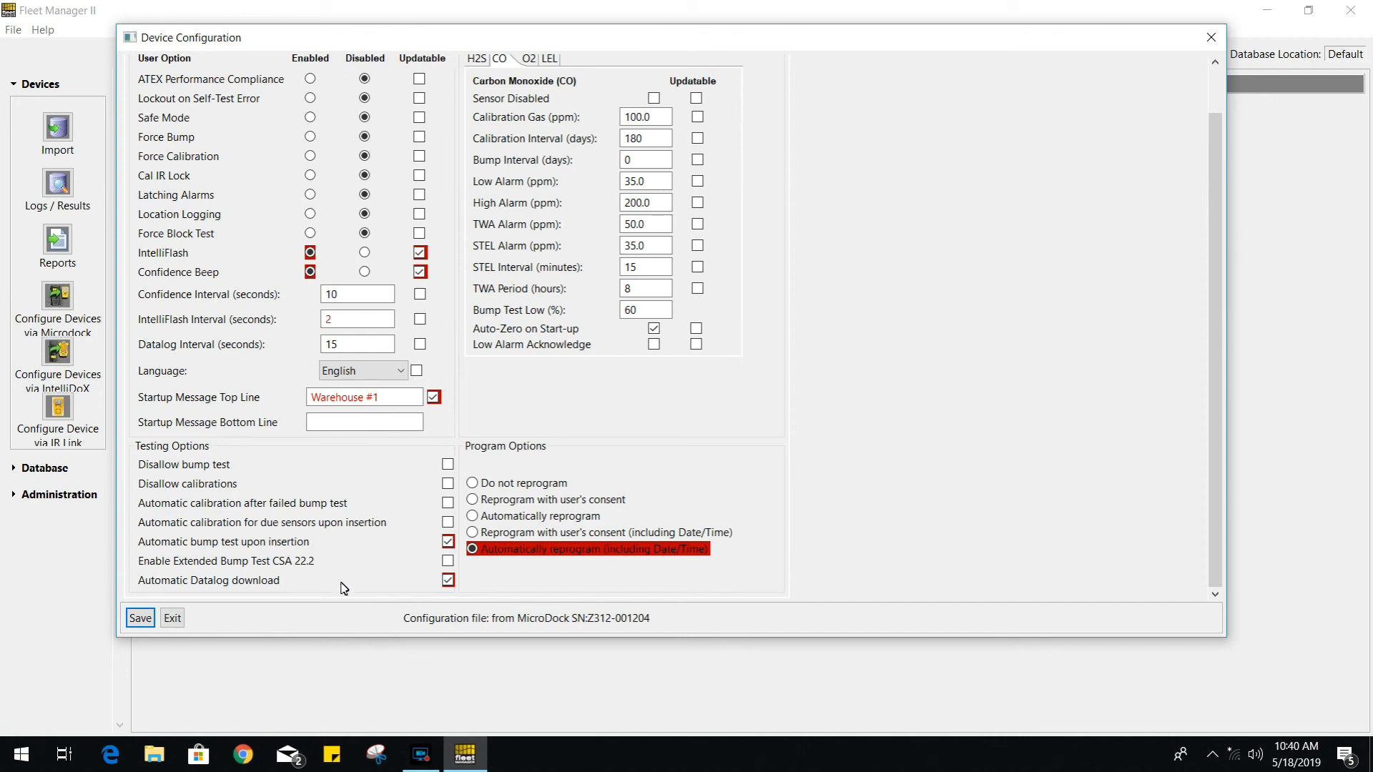
pyautogui.click(172, 618)
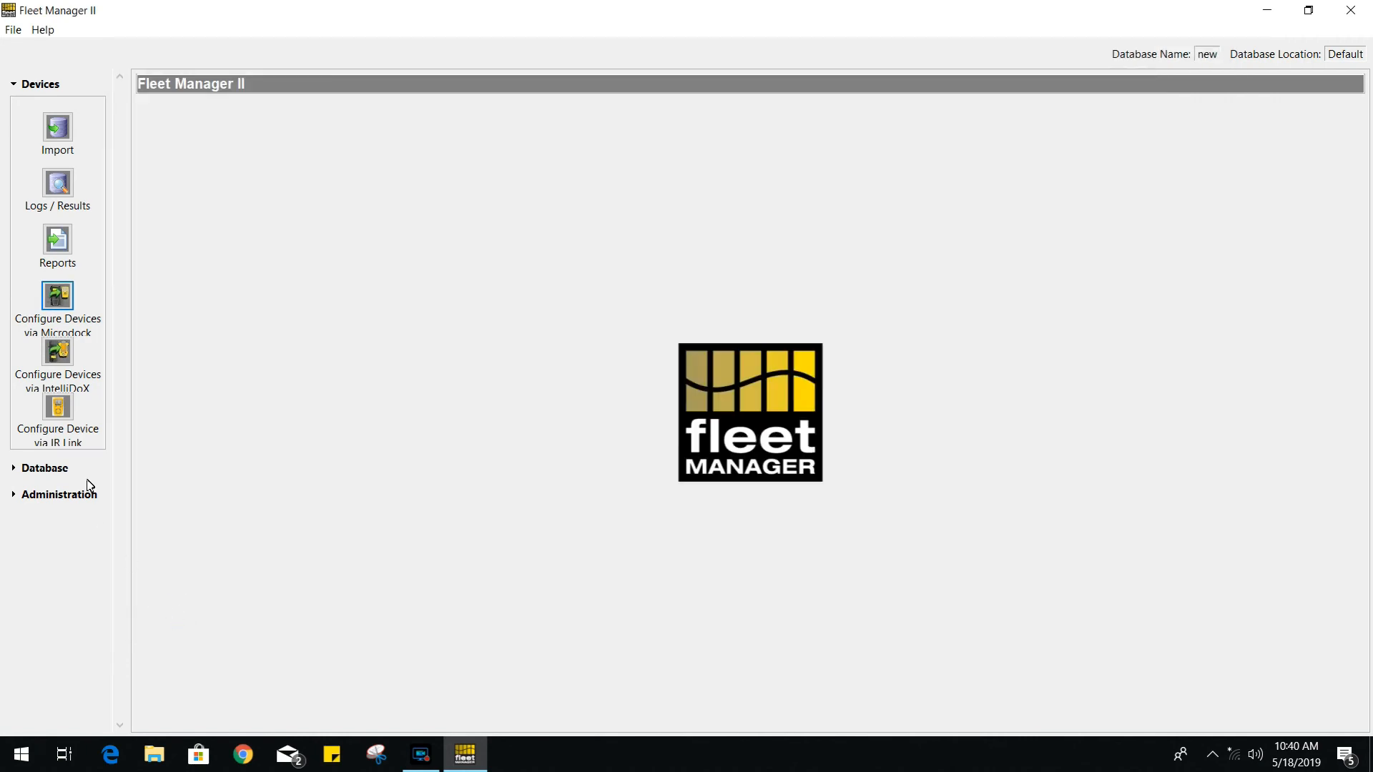